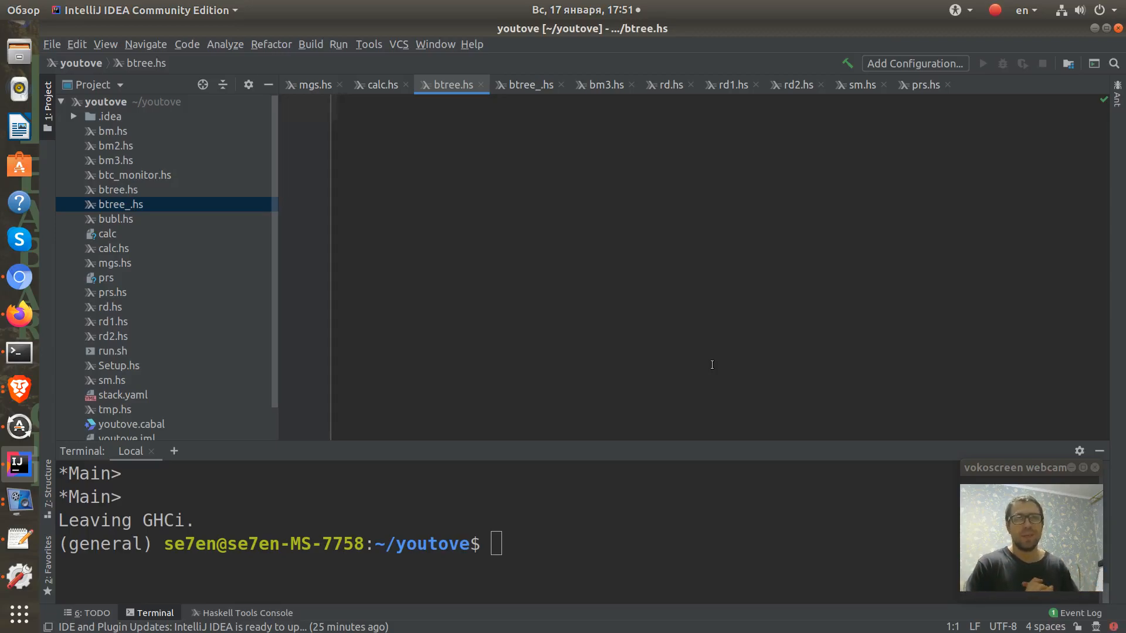
mouse_move(535, 235)
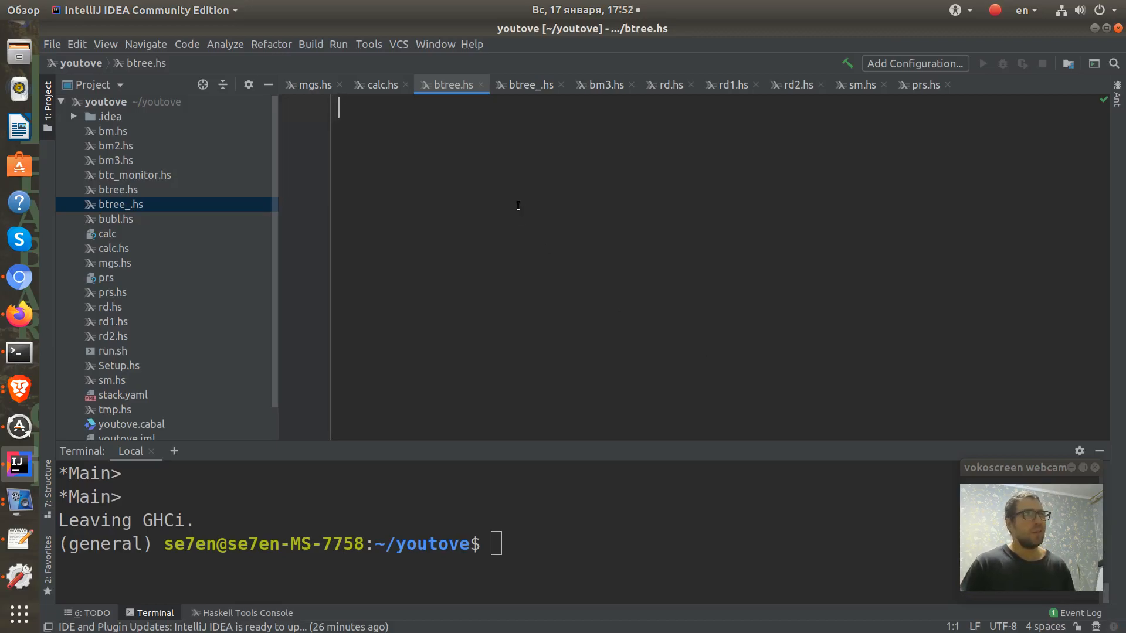
Begin the declaration 'data Btree a = Leaf a' in btree.hs.
type("data")
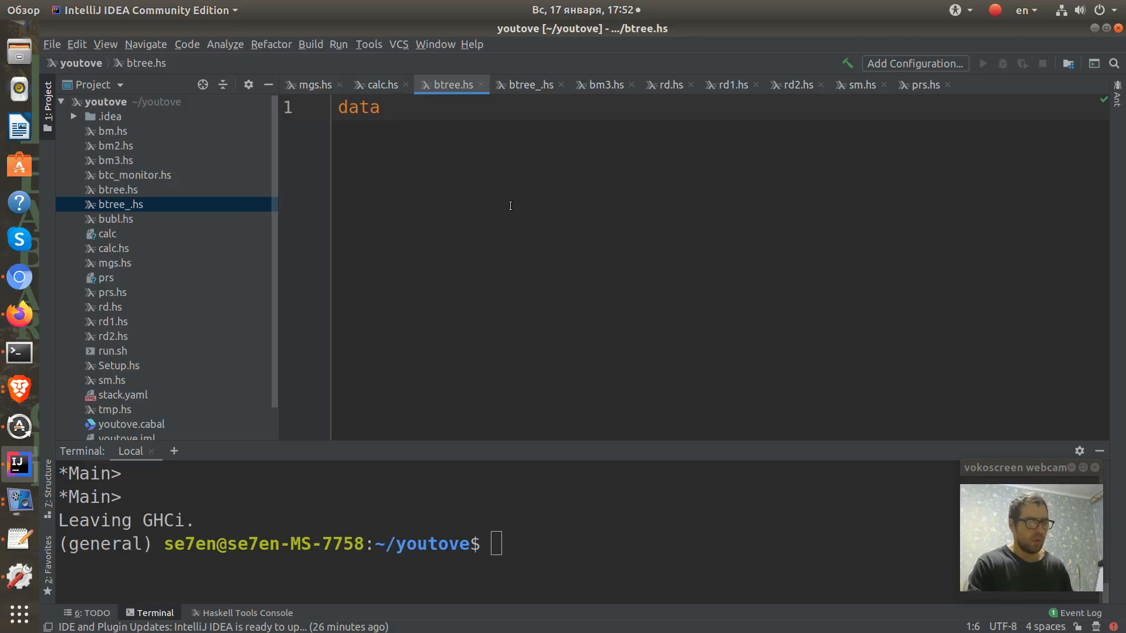
type("Btree")
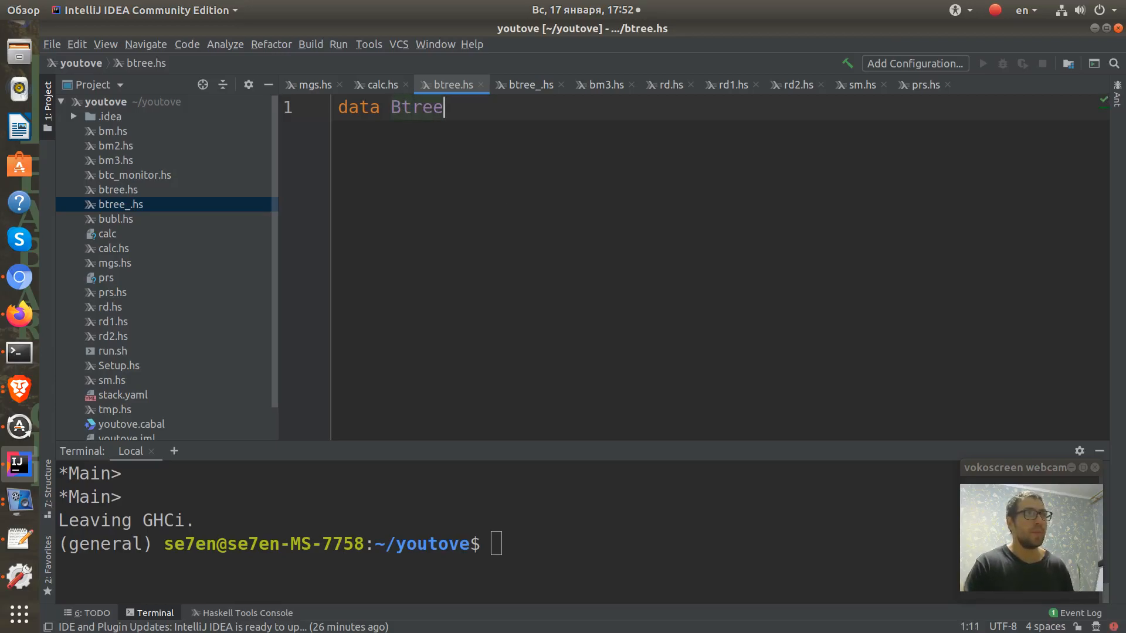
type("a =")
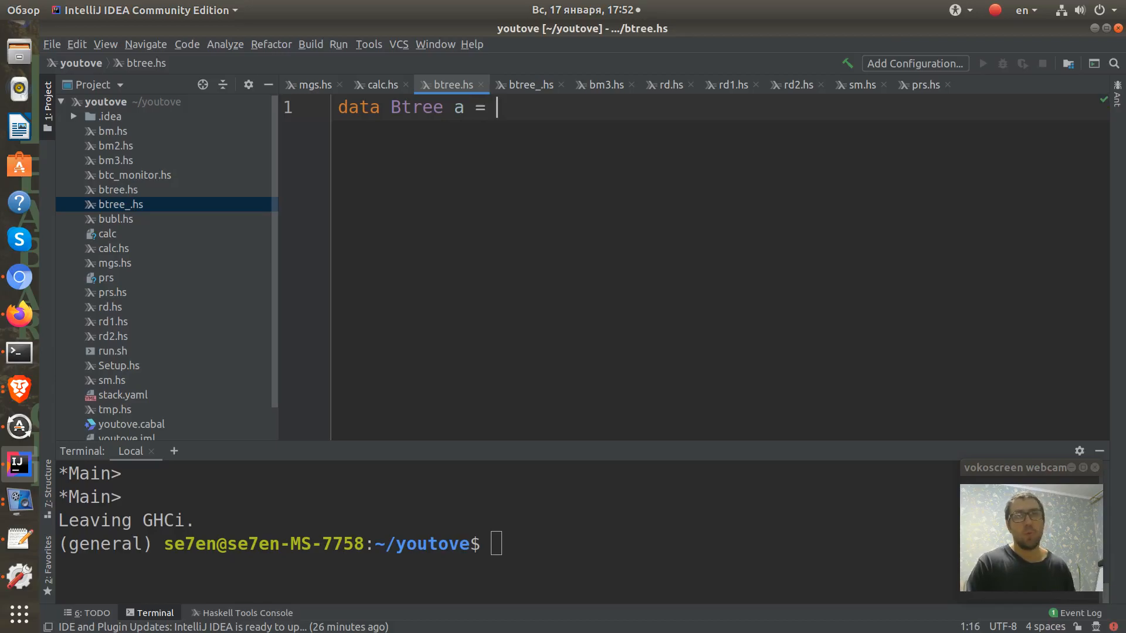
type("Le")
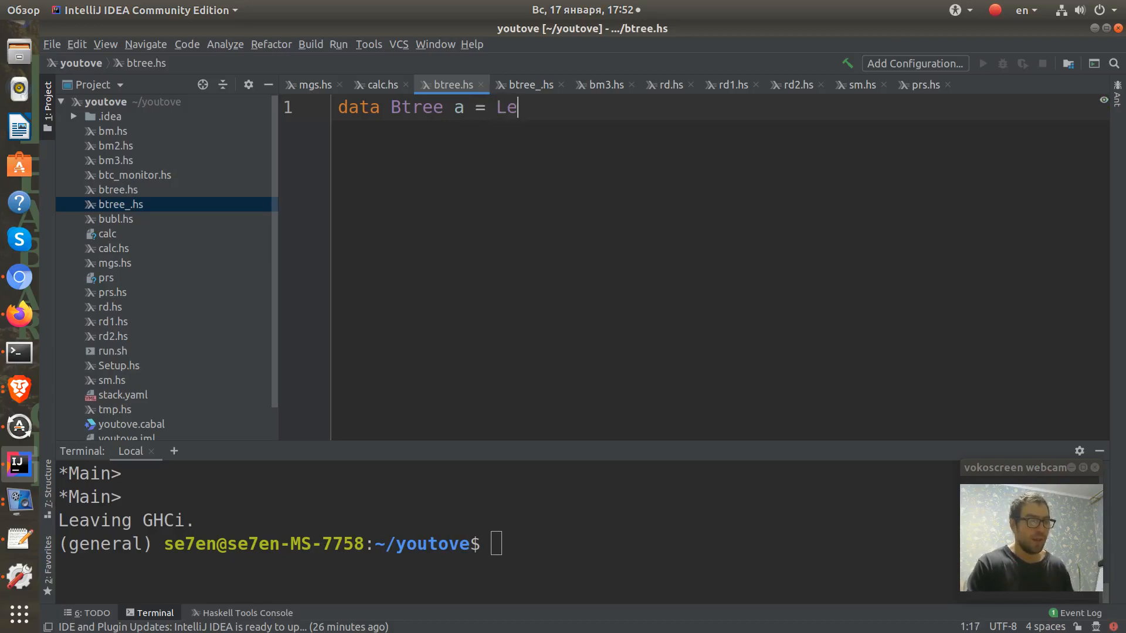
type("af a")
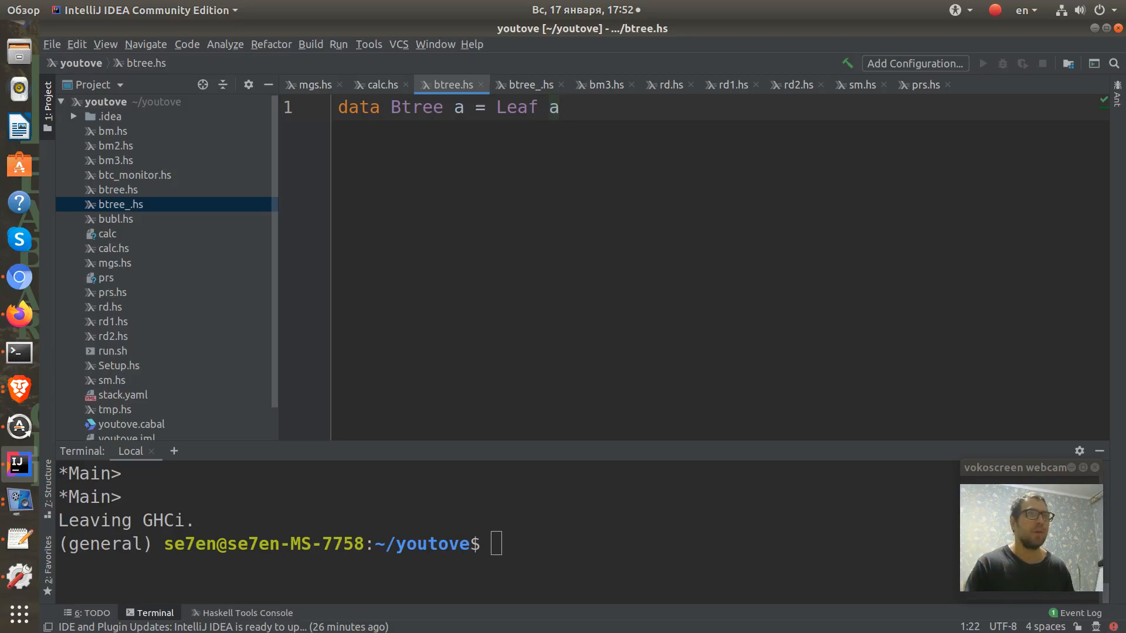
Add the constructor '| Node a (Btree a) (Btree a)' and end the line.
left_click(569, 107)
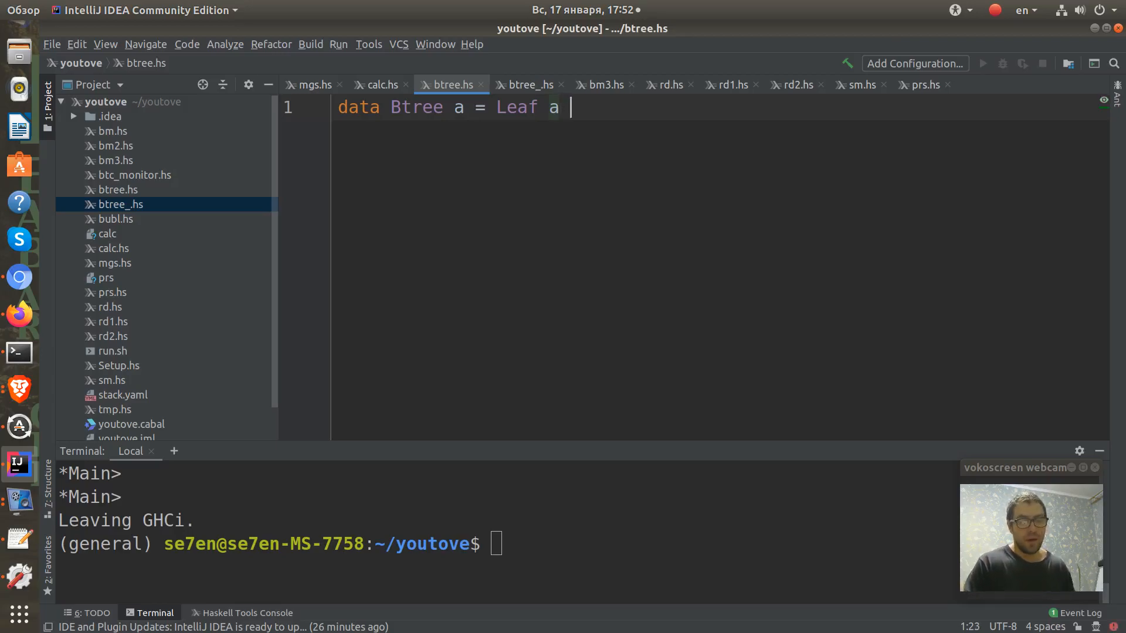
type("| No")
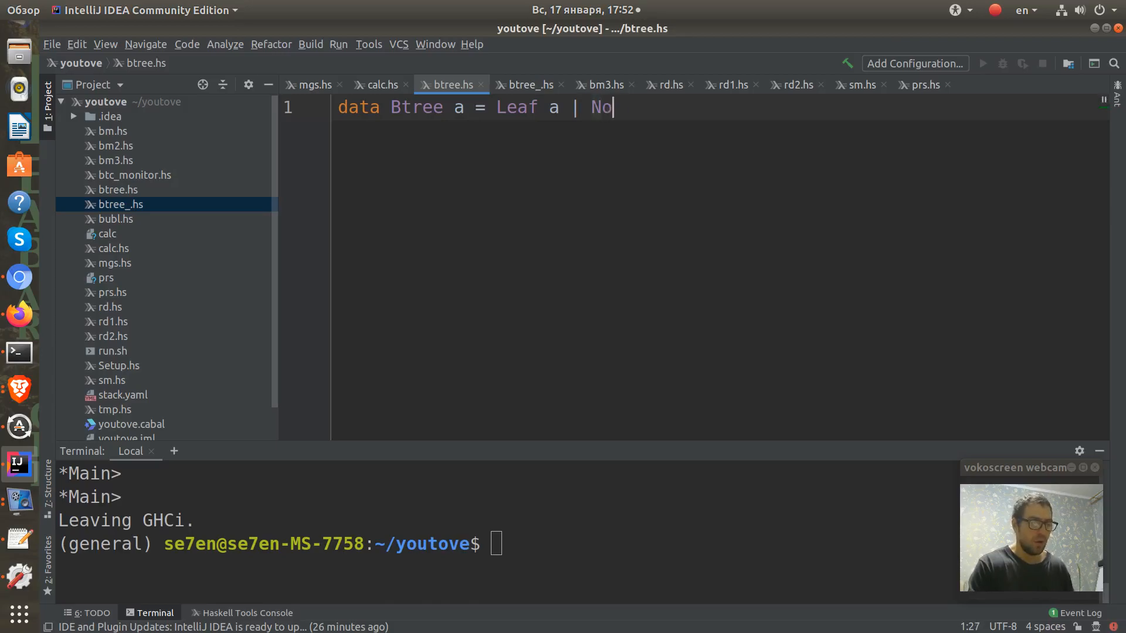
type("de")
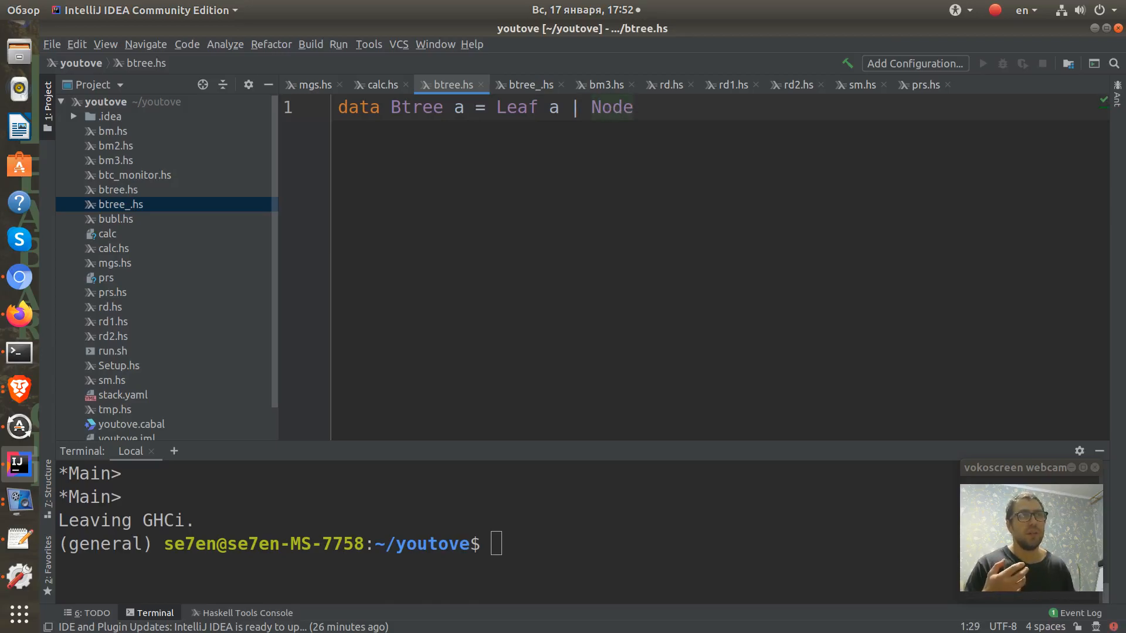
type("a (")
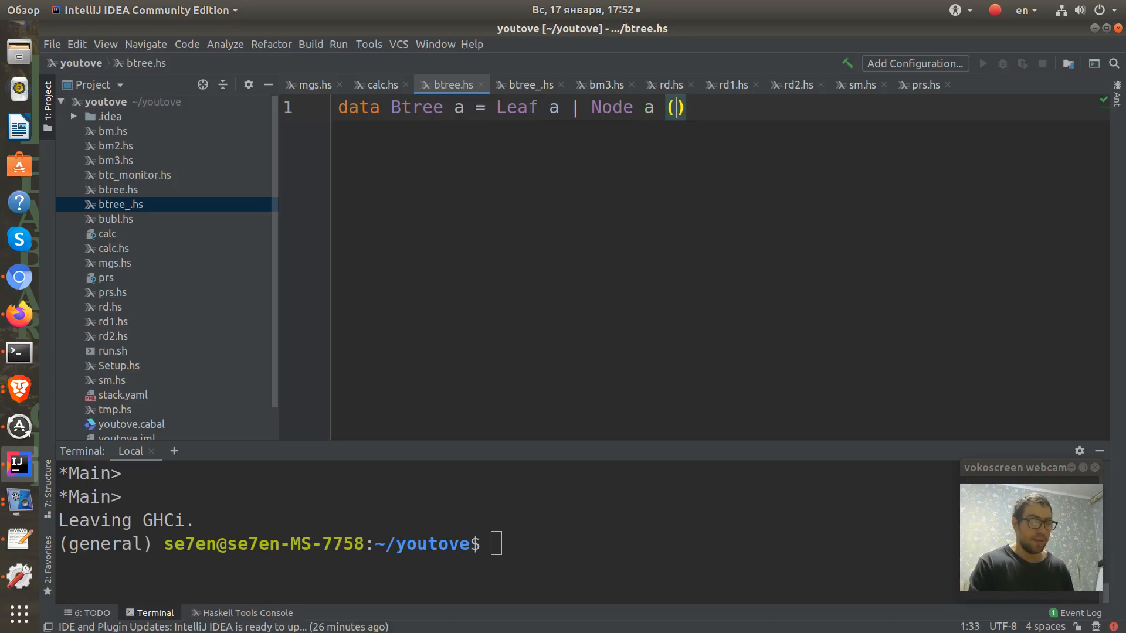
type("Bt")
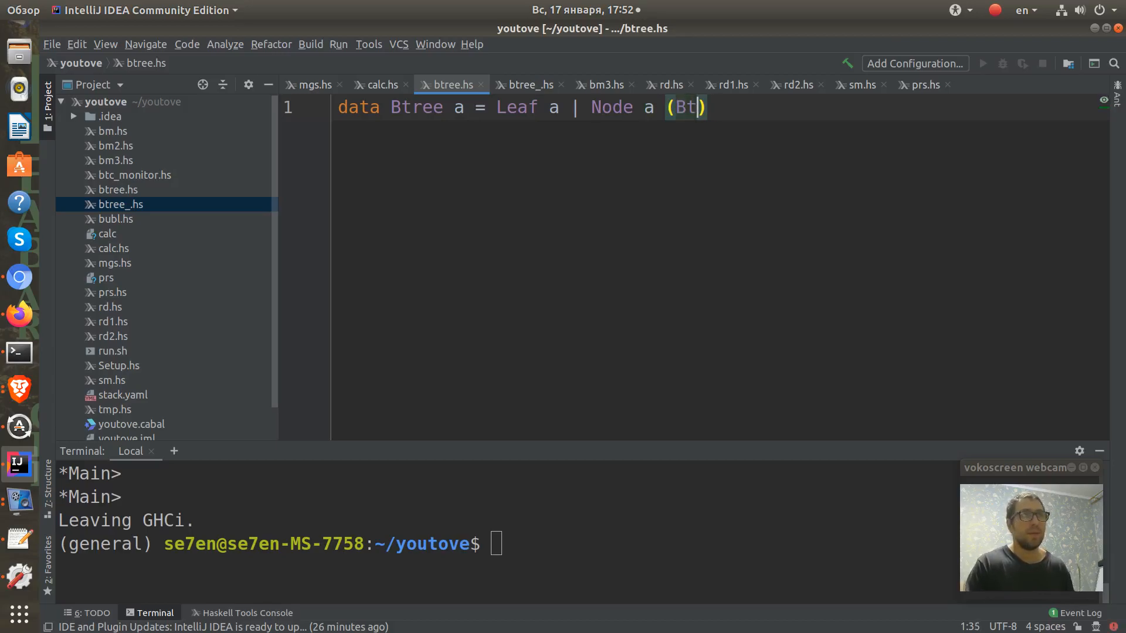
type("ree")
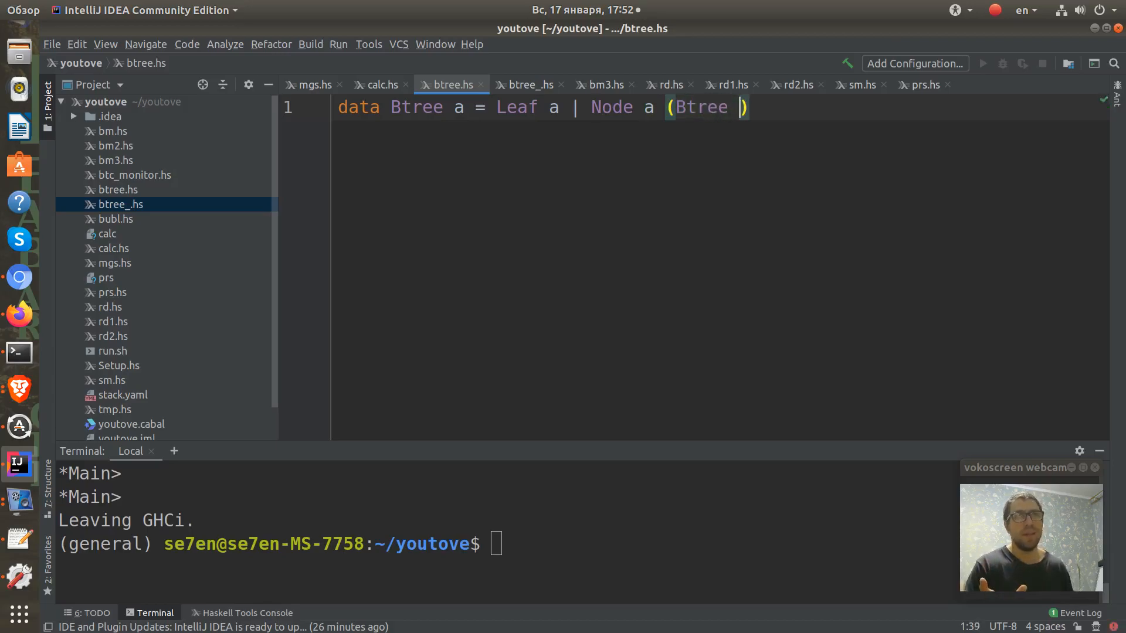
type("a")
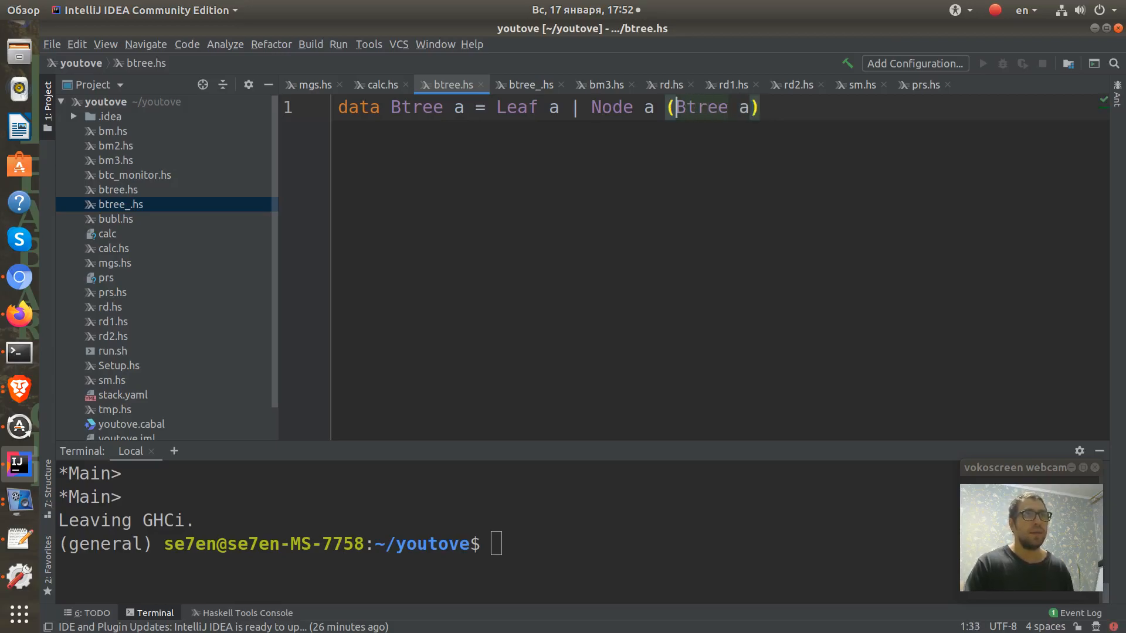
type("(Btree a)")
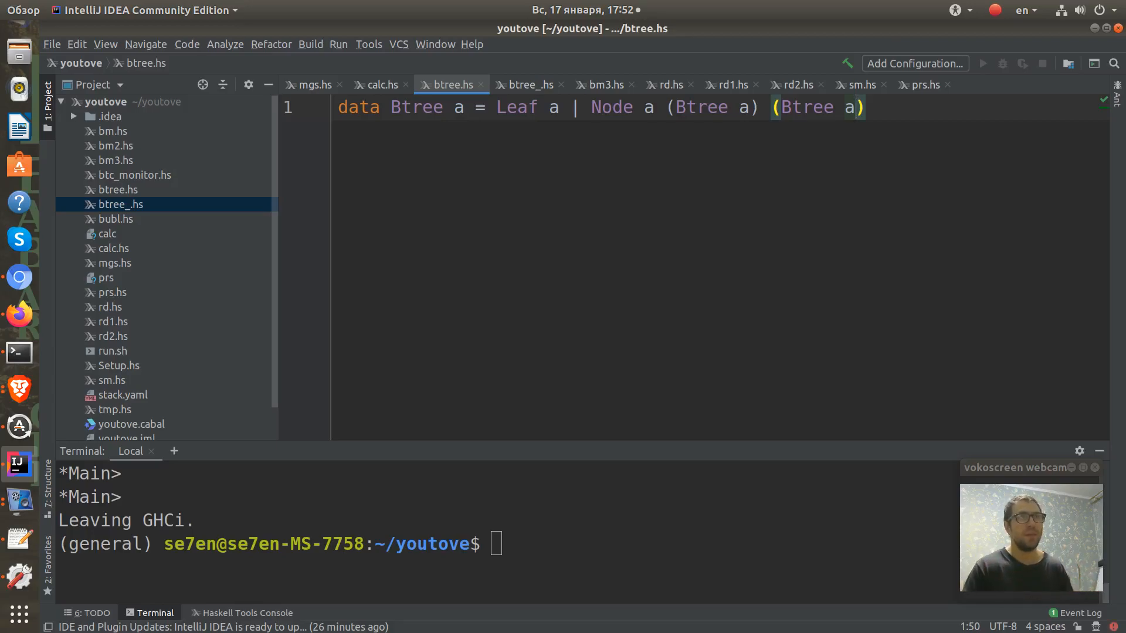
key("Return")
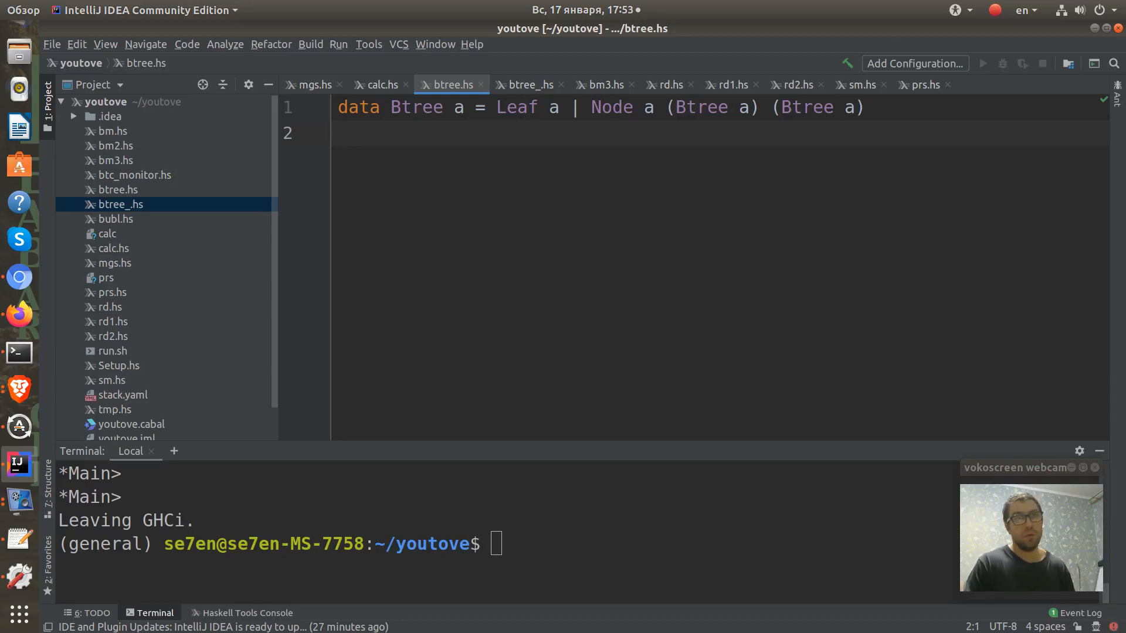
Declare the sample tree signature tr :: Btree Integer.
type("tr")
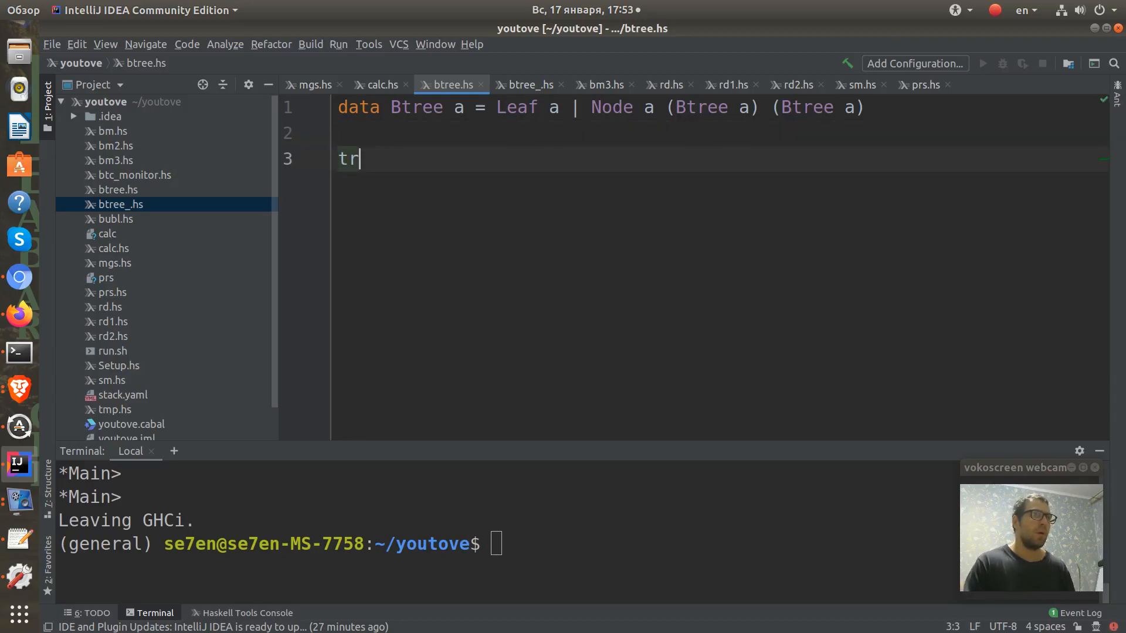
type(":")
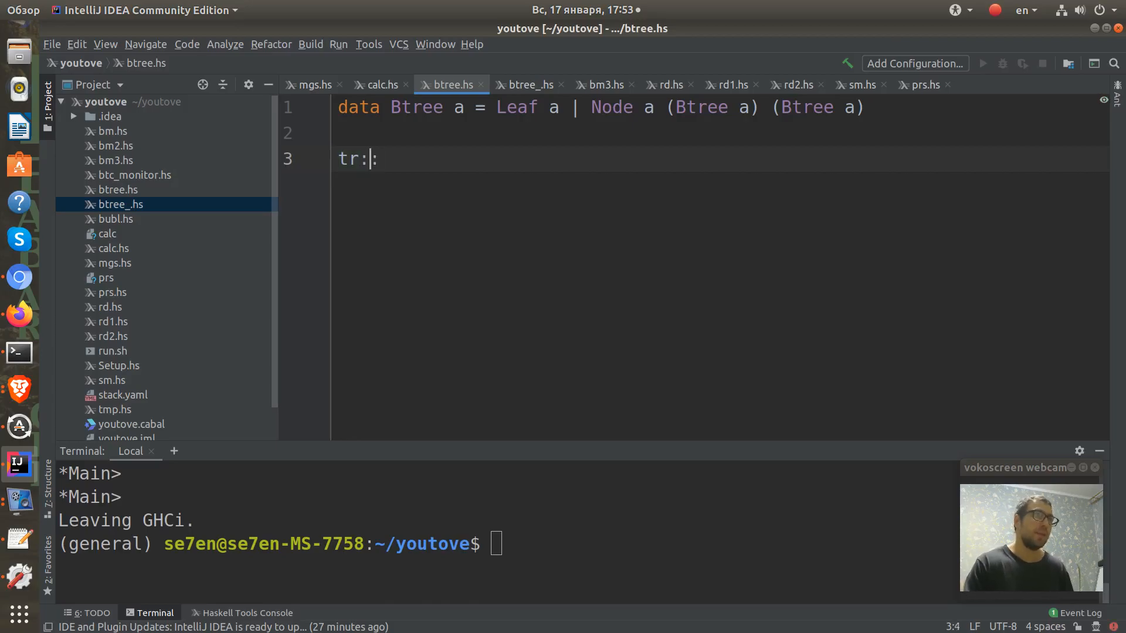
type(": B")
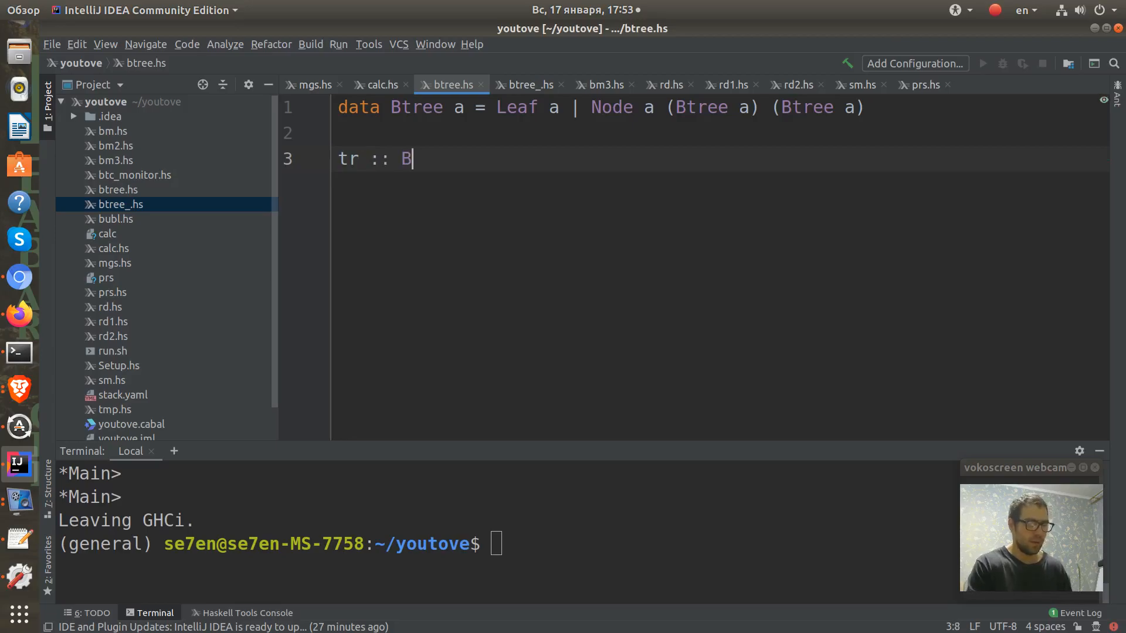
type("tree")
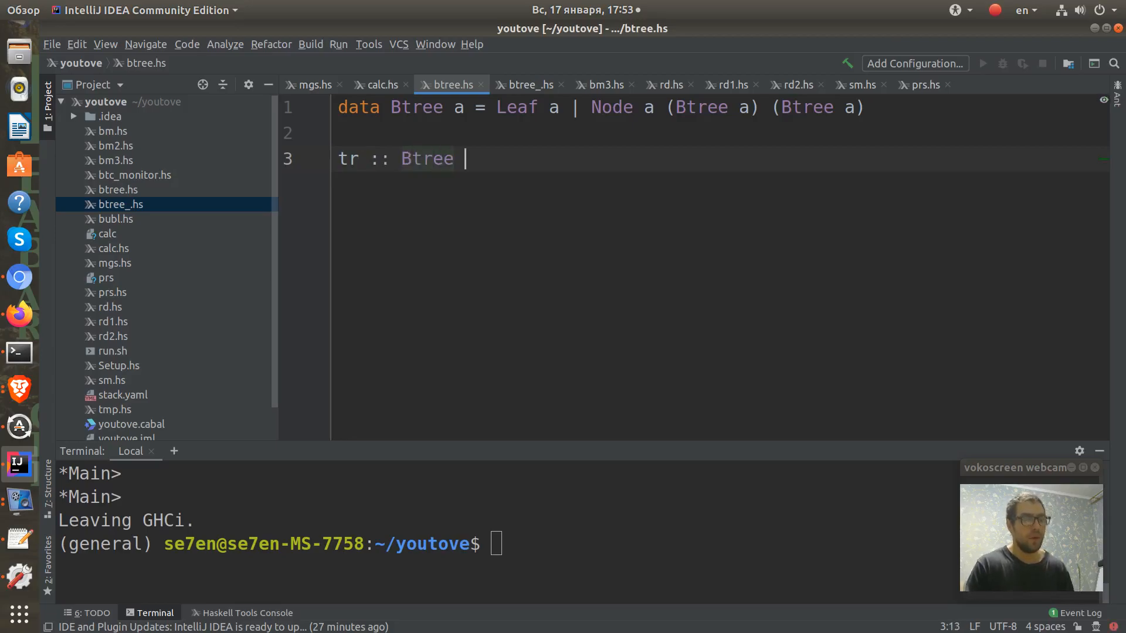
type("Inte")
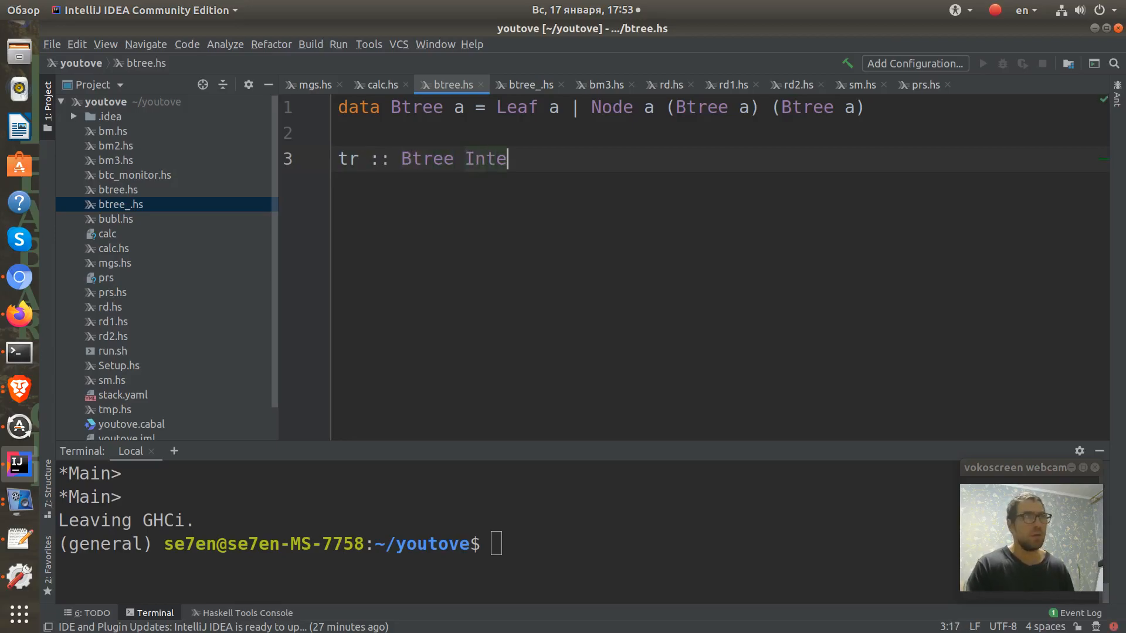
type("ger")
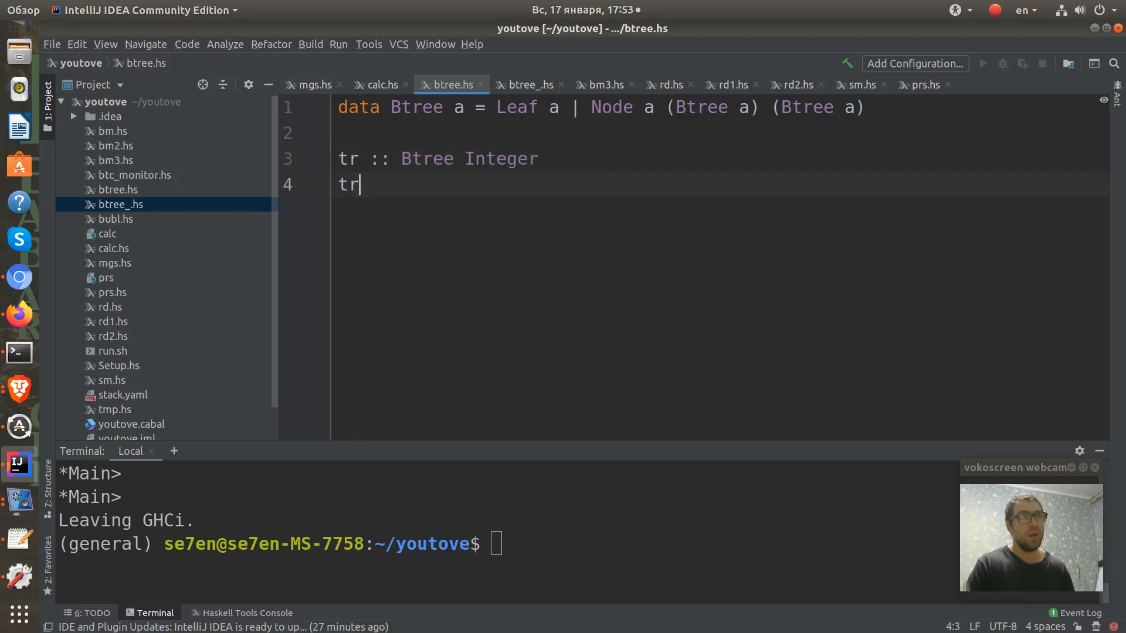
Define tr = Node 1 (Leaf 2) (Leaf 3).
type("=")
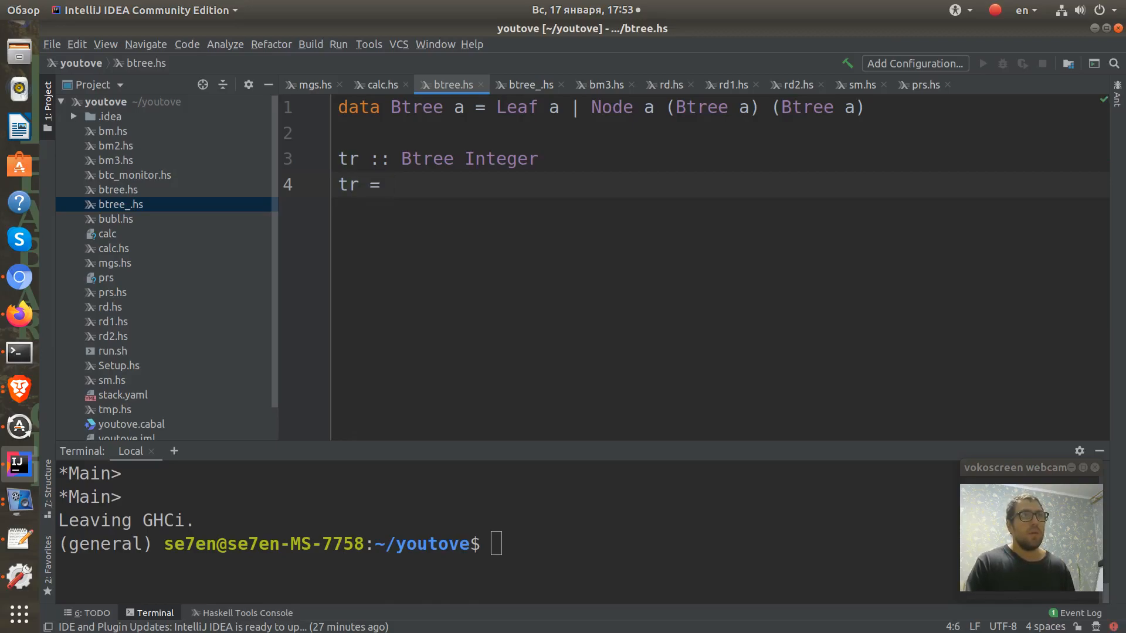
type("Node")
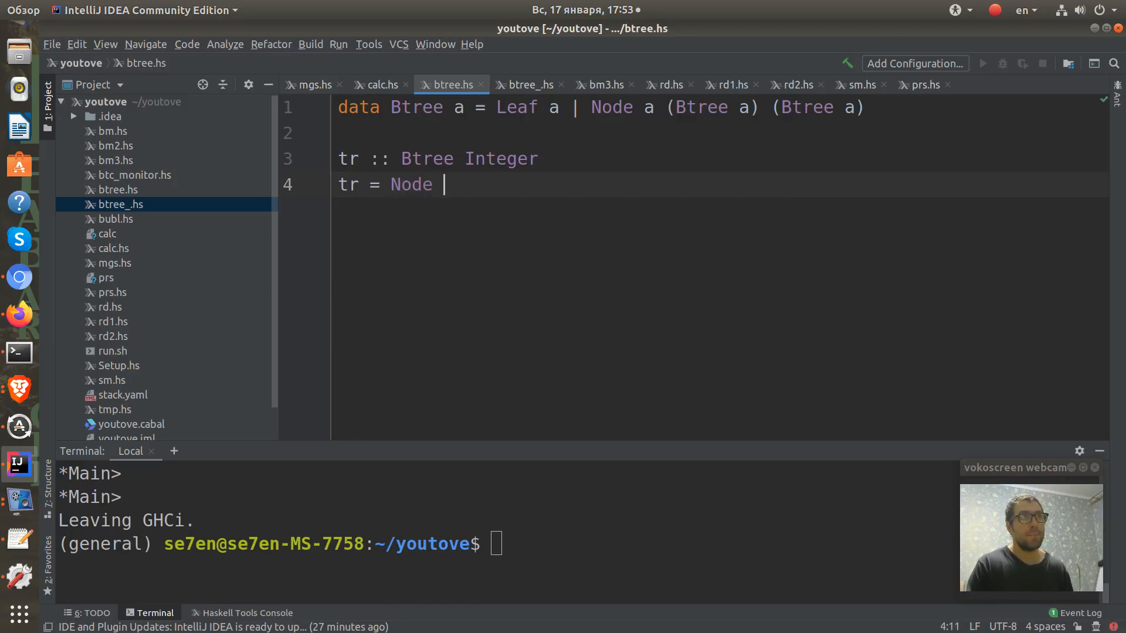
type("1")
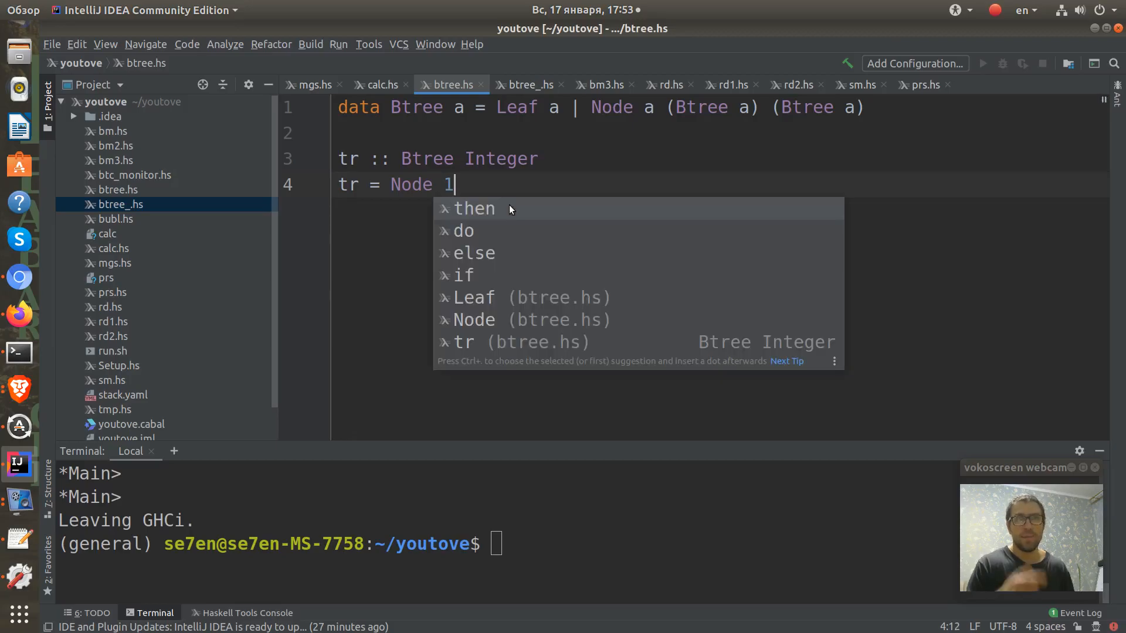
key("Escape")
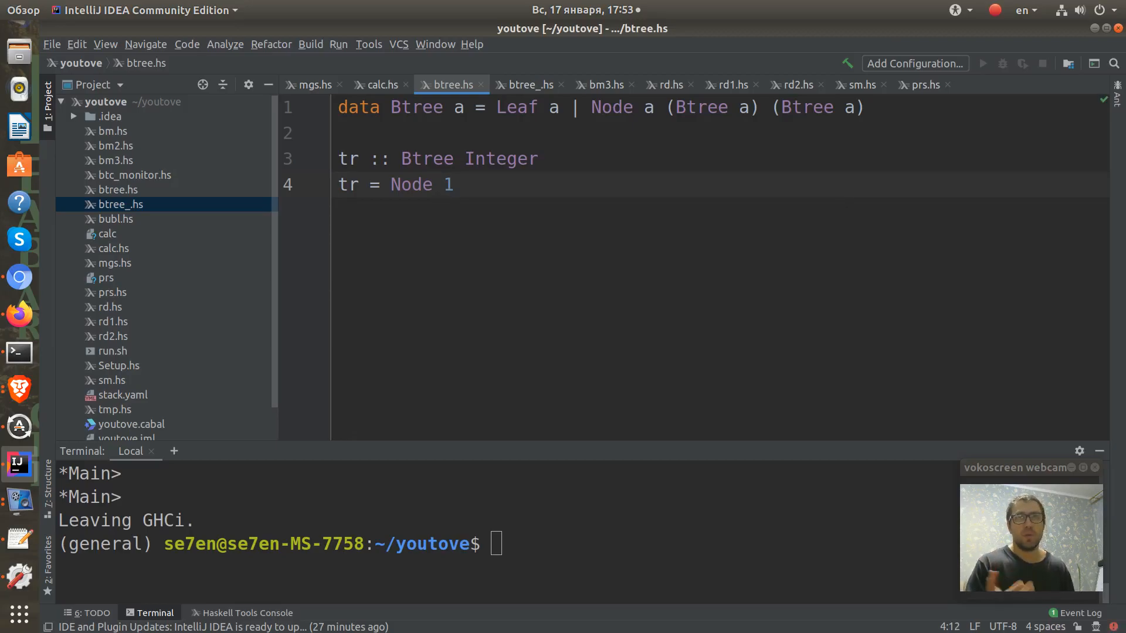
type("()")
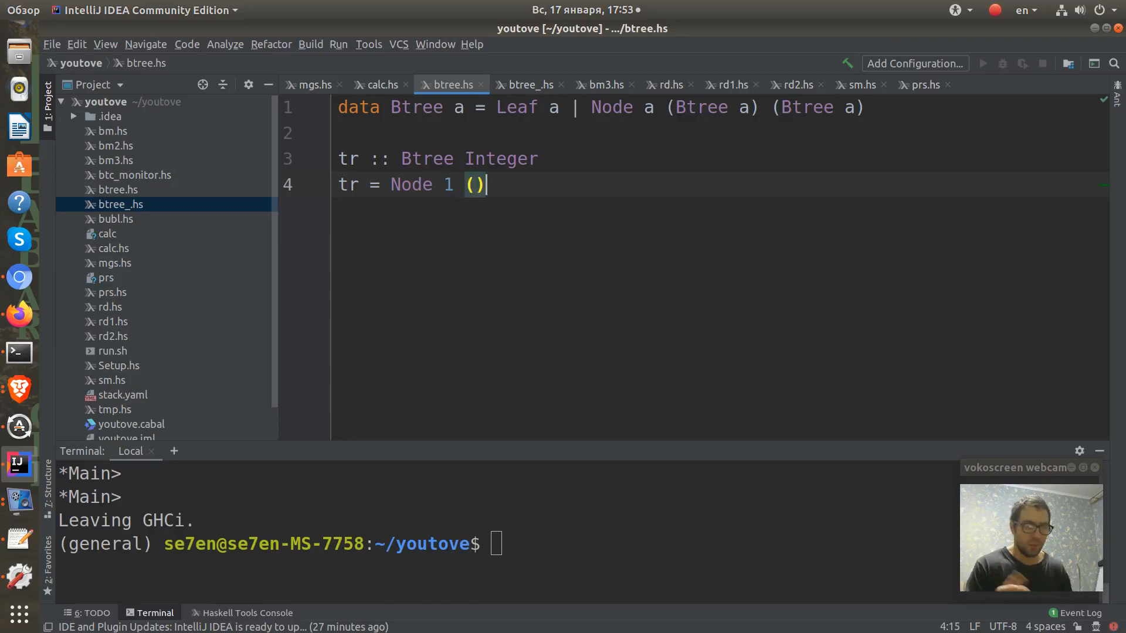
type("Leaf")
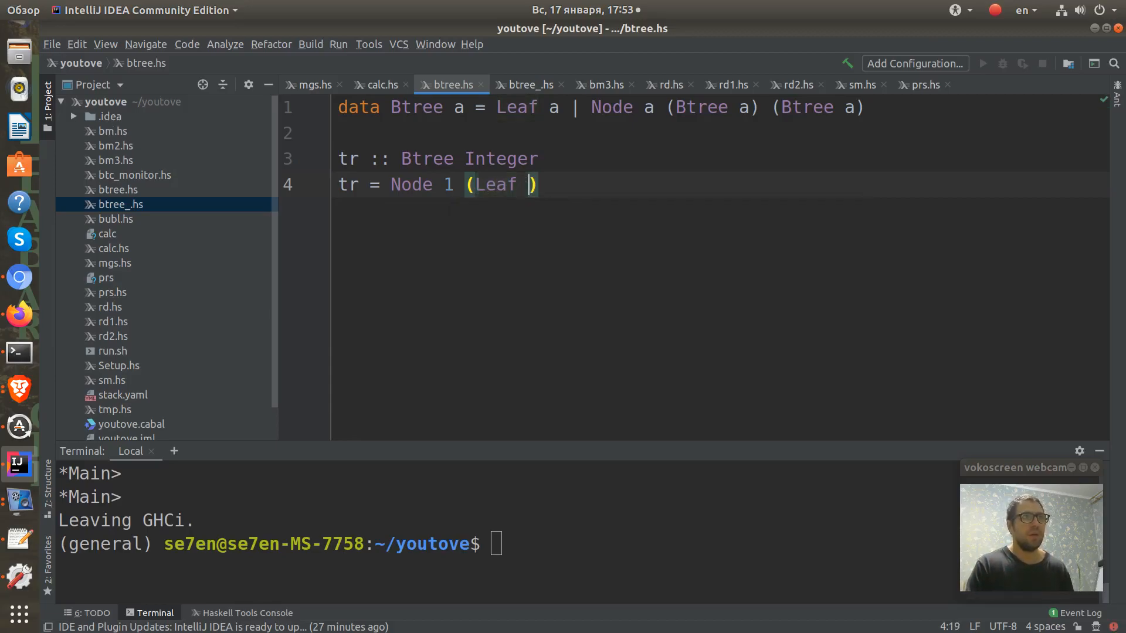
type("2")
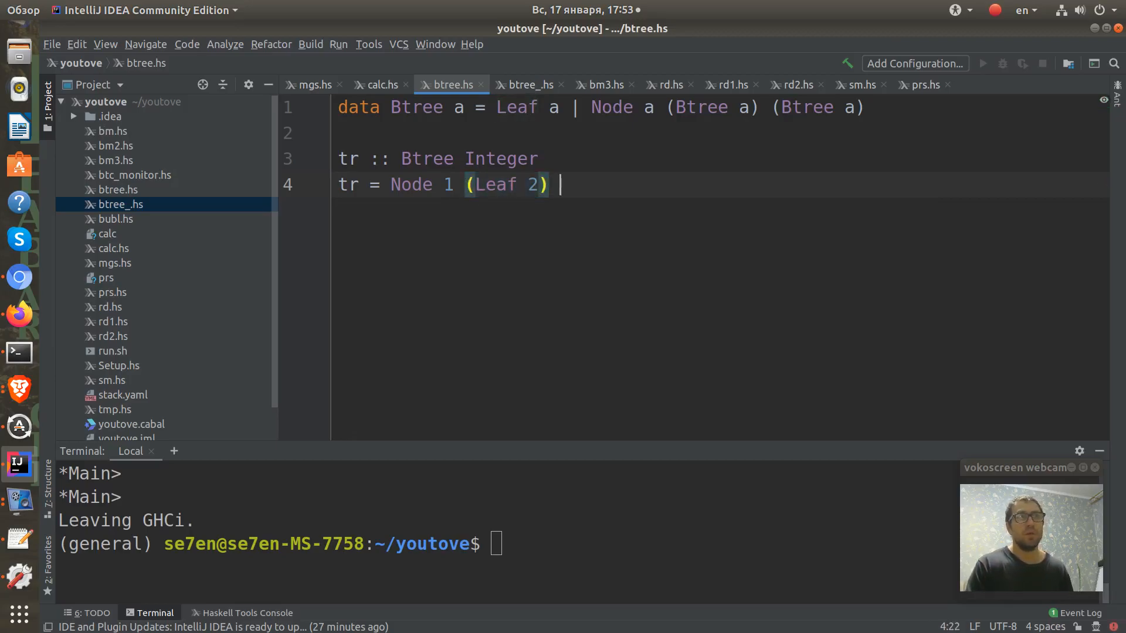
type("(Leaf 2)")
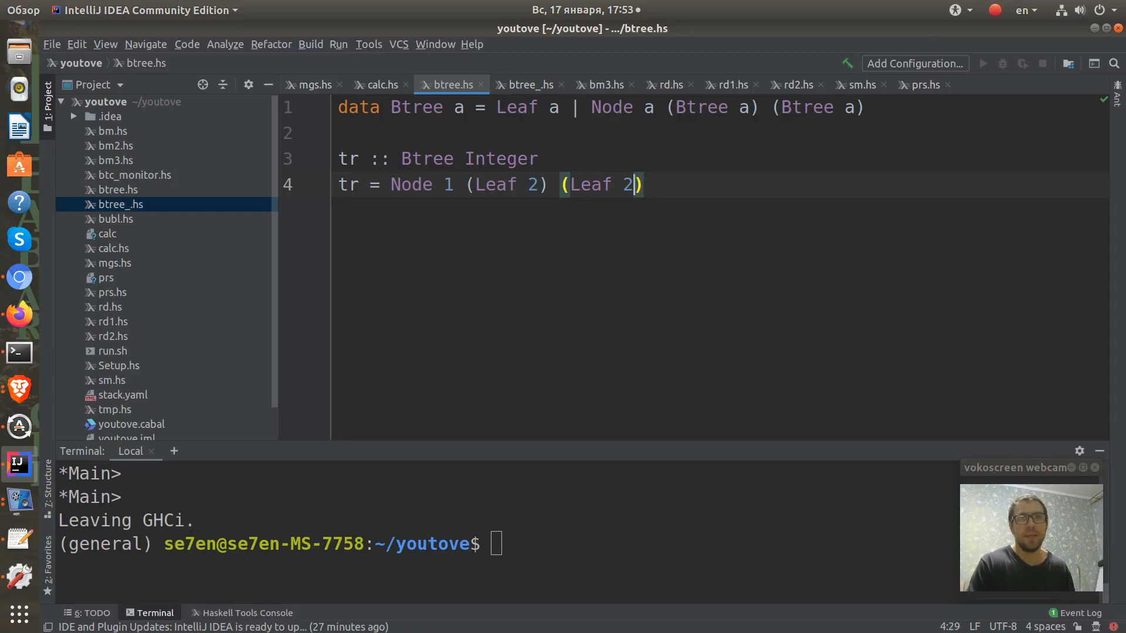
type("3")
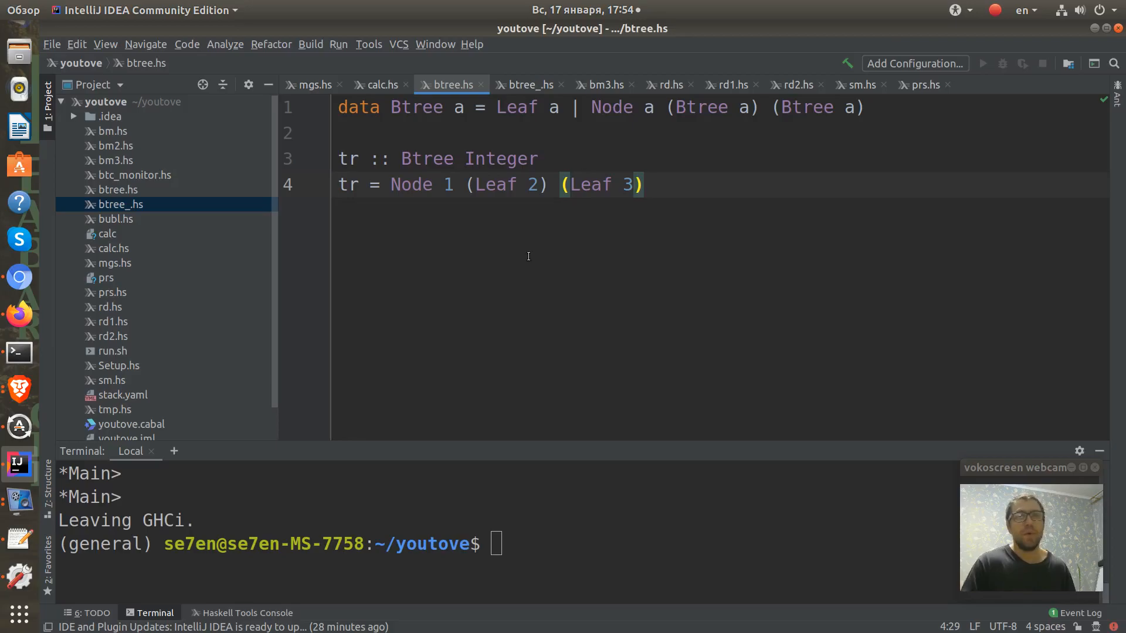
mouse_move(465, 537)
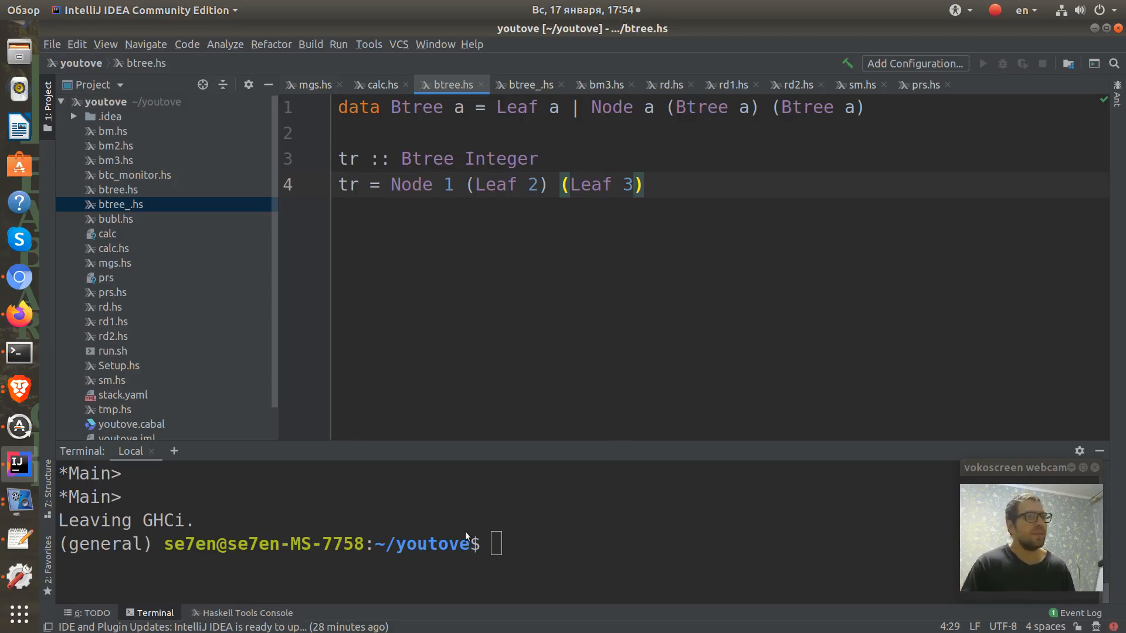
Launch ghci in the terminal and load btree.hs with :load.
type("ghci")
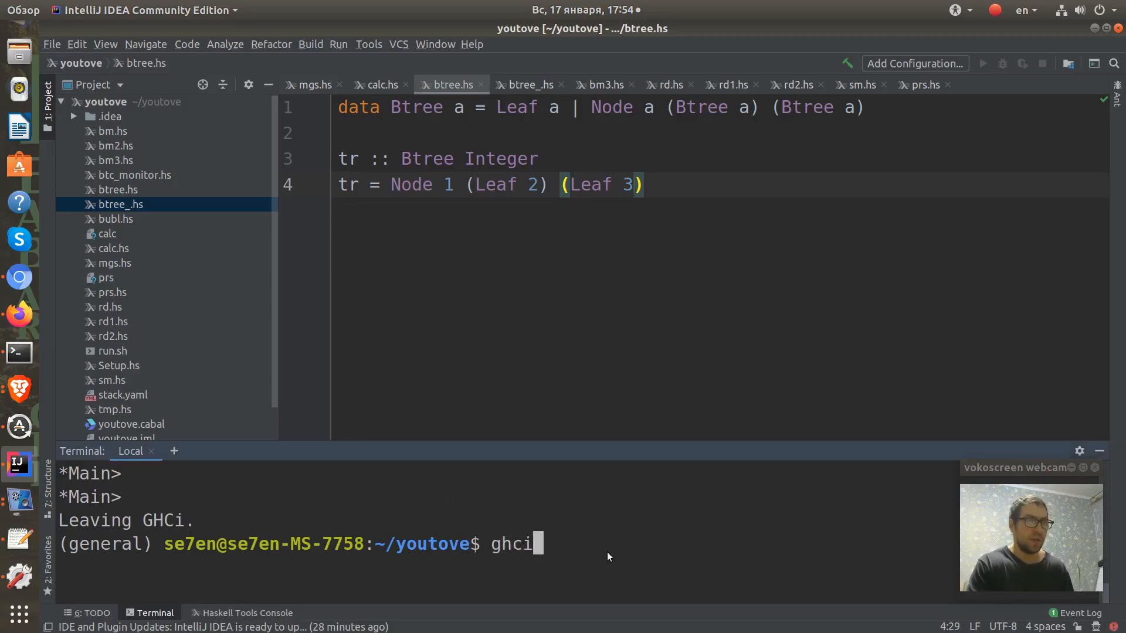
key("Return")
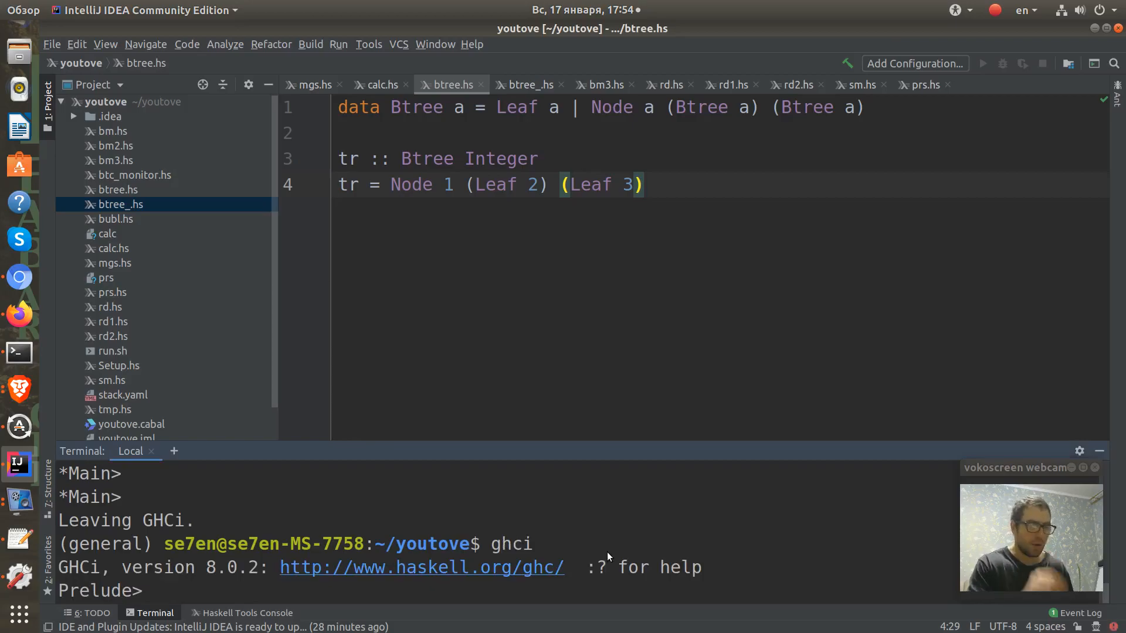
type(":load")
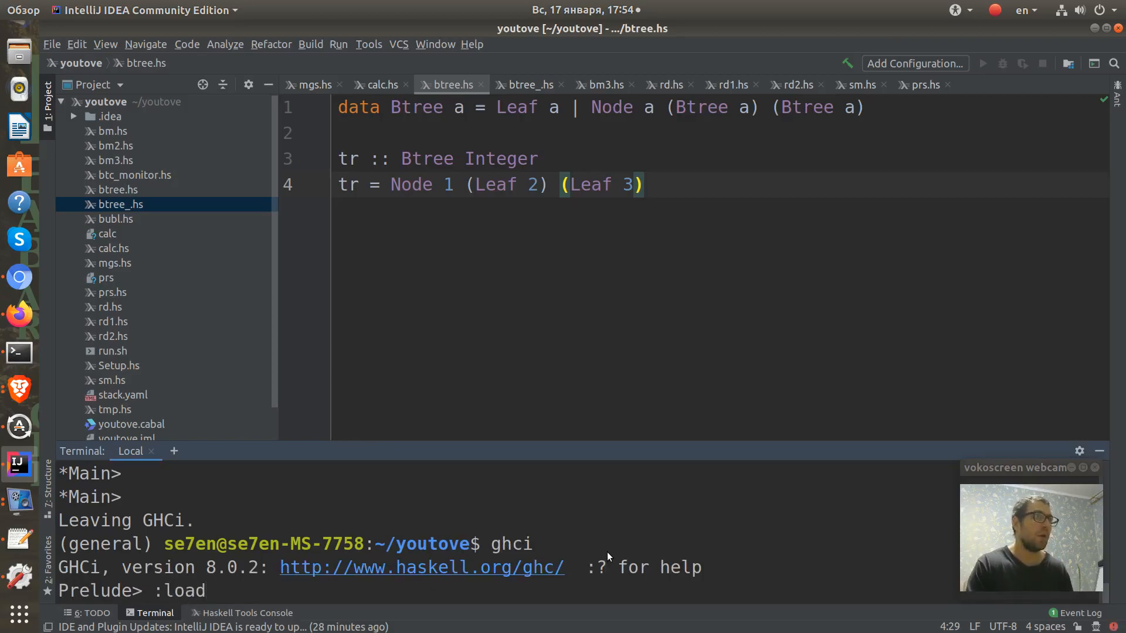
type("bt")
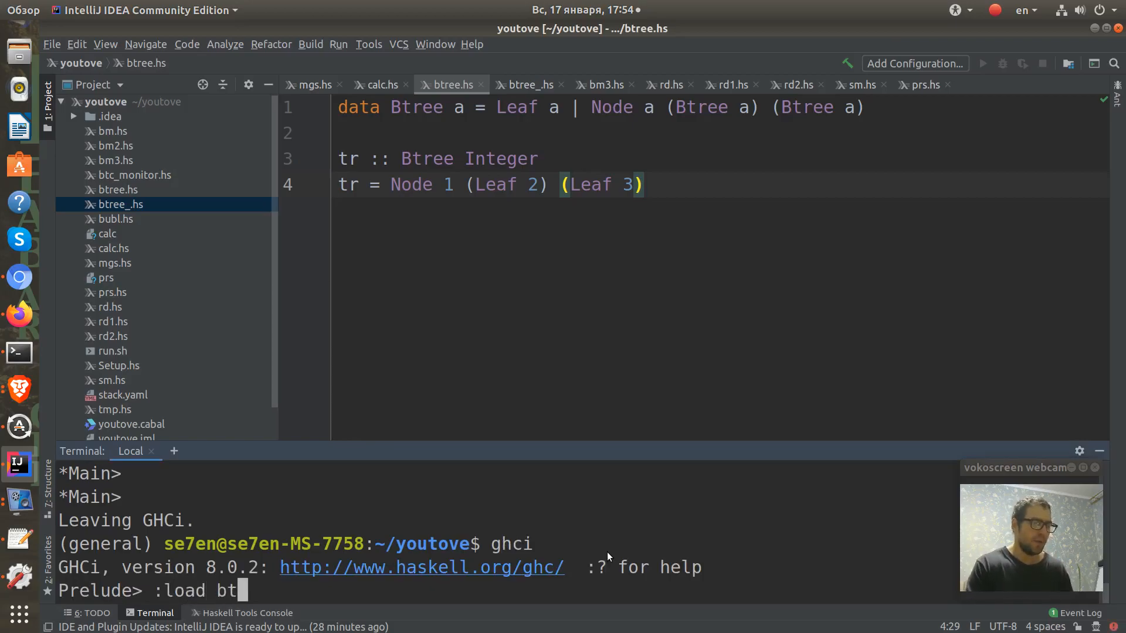
type("ree.hs")
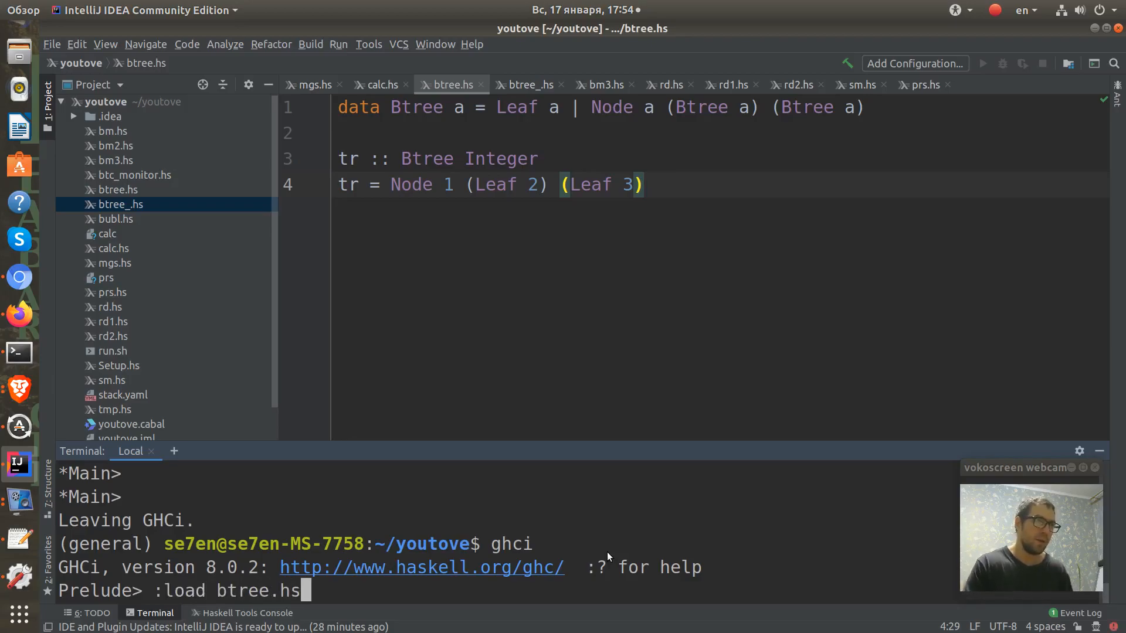
key("Return")
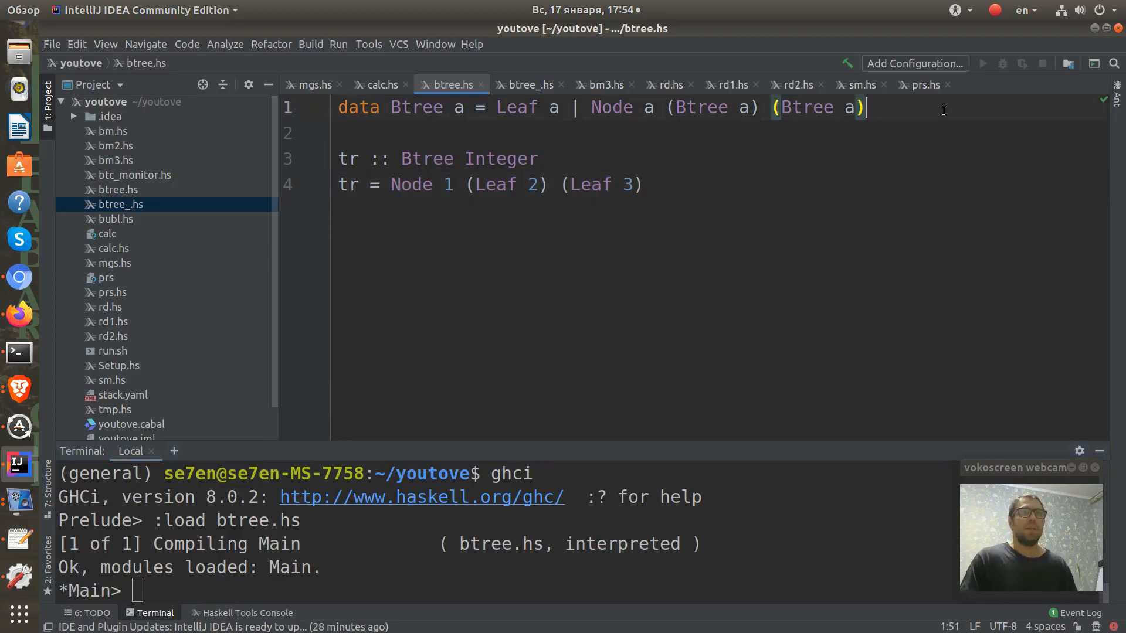
Append 'deriving Show' to the Btree data declaration, correcting typos.
type("dervin")
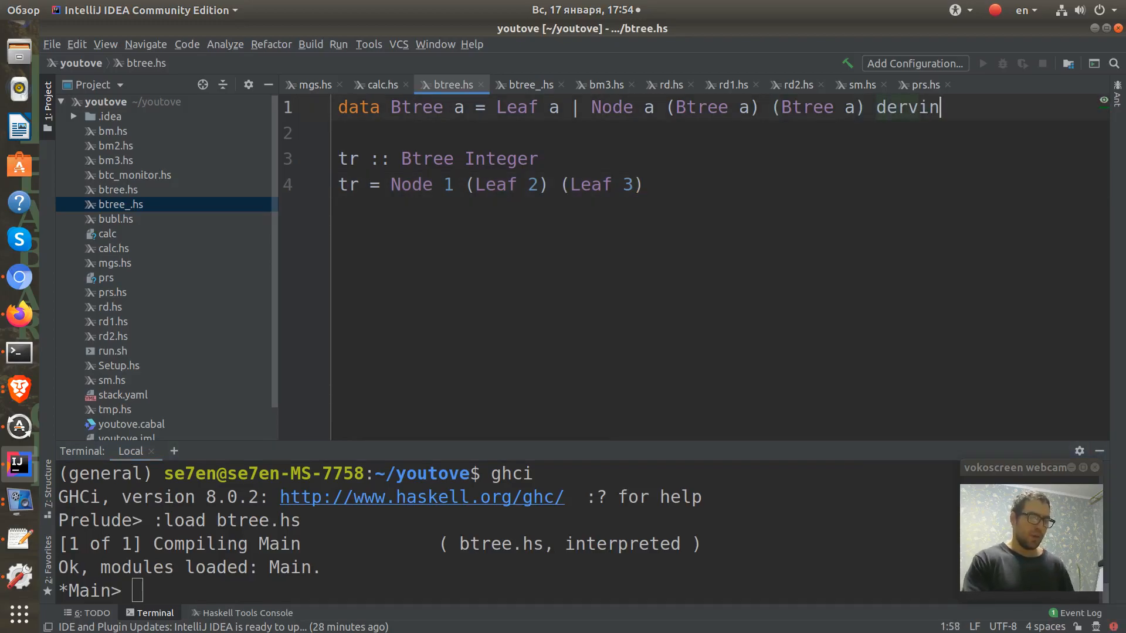
key("BackSpace")
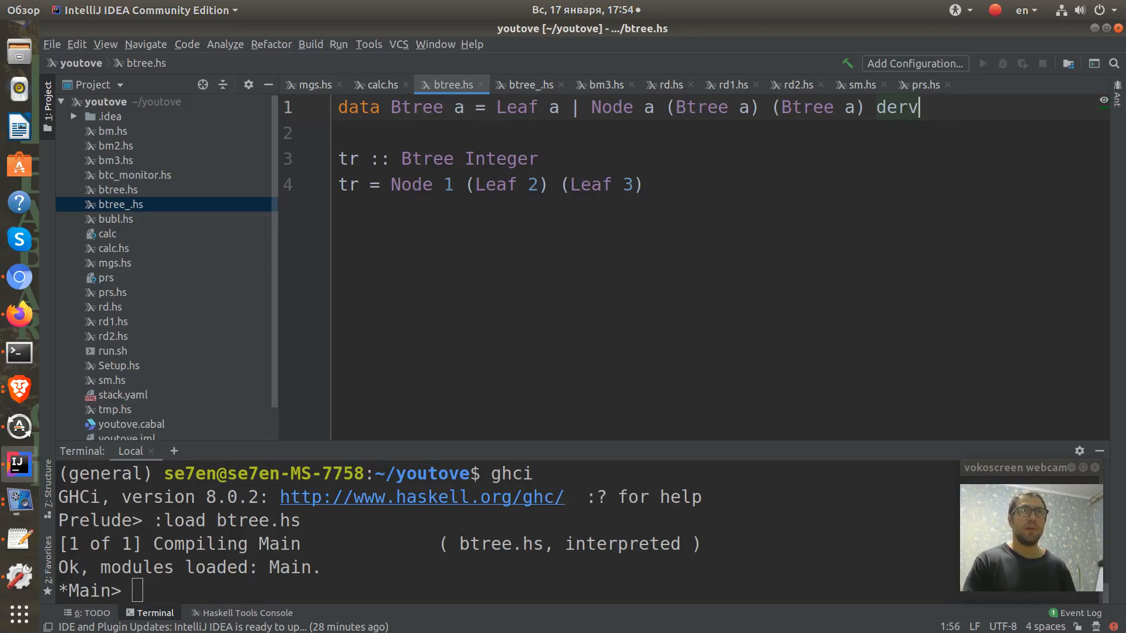
type("ie")
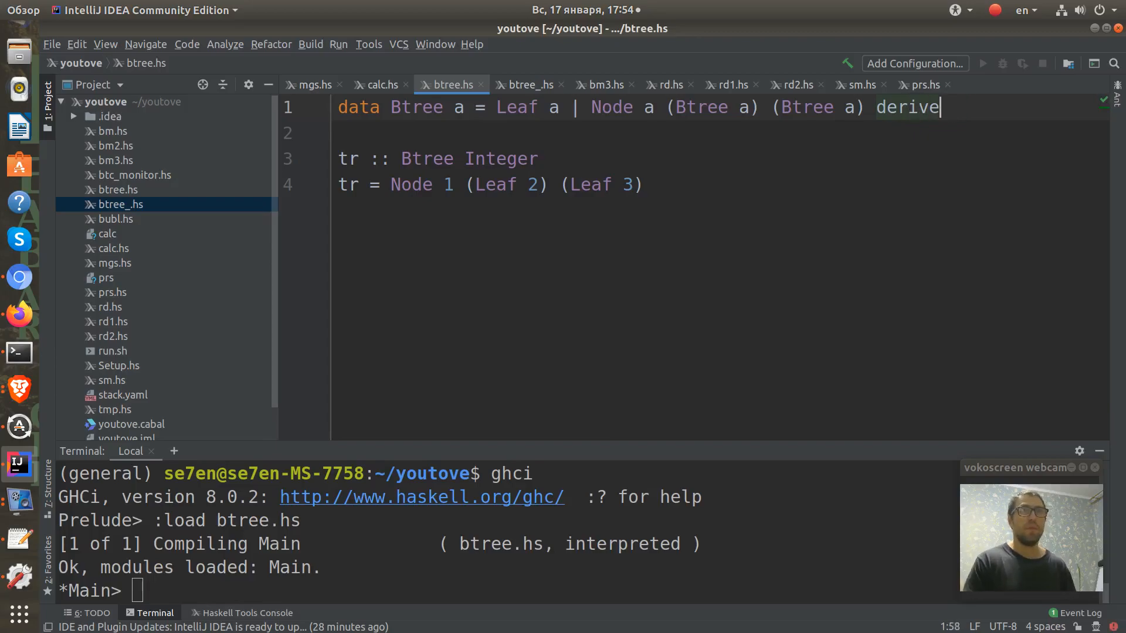
key("Backspace")
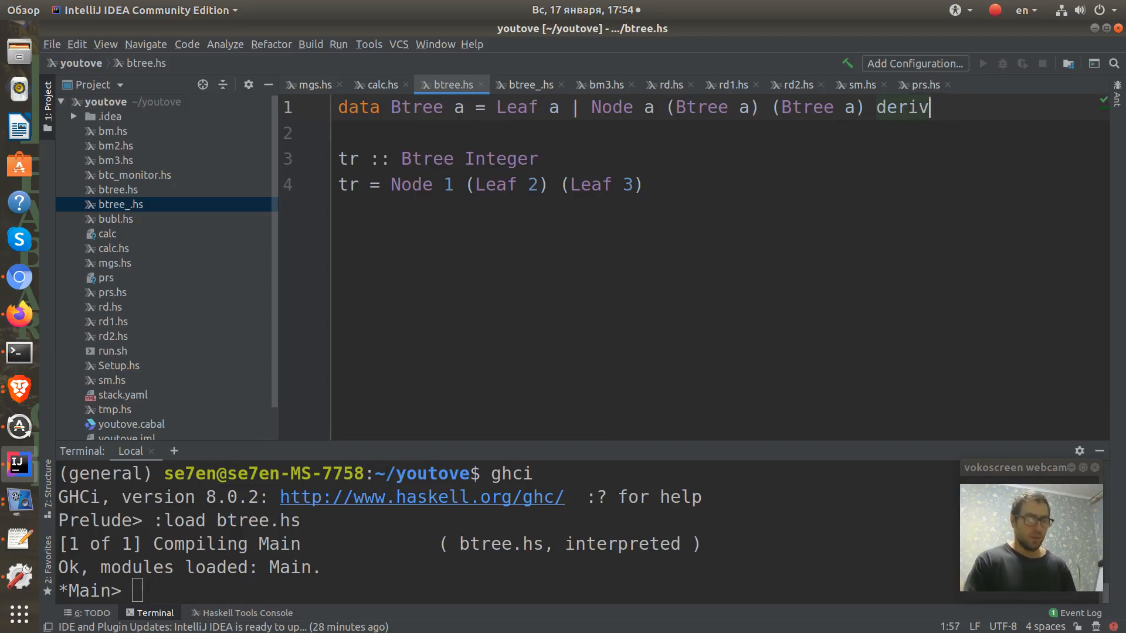
type("ing")
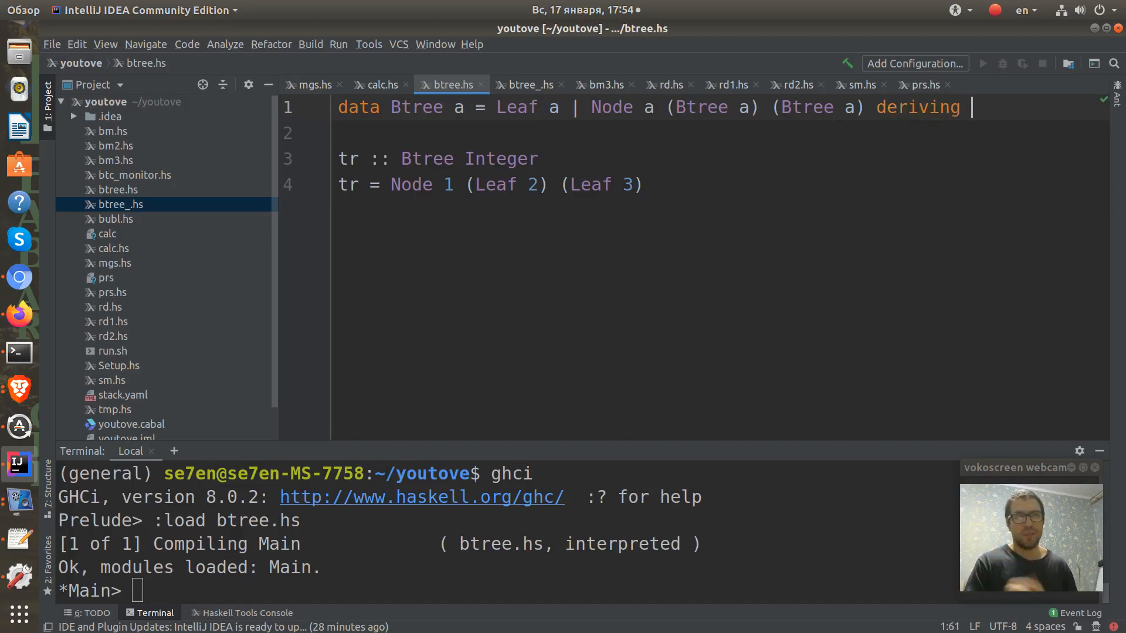
type("Sh")
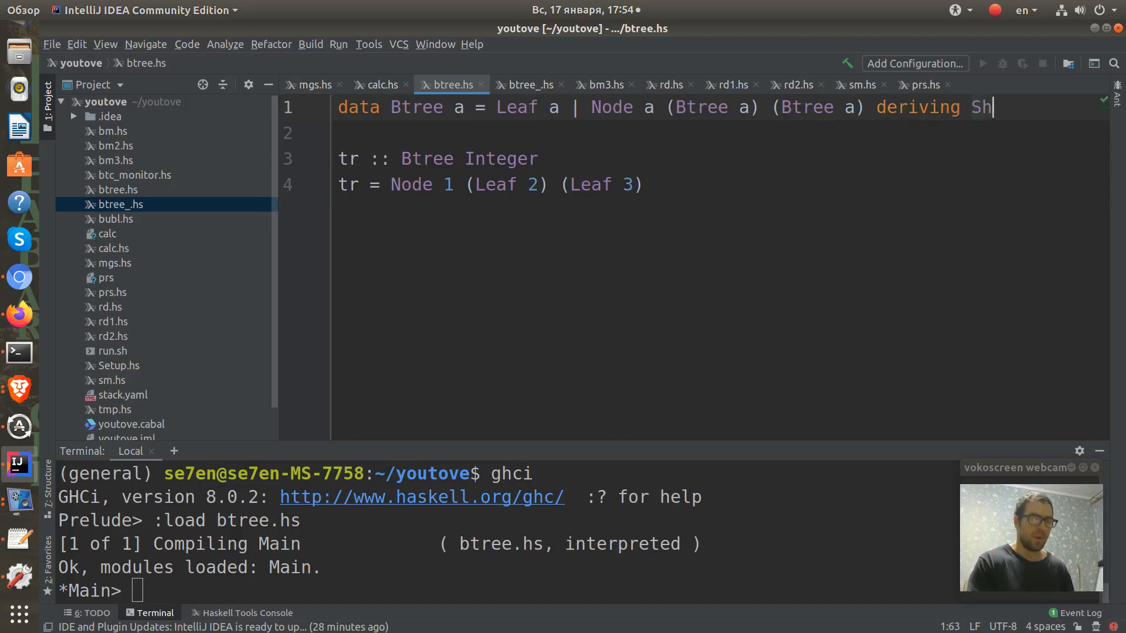
type("ow")
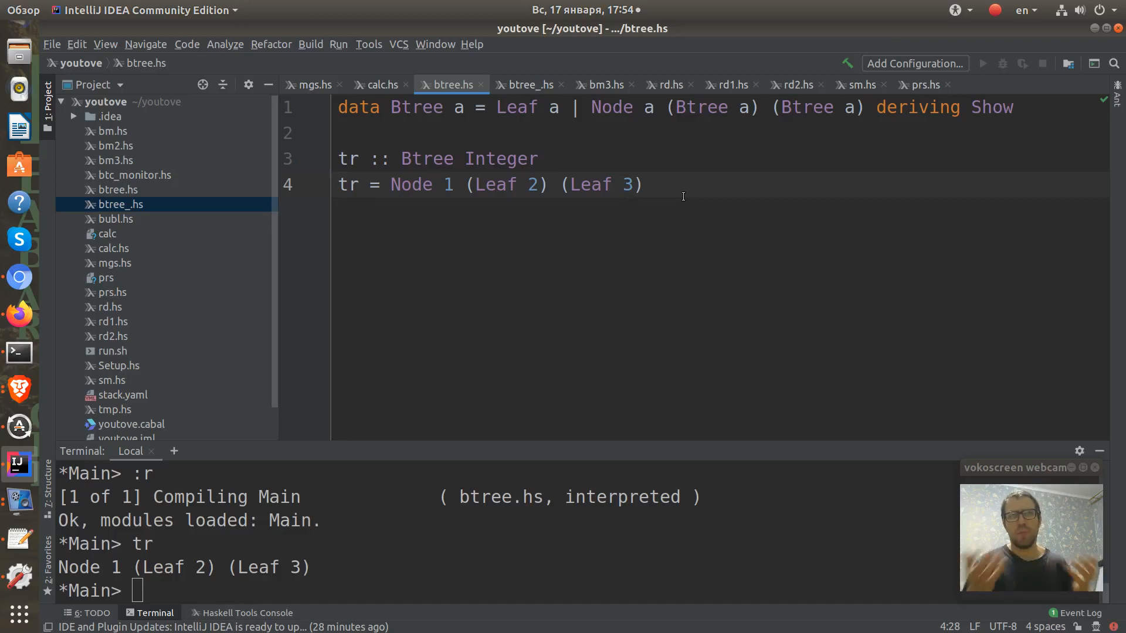
Write 'all_paths :: Btree a -> [[]]' after a blank line below tr.
key("Return")
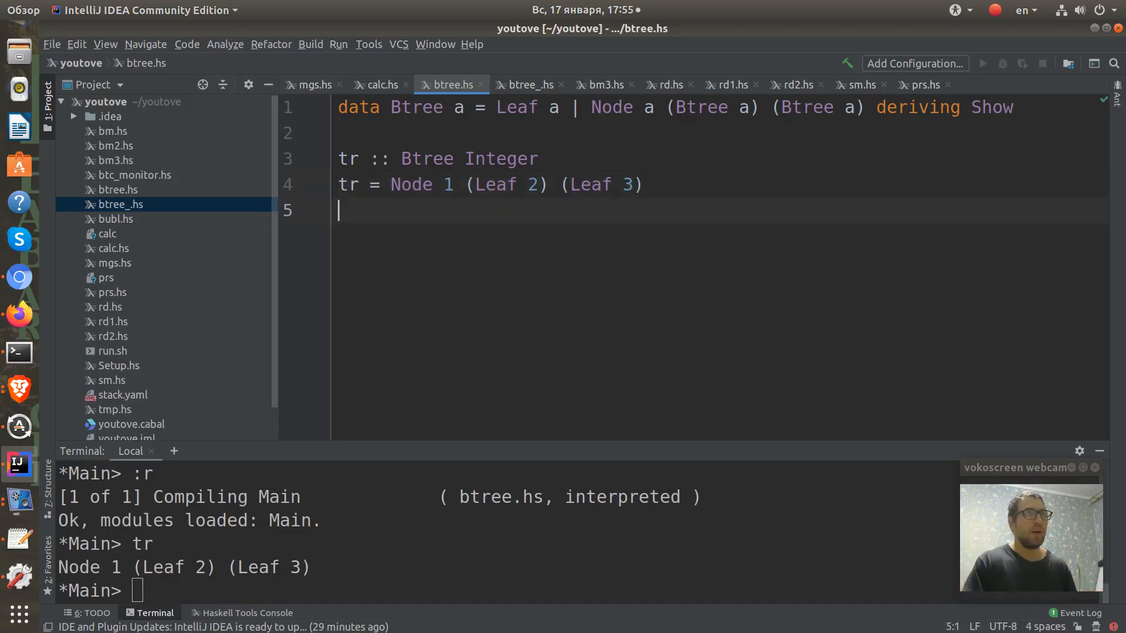
key("Return")
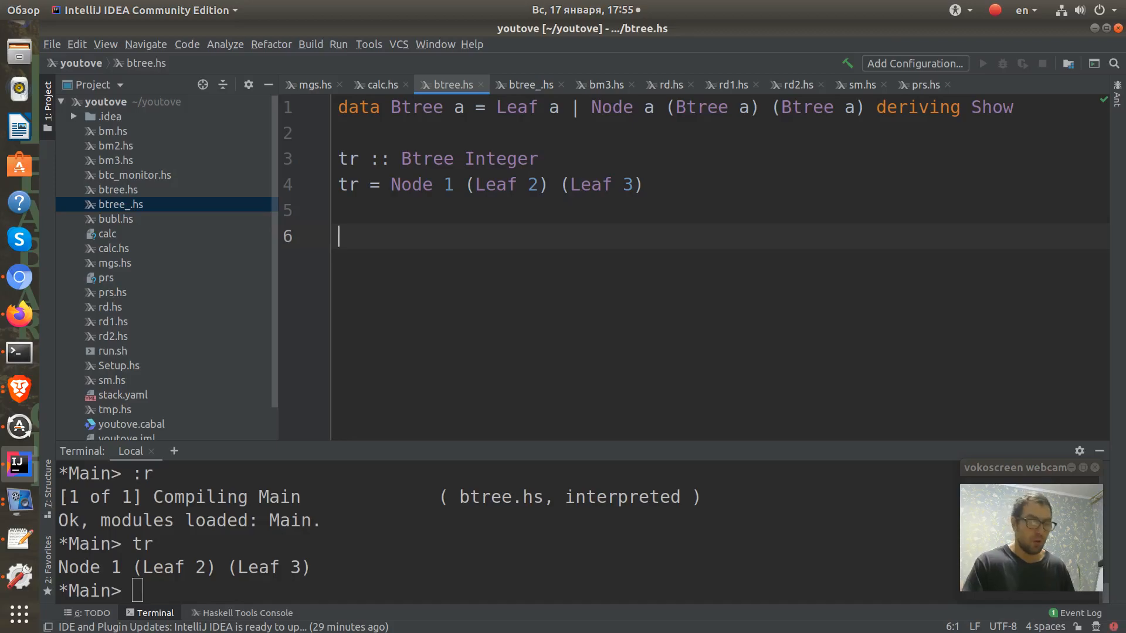
type("all_path")
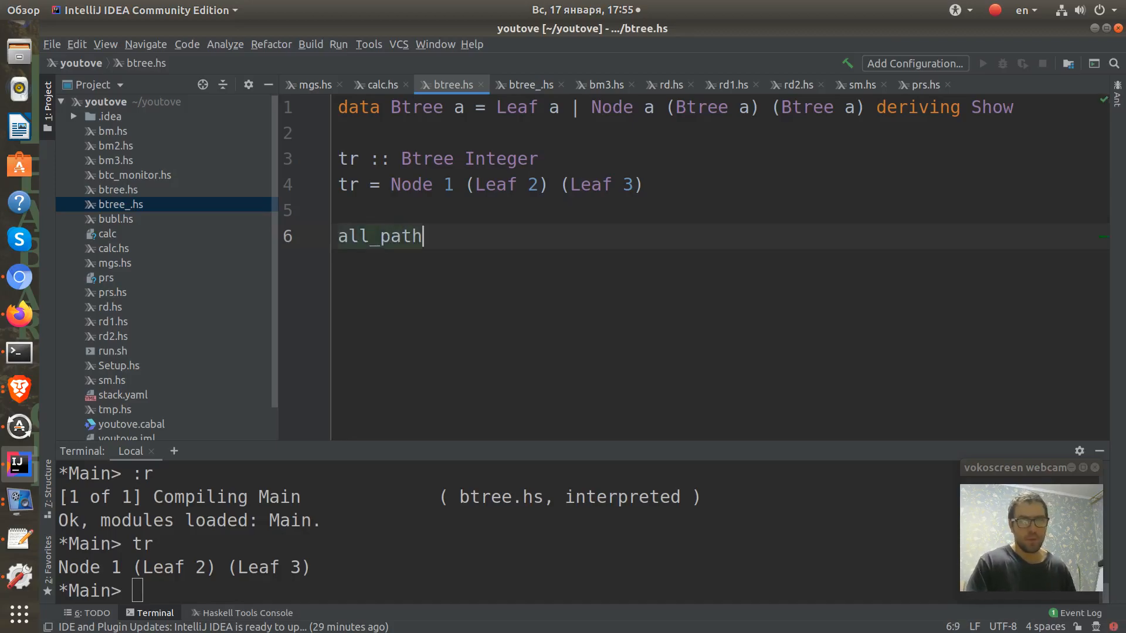
type("s")
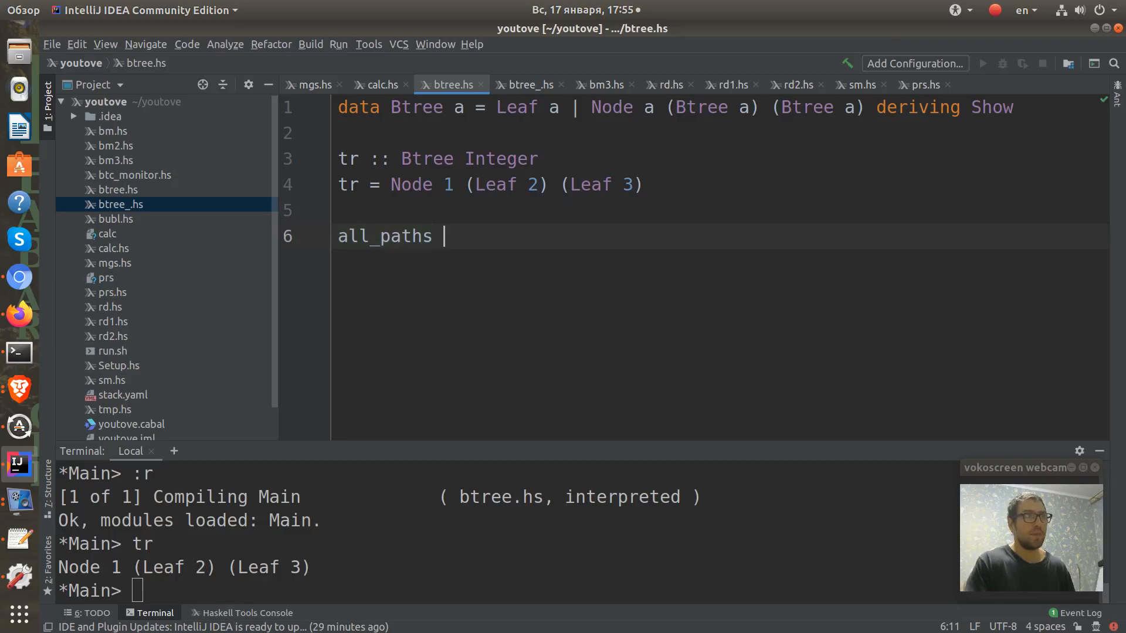
type("::")
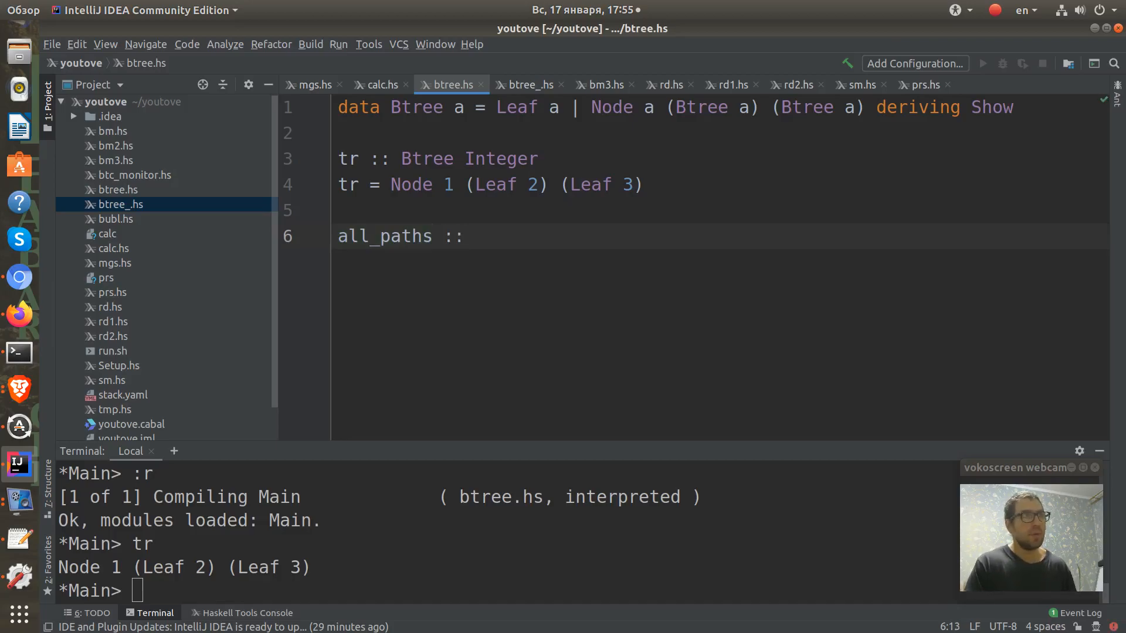
left_click(467, 236)
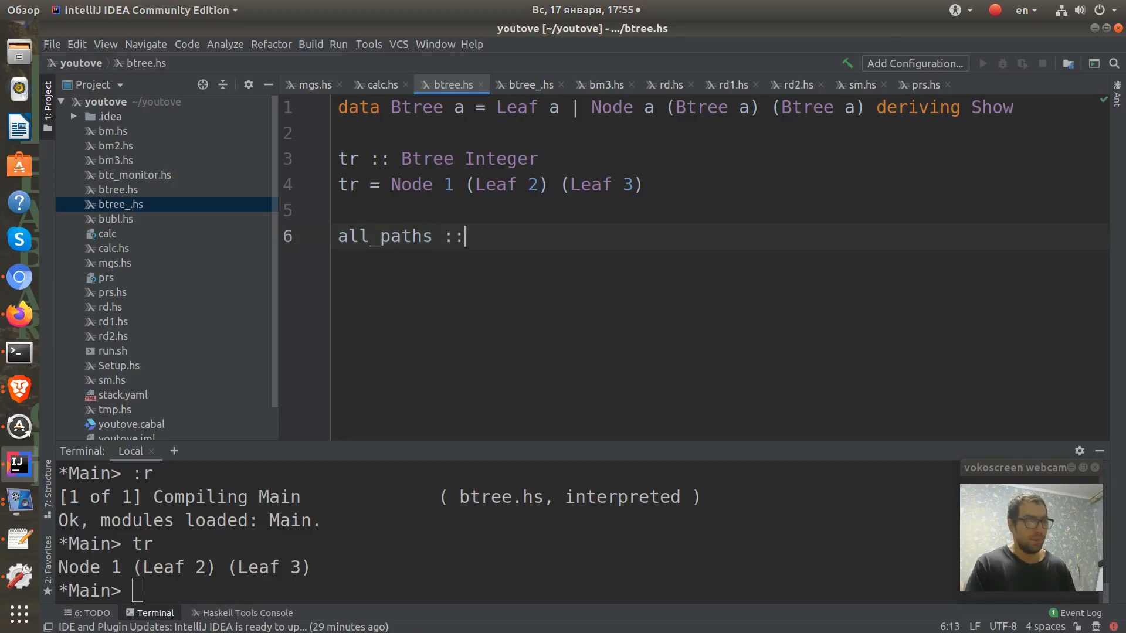
type("B")
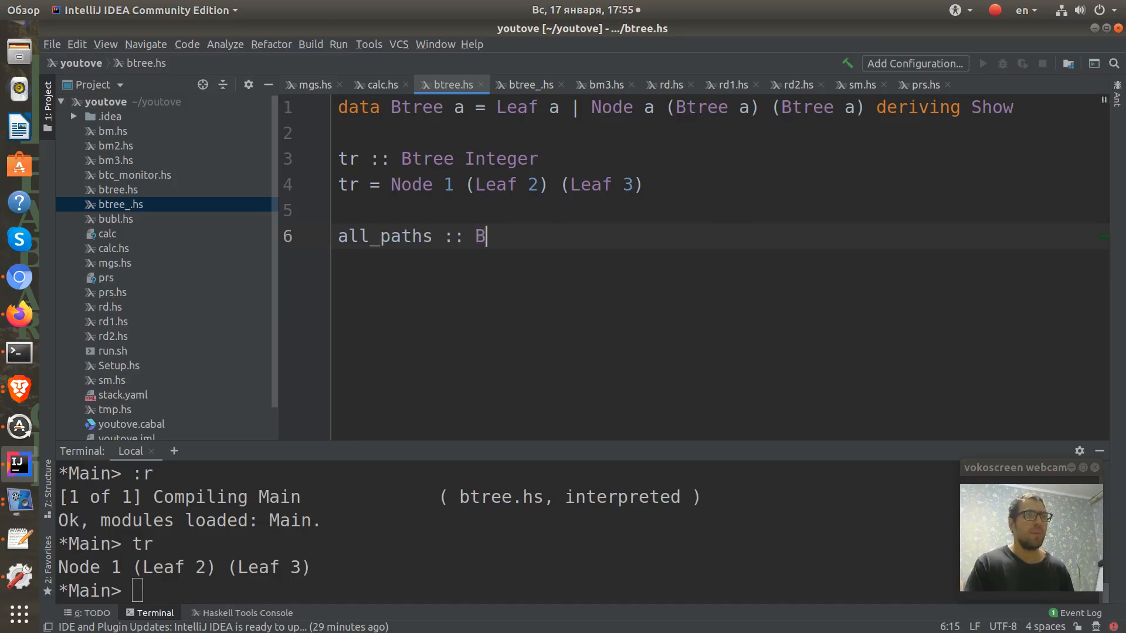
type("tree")
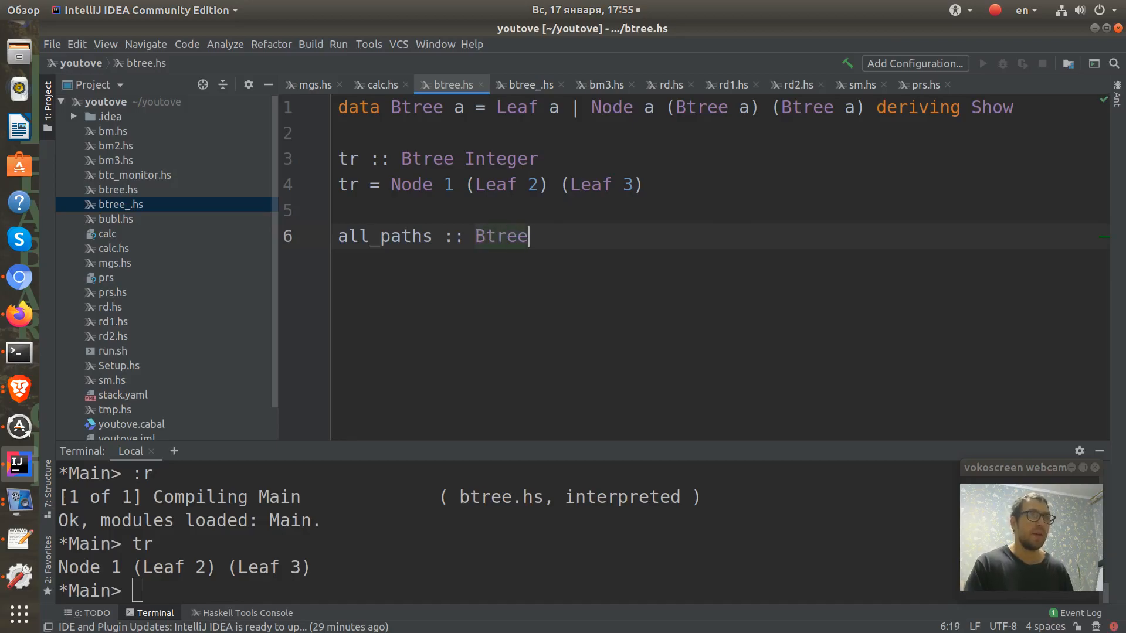
type("a -")
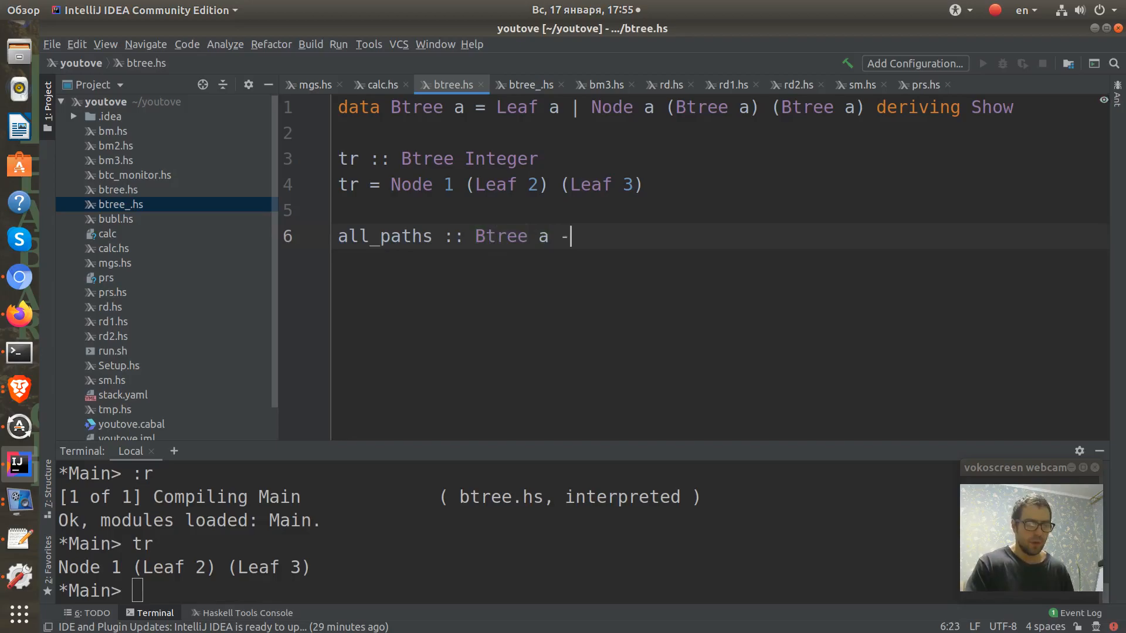
type("> []")
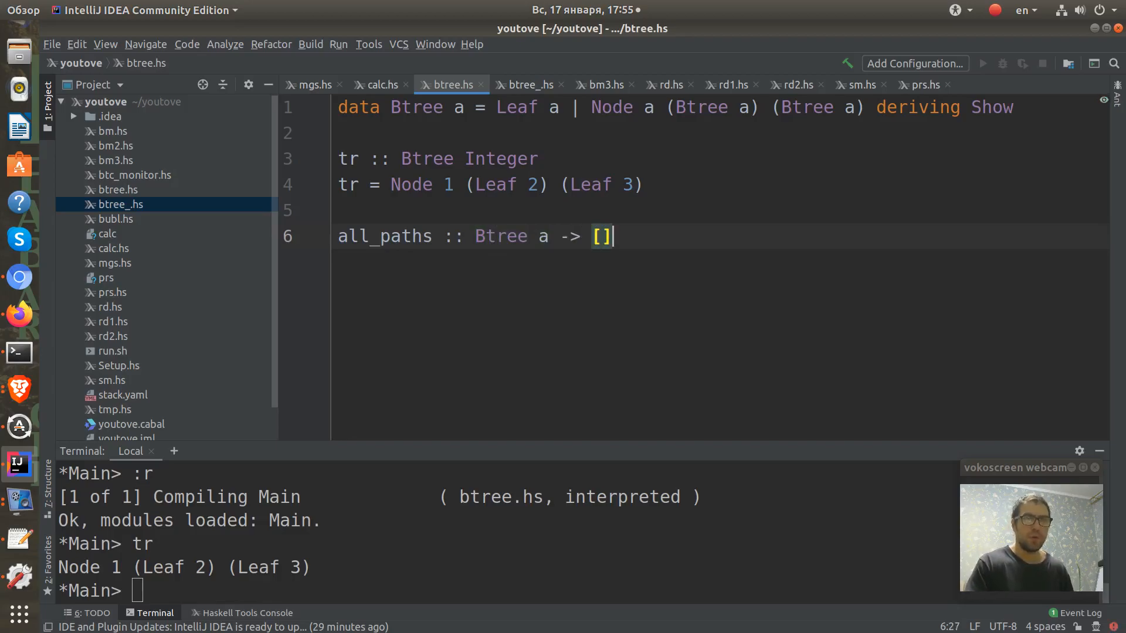
type("[]")
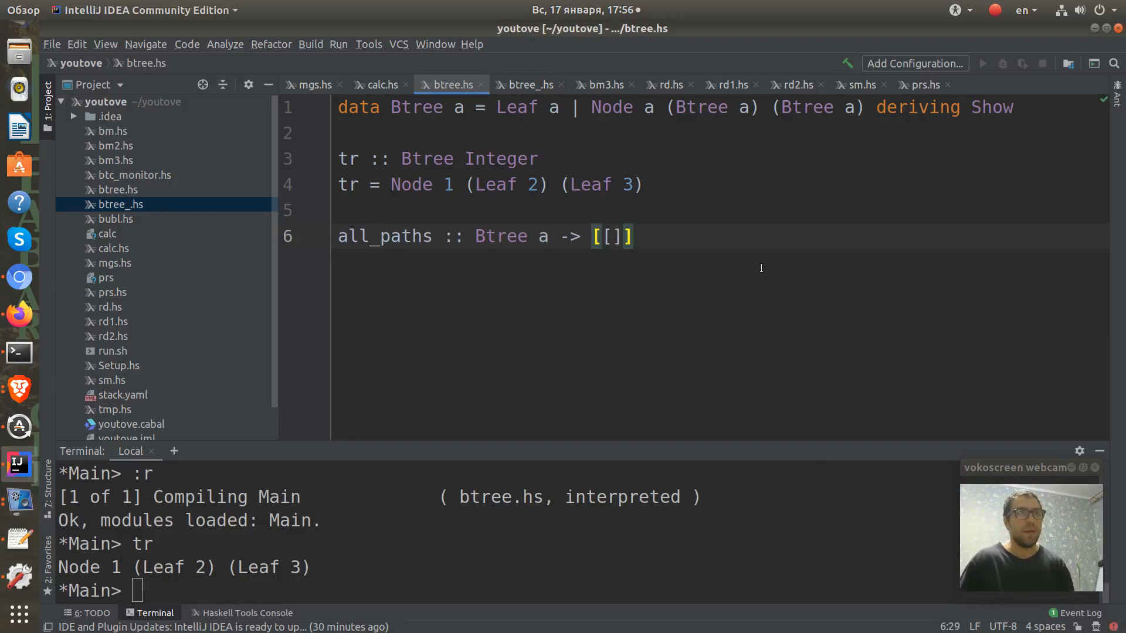
mouse_move(500, 251)
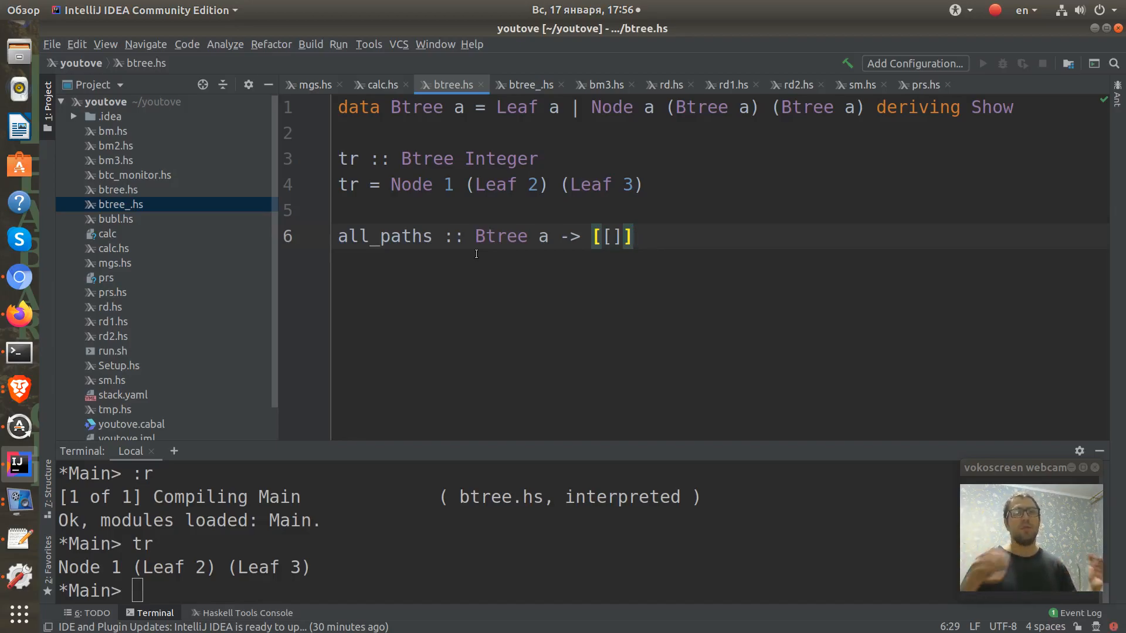
mouse_move(560, 263)
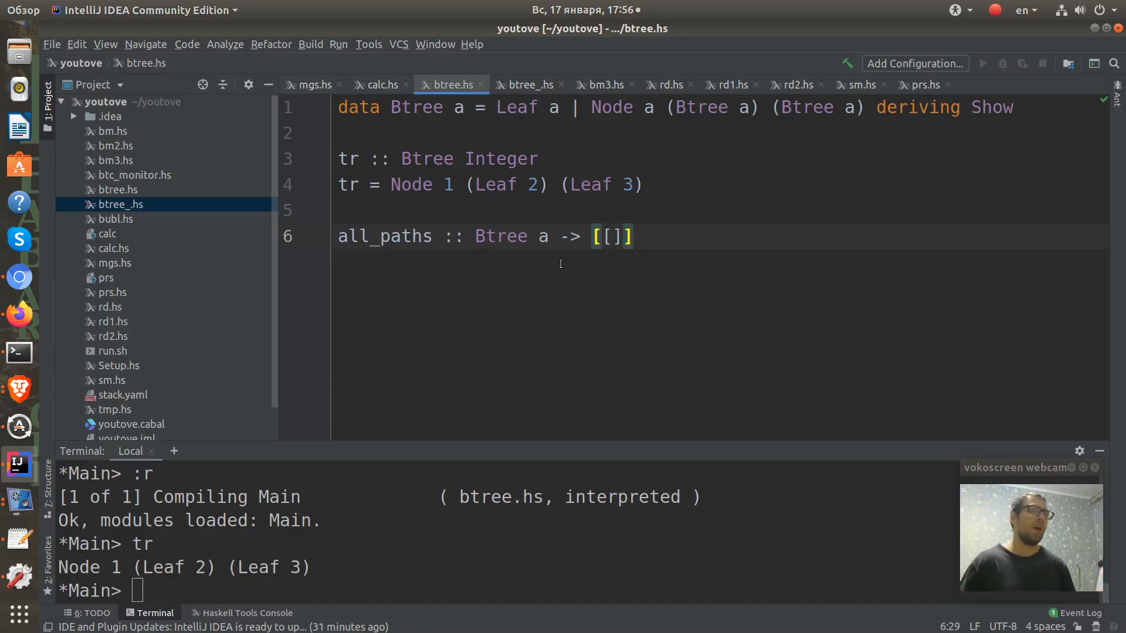
mouse_move(729, 242)
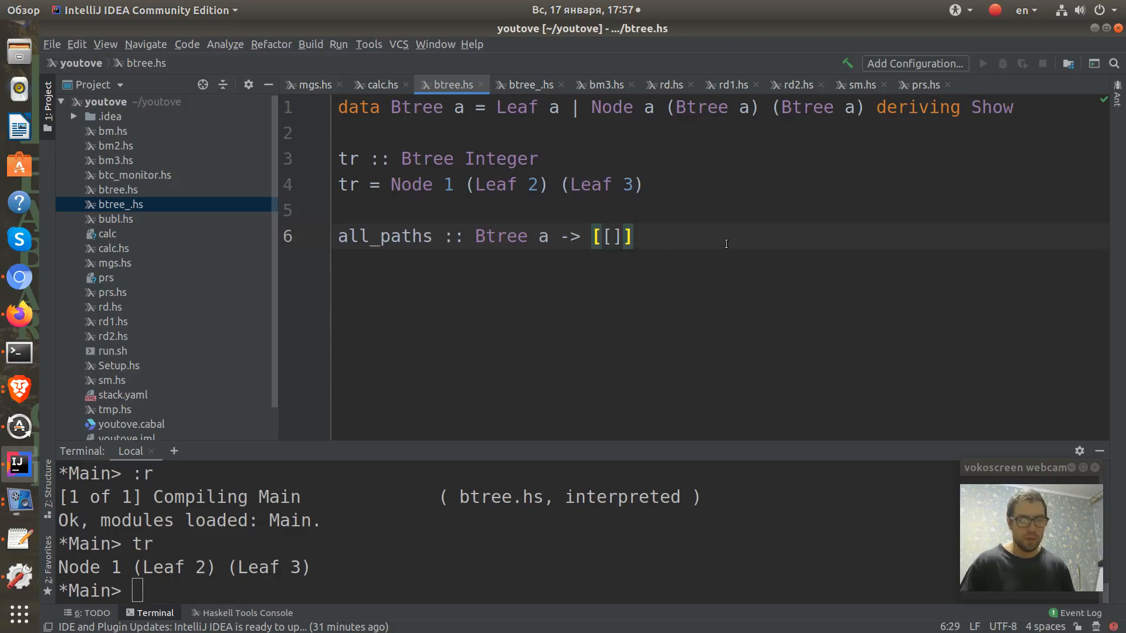
Write the leaf clause all_paths (Leaf a) = [[a]].
type("al")
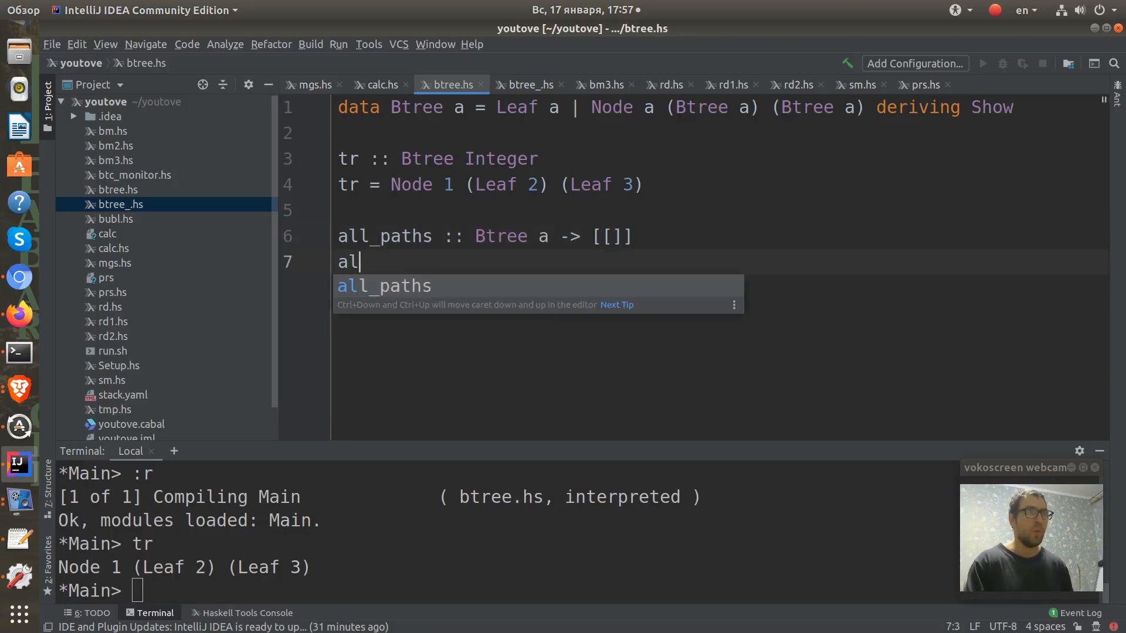
type("l_")
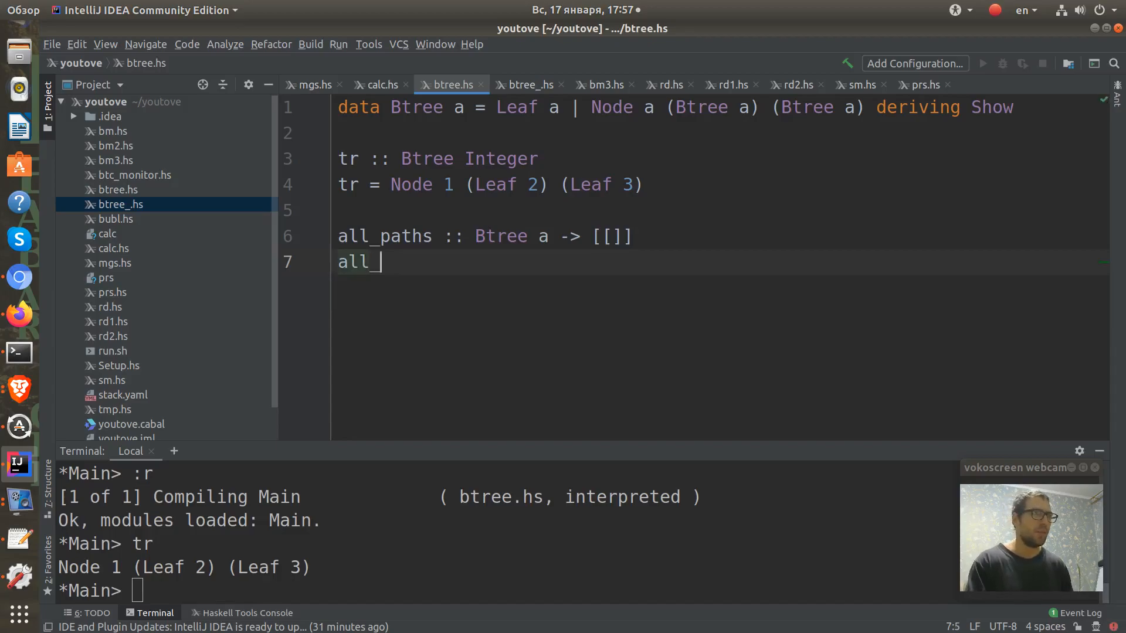
type("_paths")
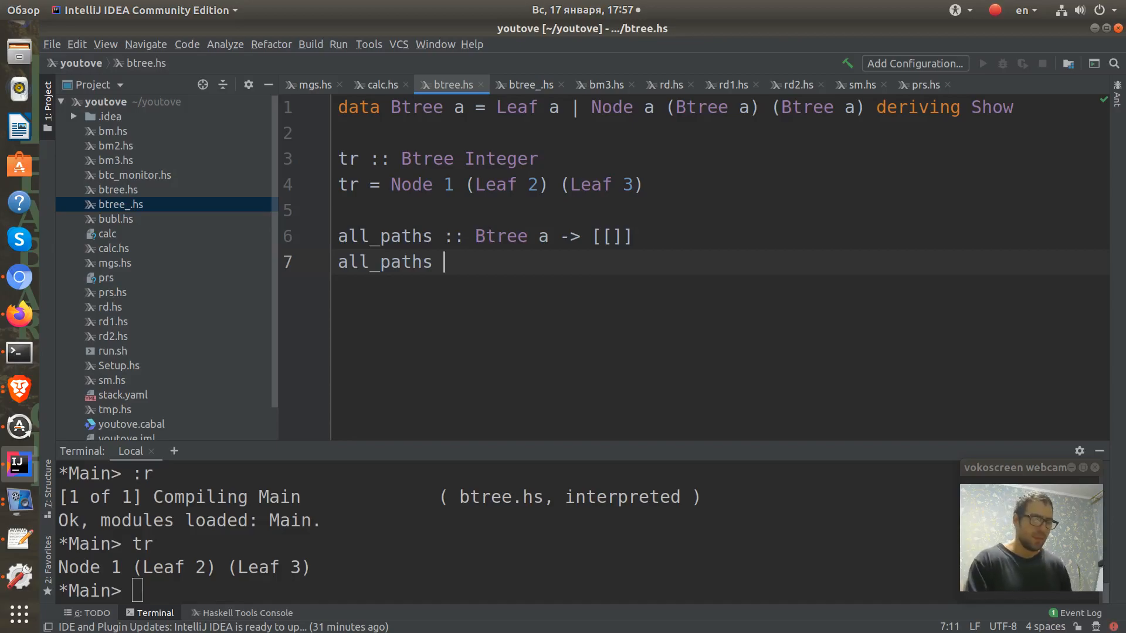
type("()")
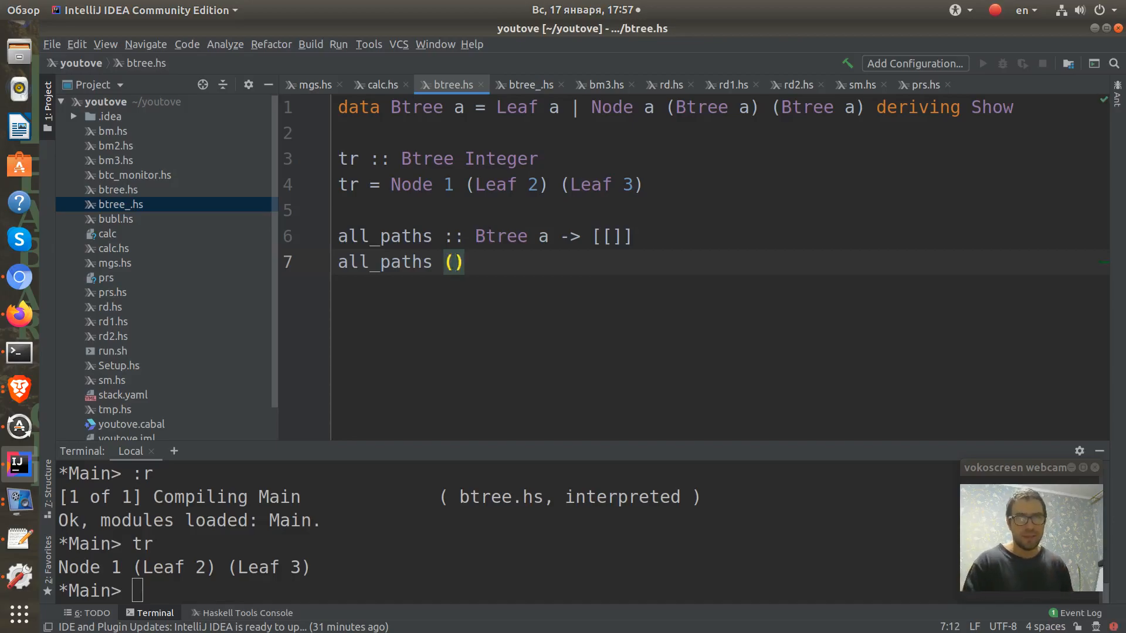
type("Leaf")
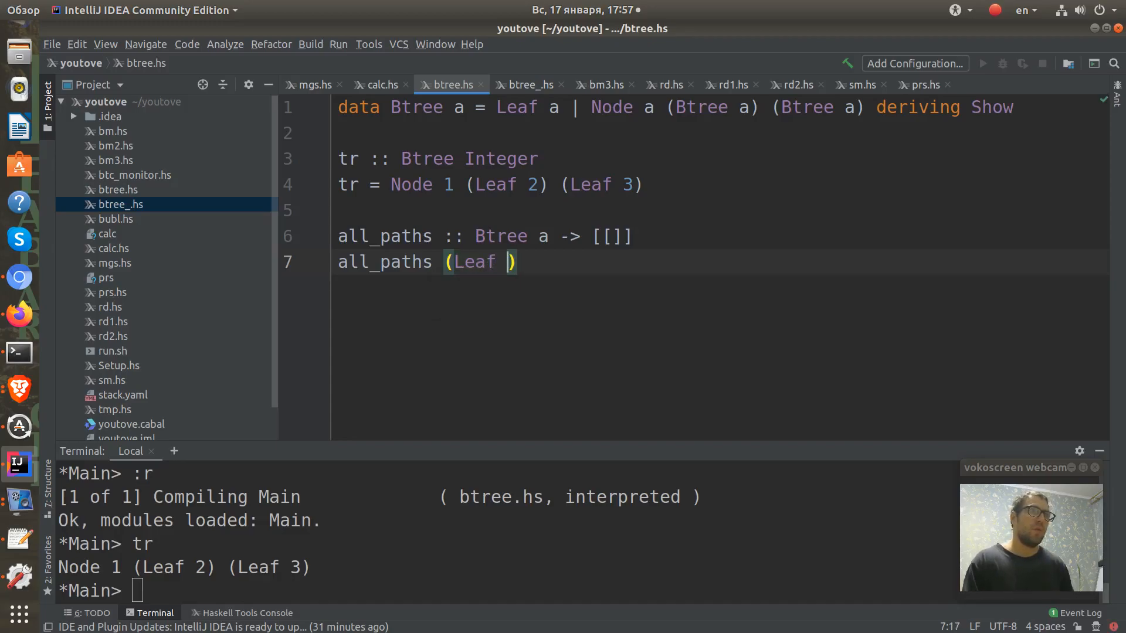
type("a")
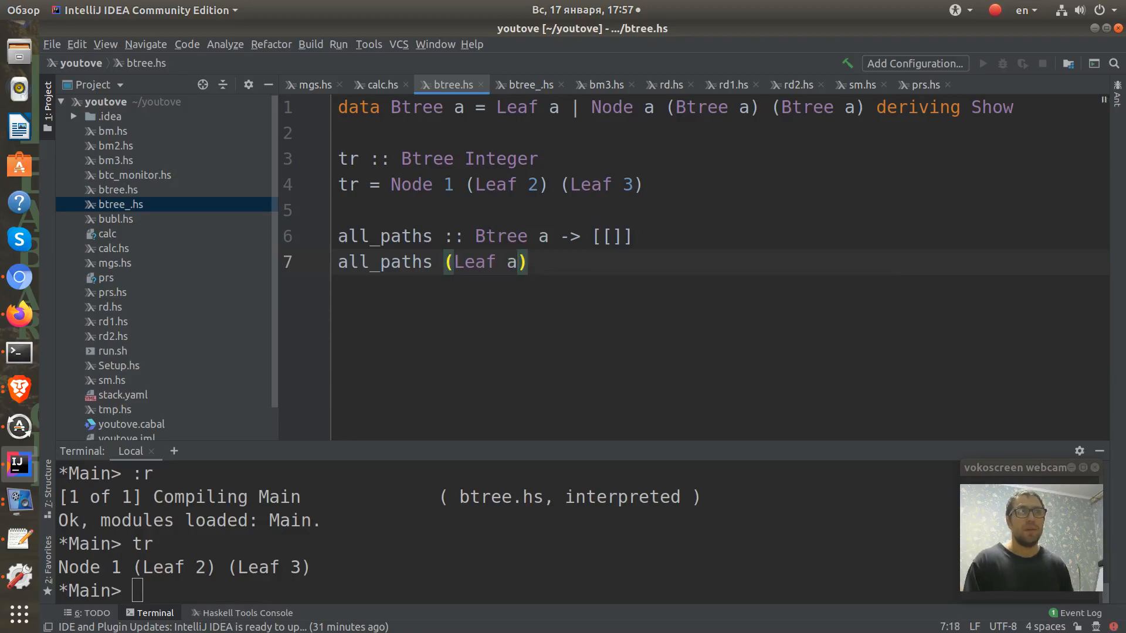
key("Return")
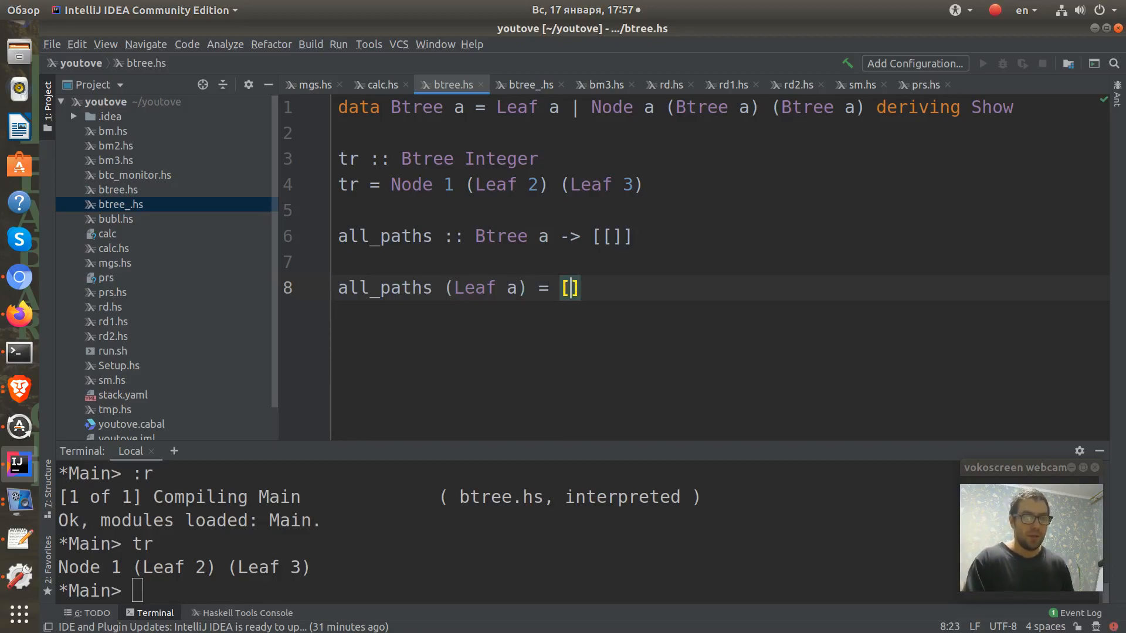
type("a")
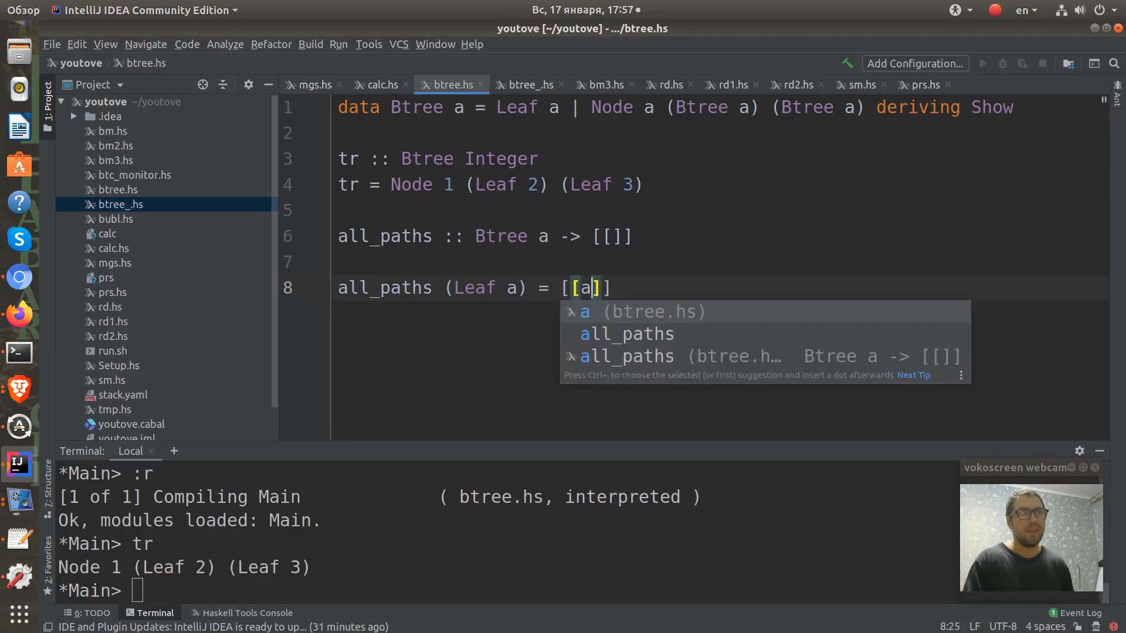
key("Escape")
type("all")
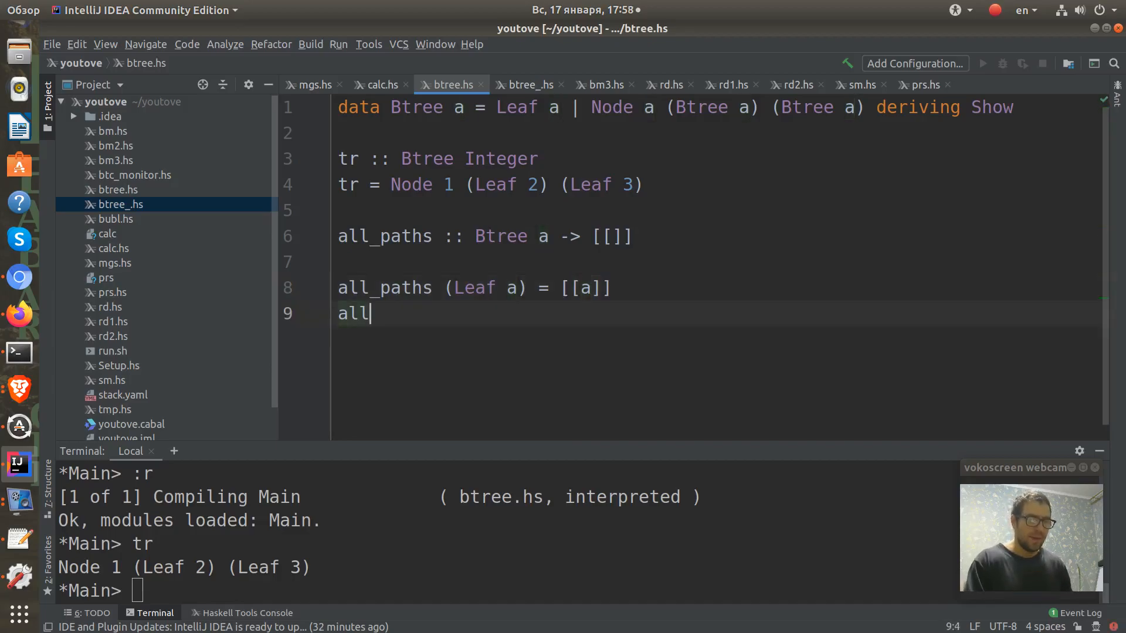
Write the clause head all_paths (Node a l r), shortening lf and rt to l and r.
type("_paths")
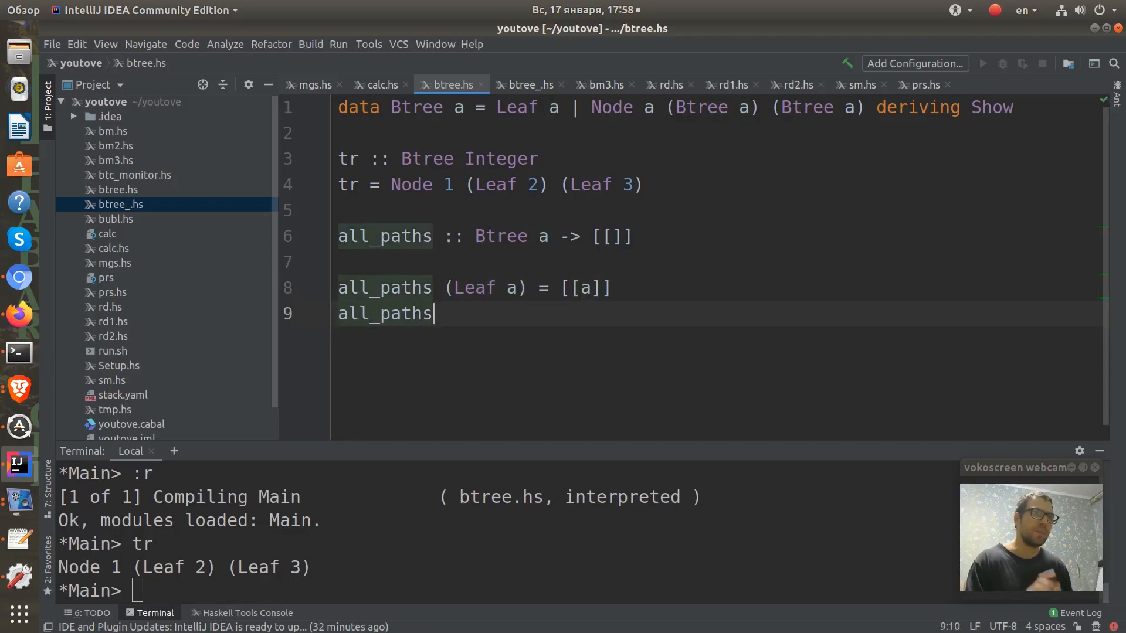
type("()")
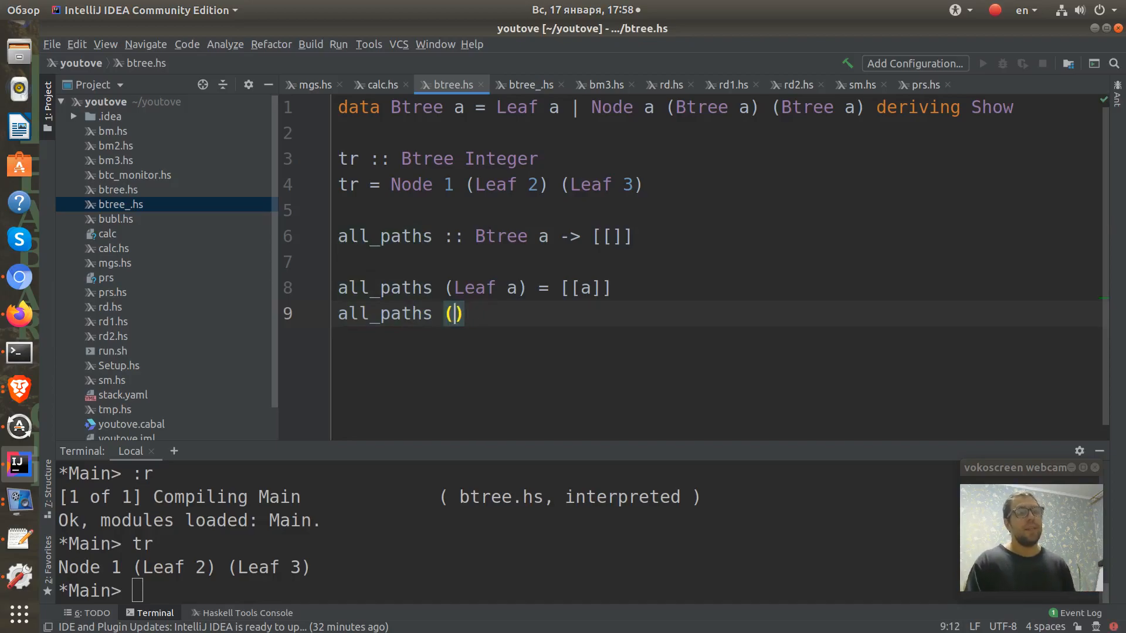
type("Node")
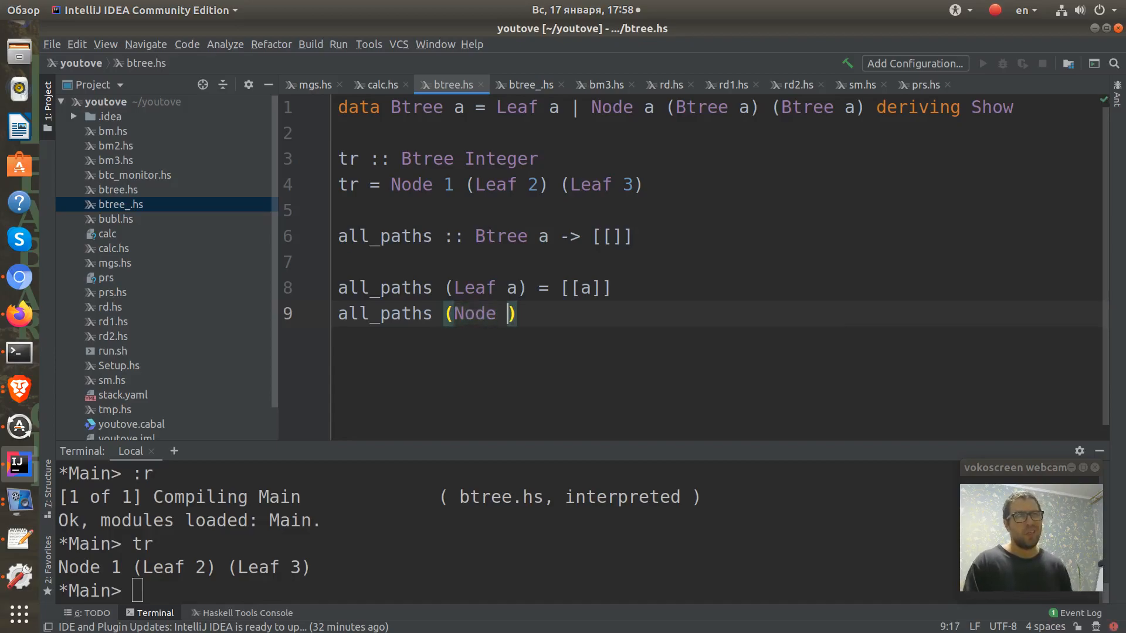
type("a")
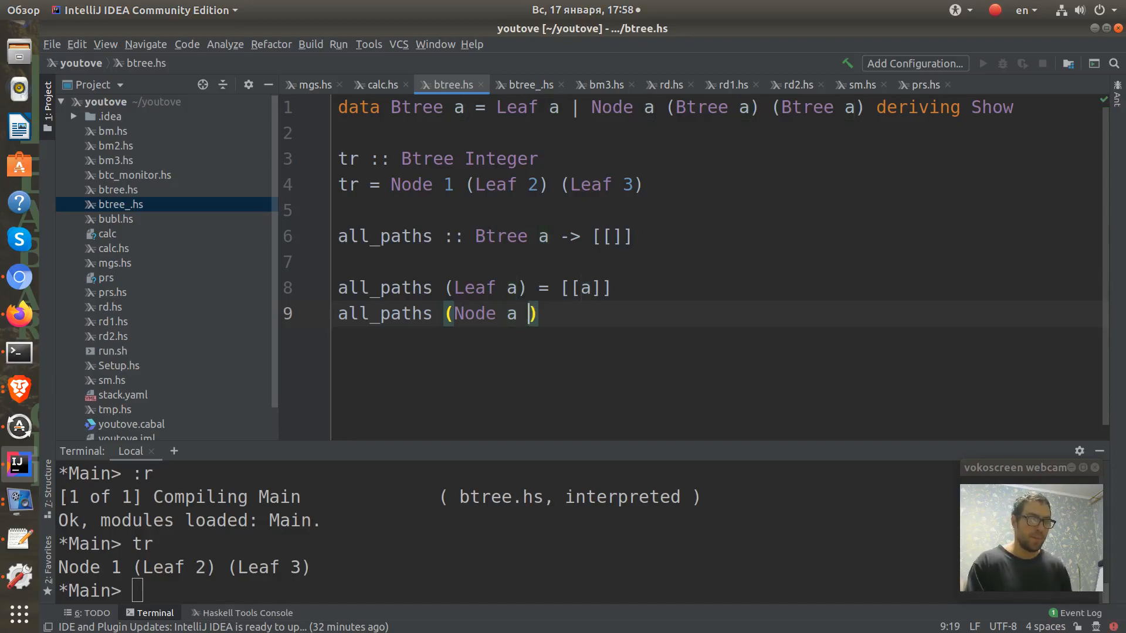
type("lf")
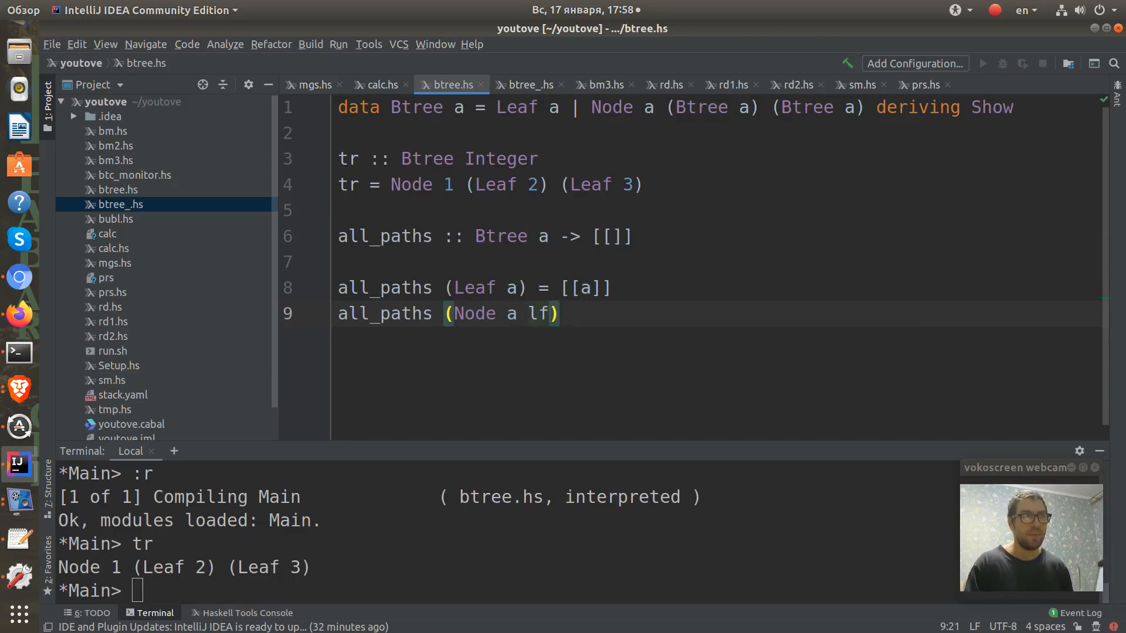
type("rt")
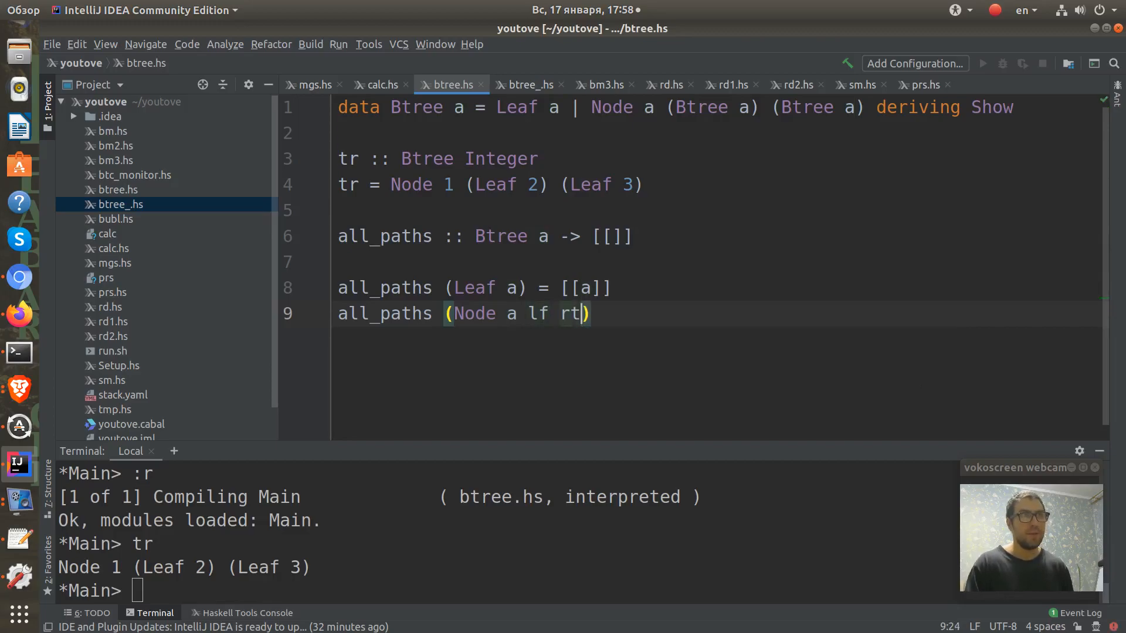
key("BackSpace")
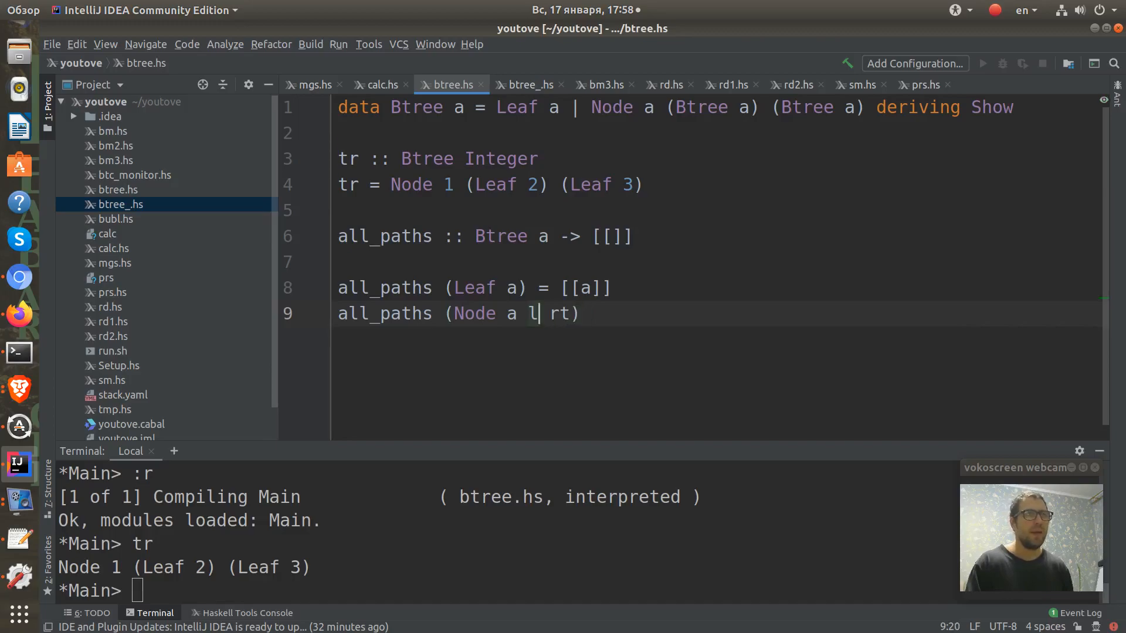
type("r")
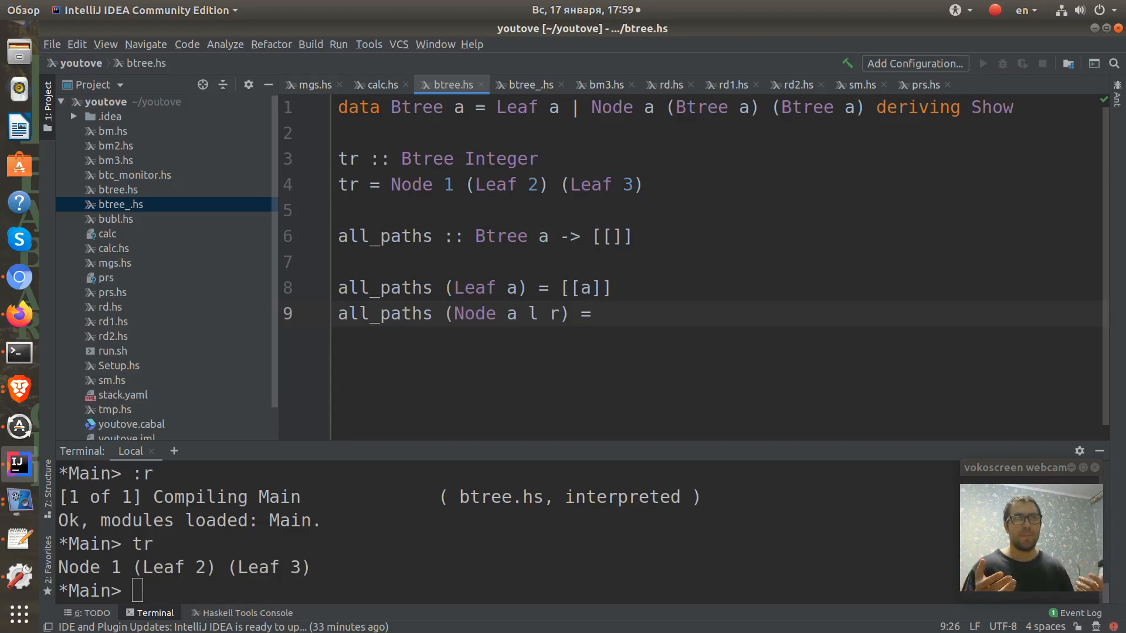
Set the Node clause body to (all_paths l)++(all_paths r).
type("a")
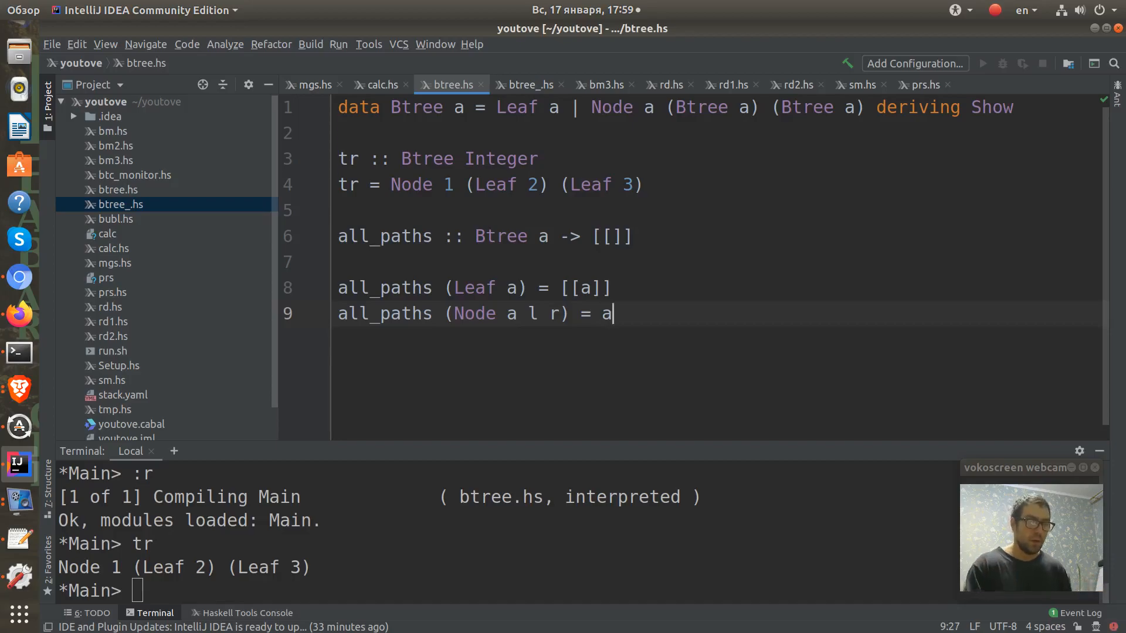
type("ll_paths")
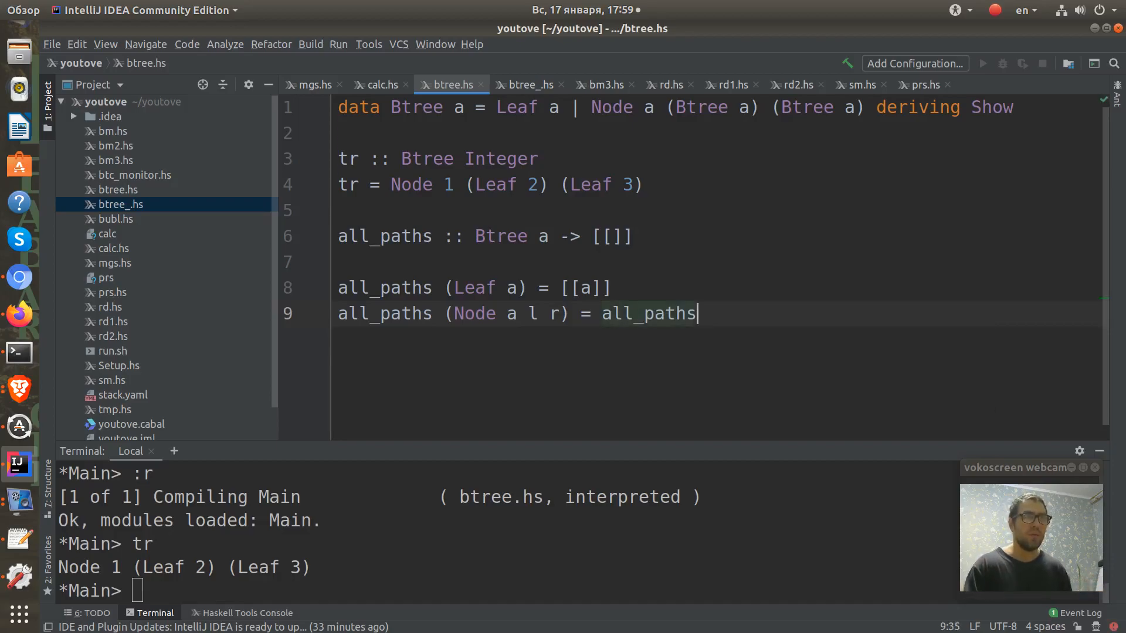
type("l)")
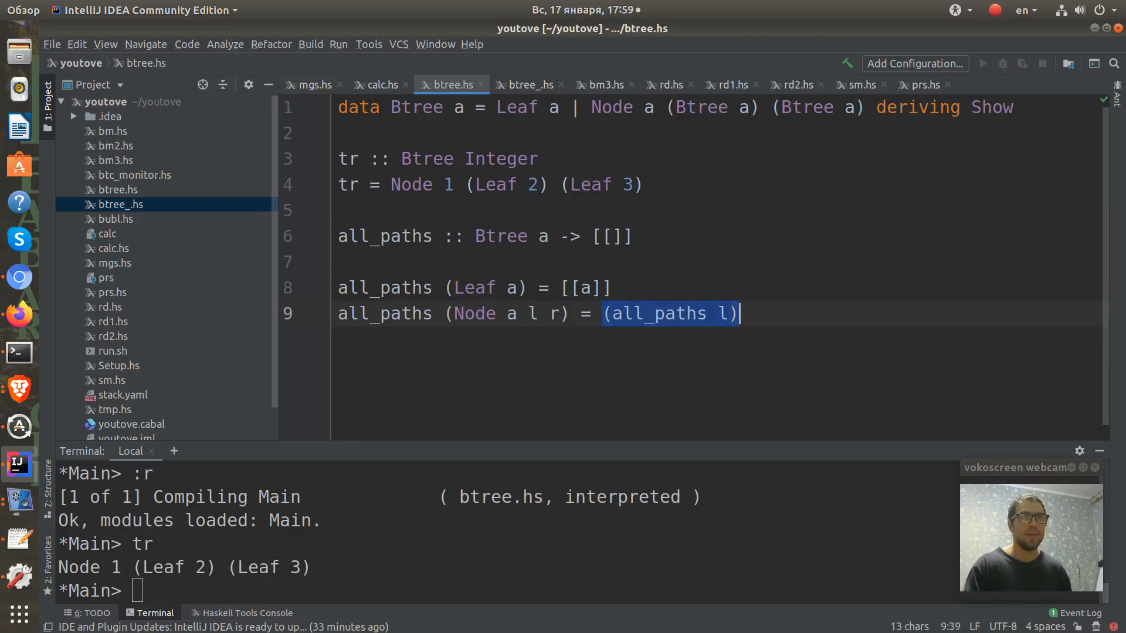
type("++")
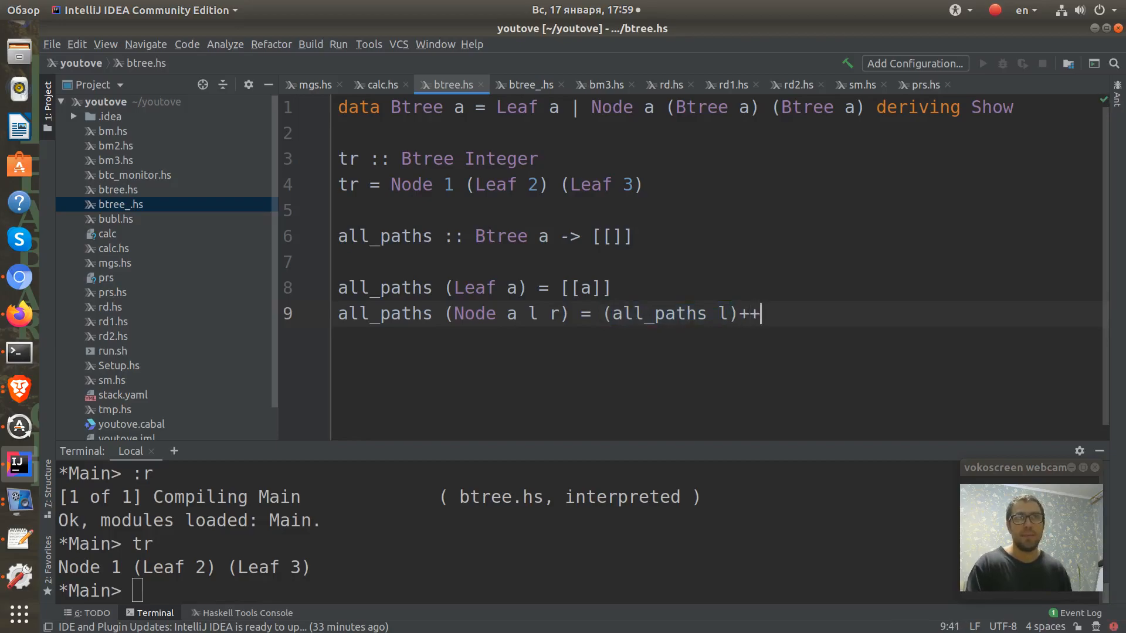
type("(all_paths r")
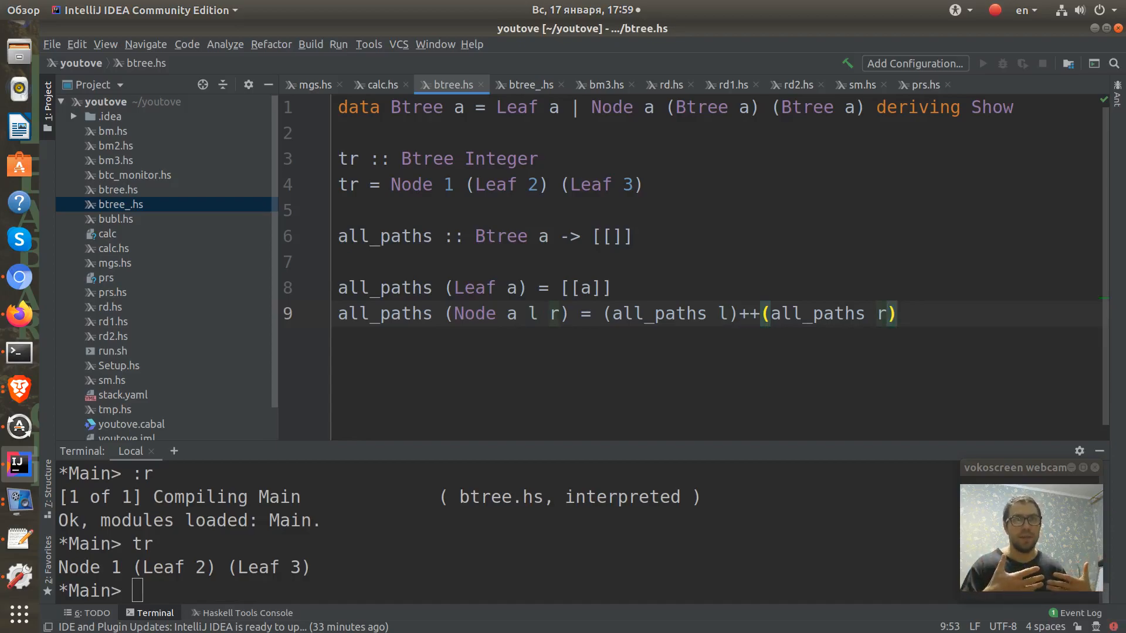
left_click(877, 314)
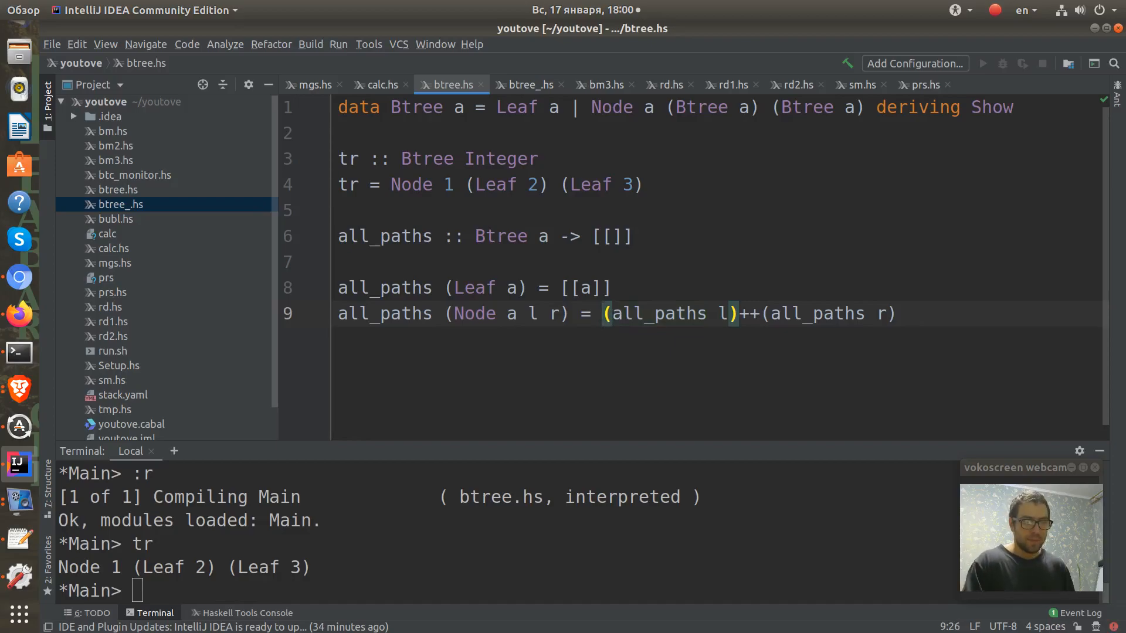
Insert (a:) <$> after the equals sign before the subtree calls.
type("<$>")
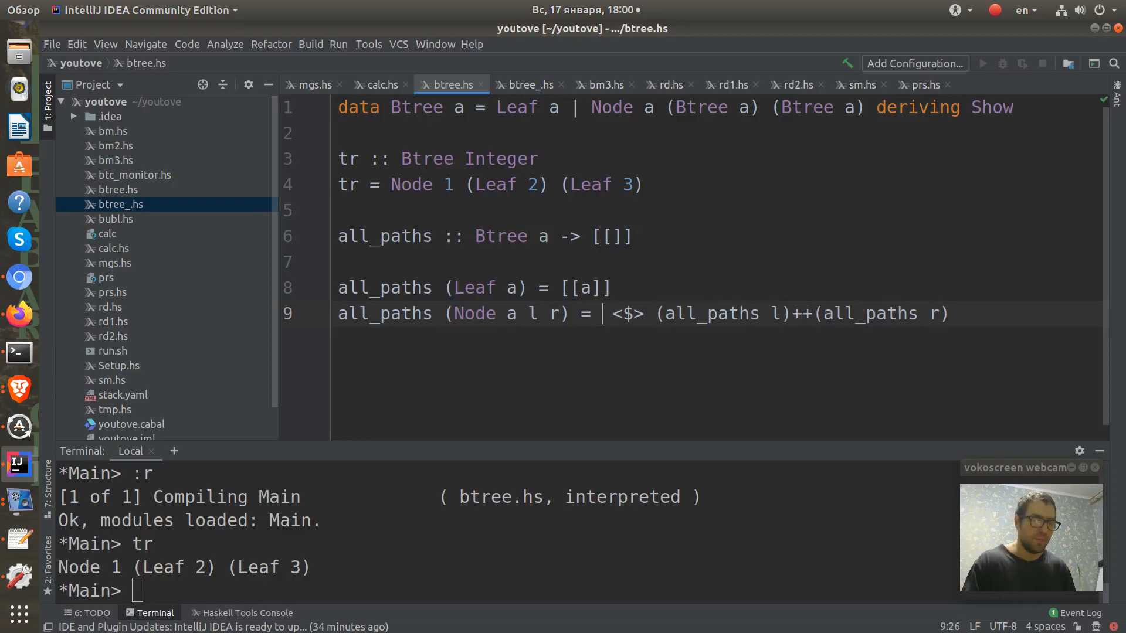
type("(:)")
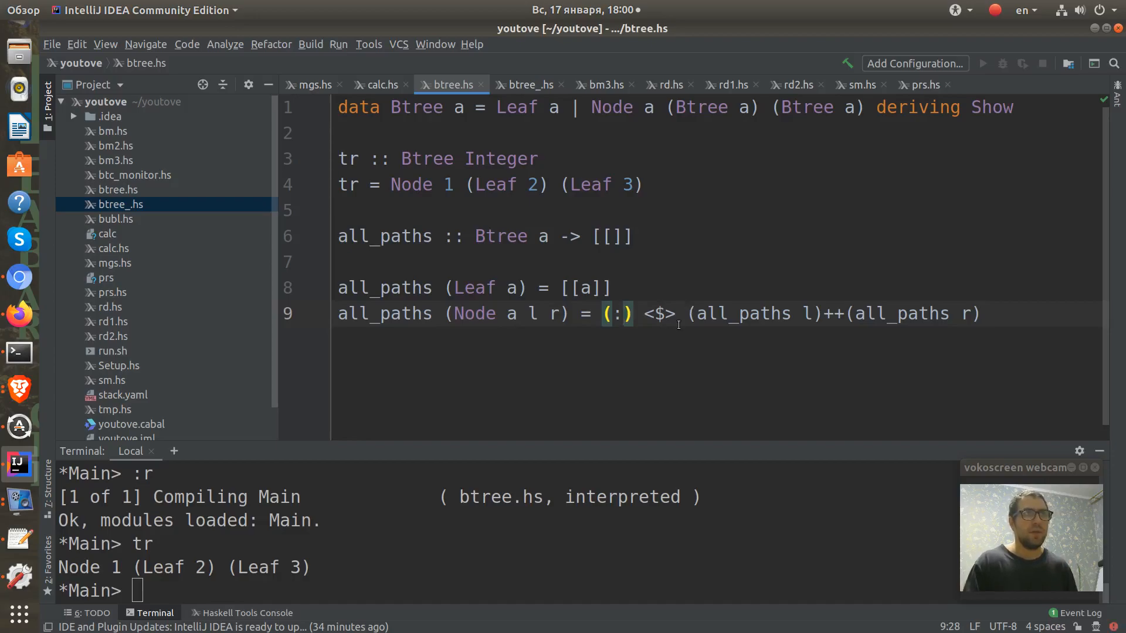
type("x")
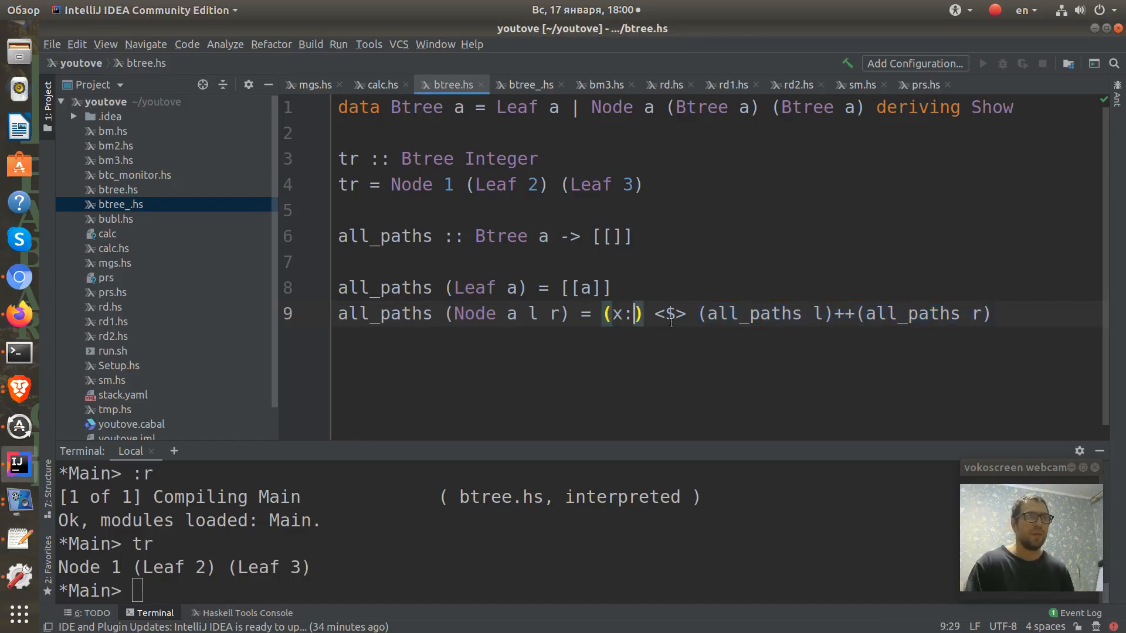
type("a")
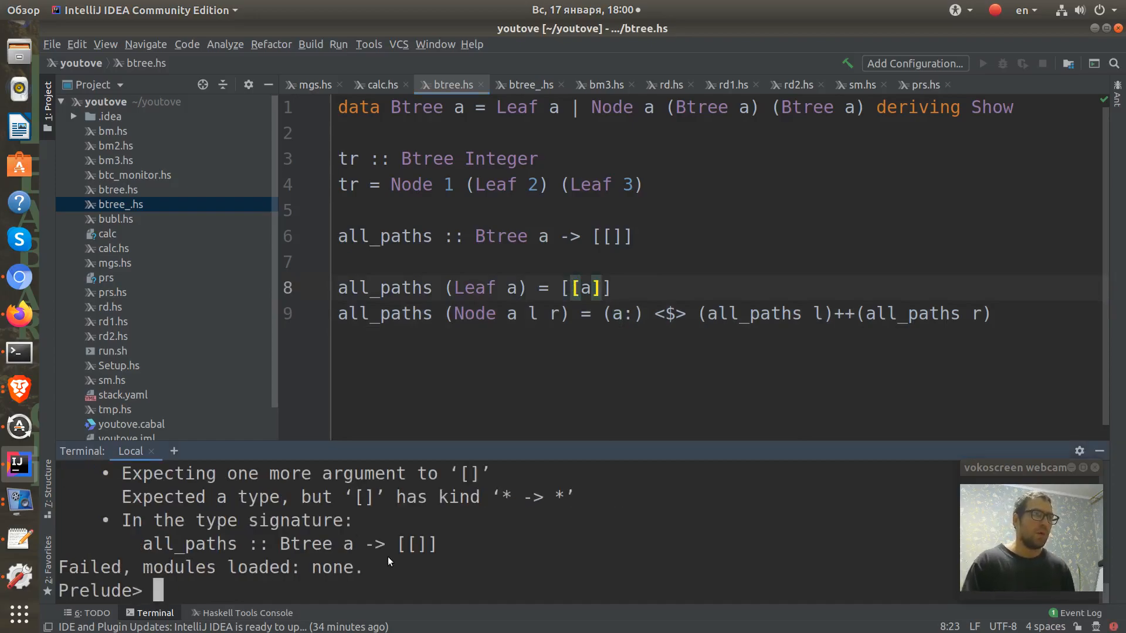
mouse_move(511, 580)
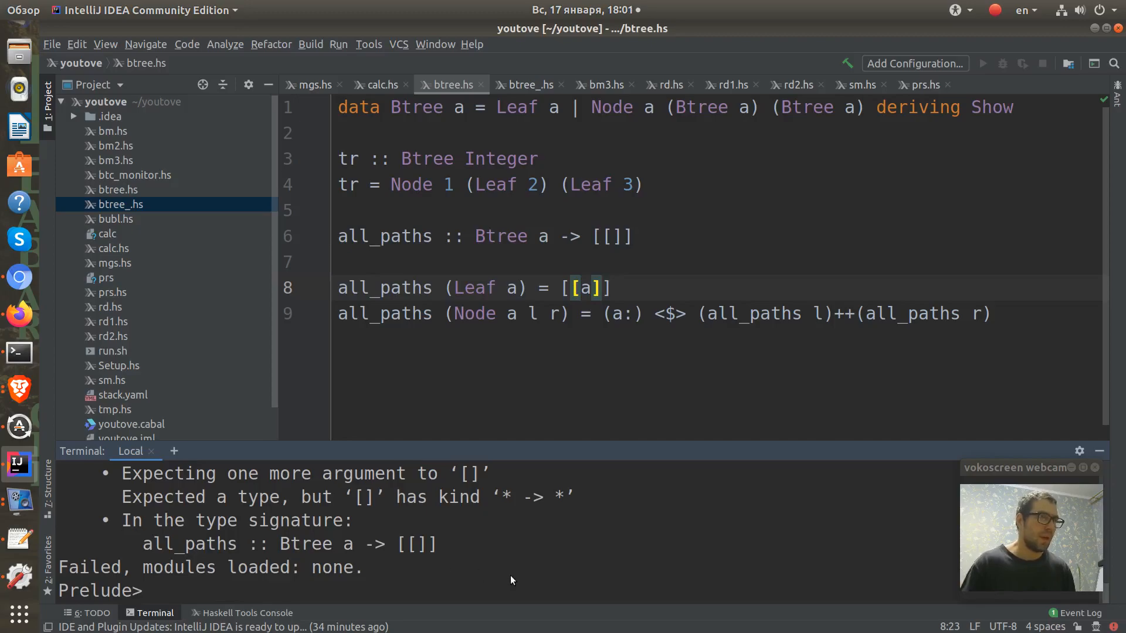
mouse_move(515, 424)
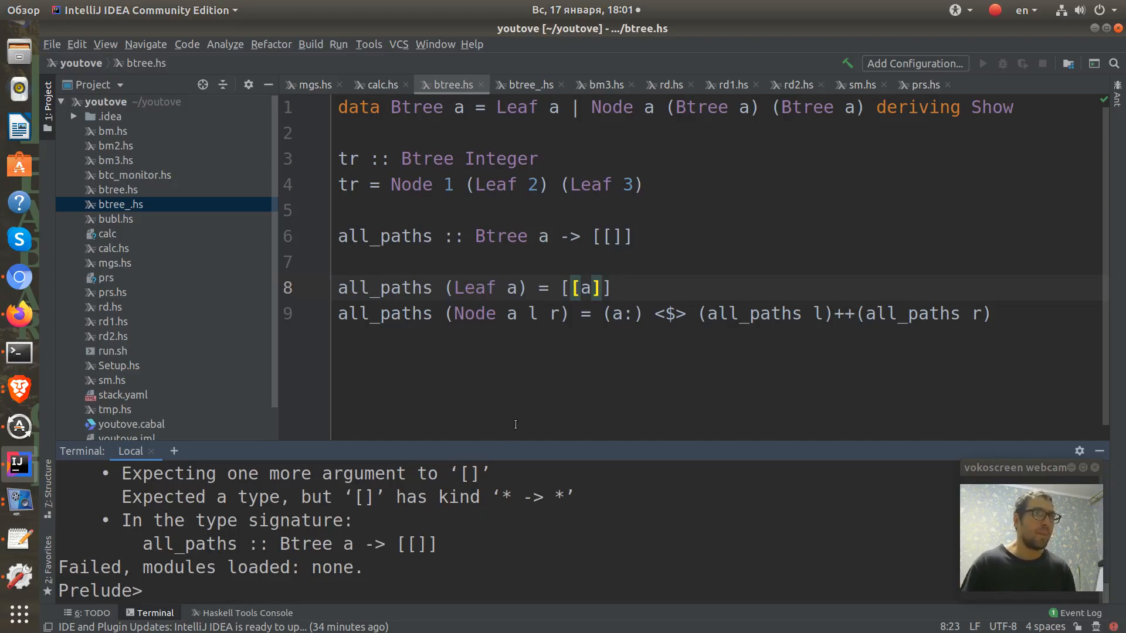
mouse_move(423, 564)
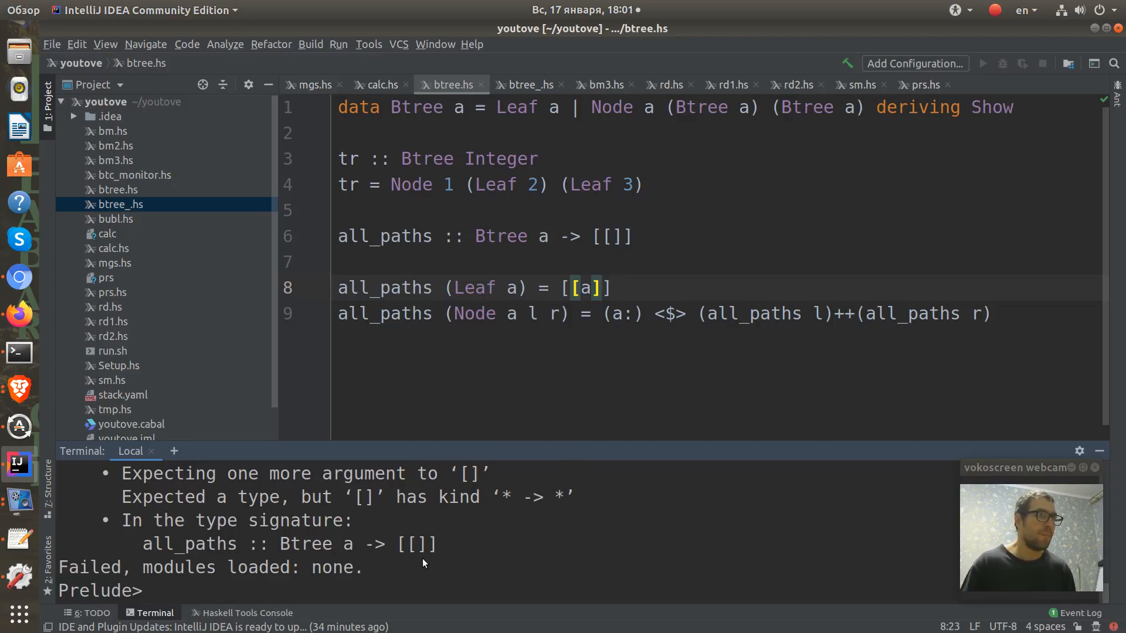
Scroll the terminal up to the kind error header at btree.hs:6:26.
scroll("up", 3)
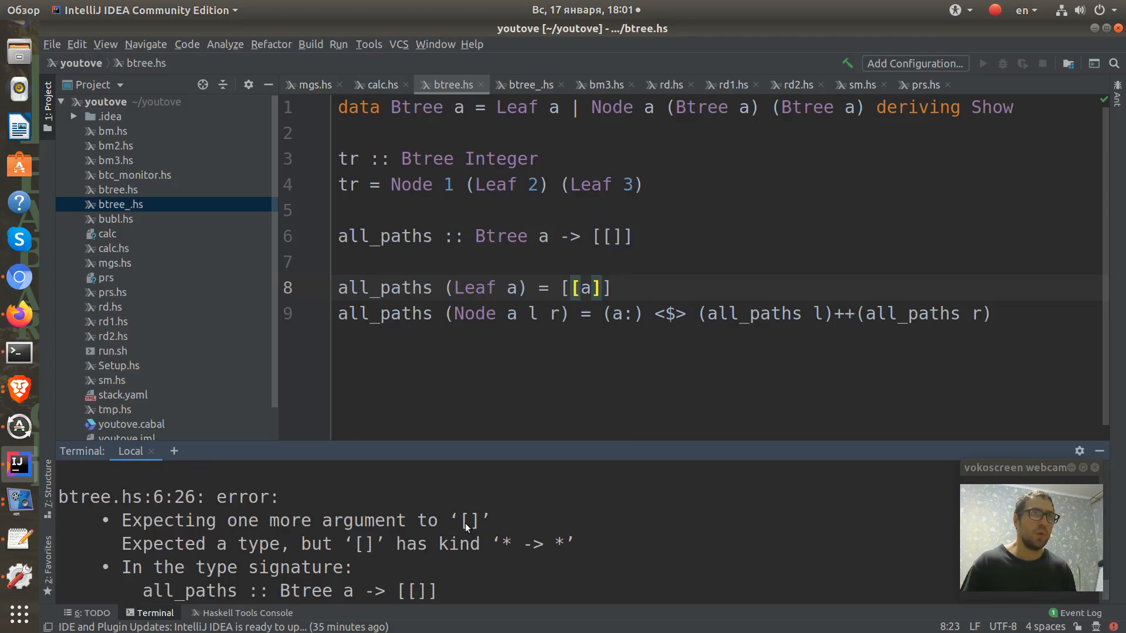
mouse_move(465, 530)
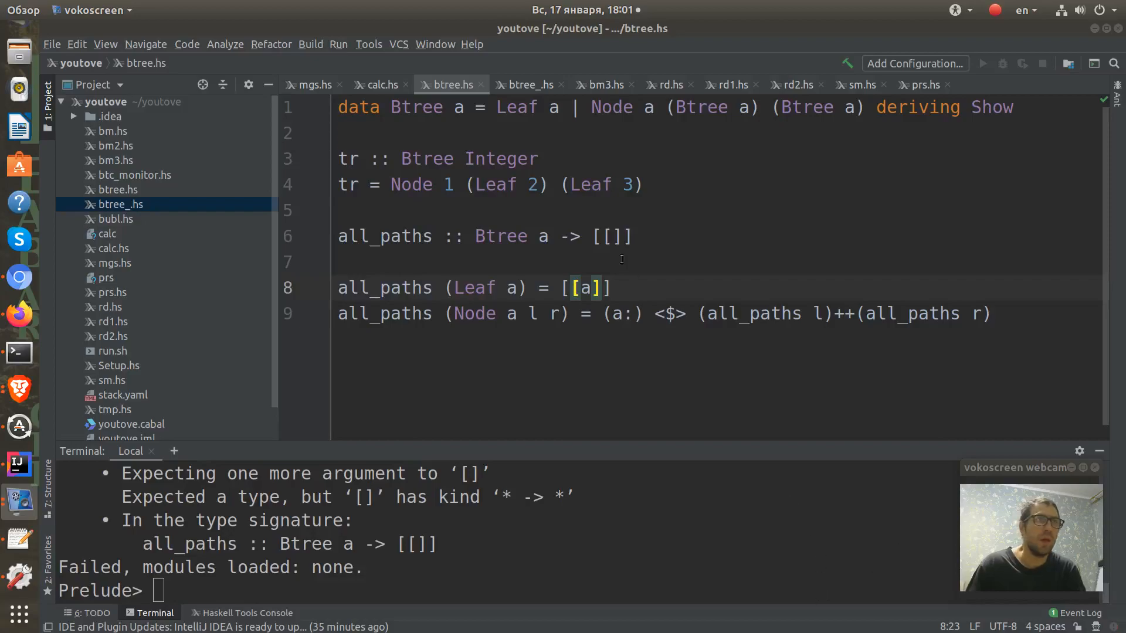
Change all_paths to return [[a]], then evaluate all_paths tr, getting [[1,2],[1,3]].
left_click(614, 237)
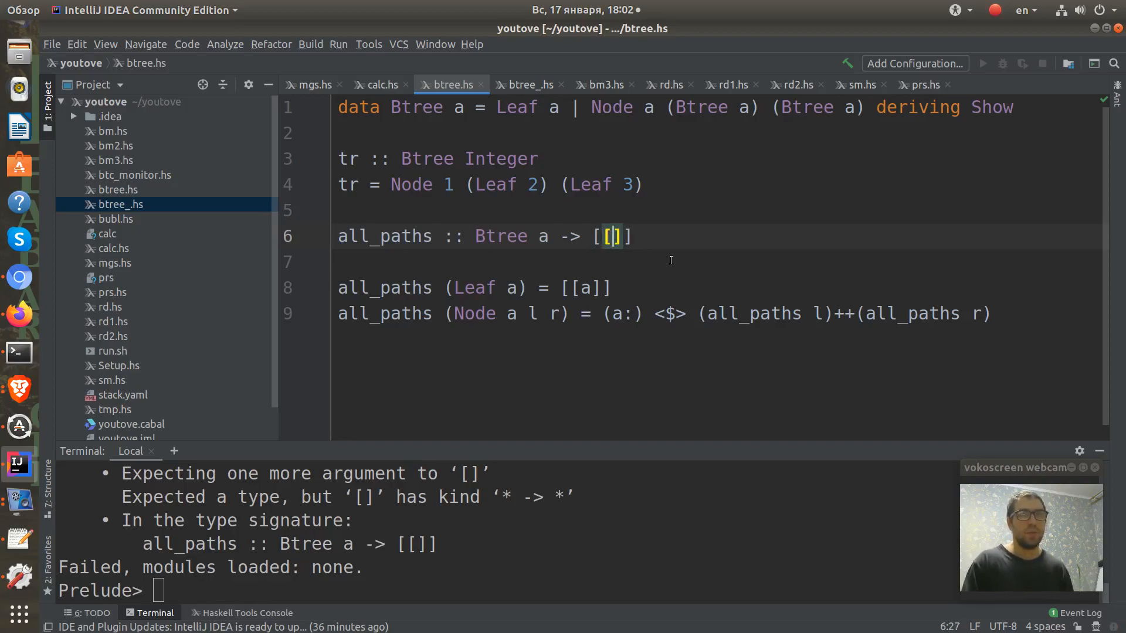
type("a")
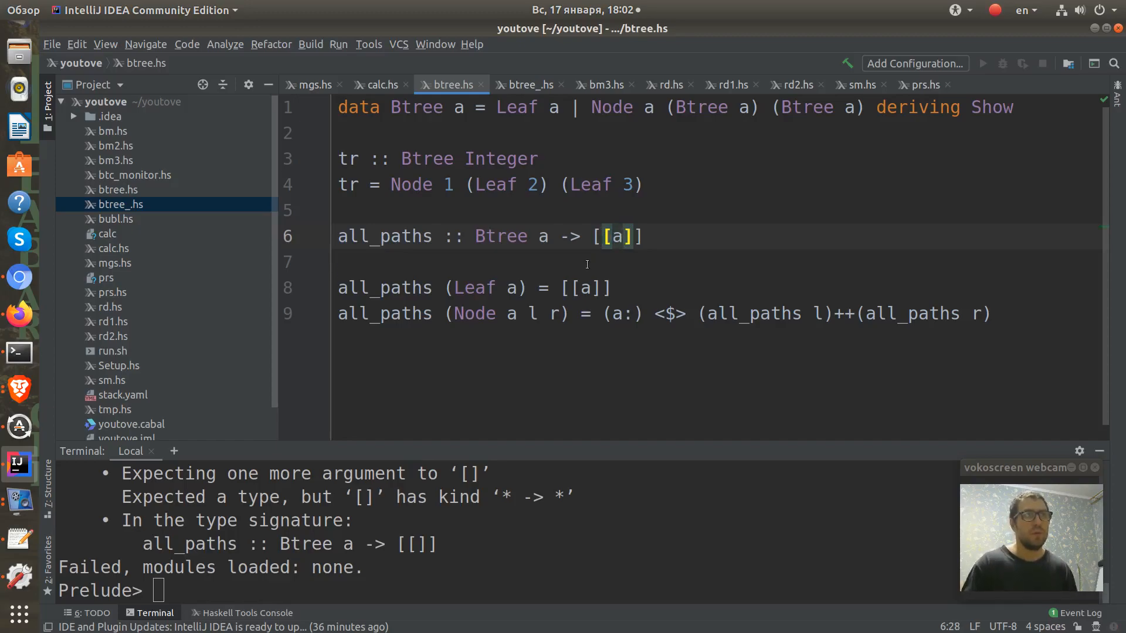
mouse_move(460, 502)
type(":r")
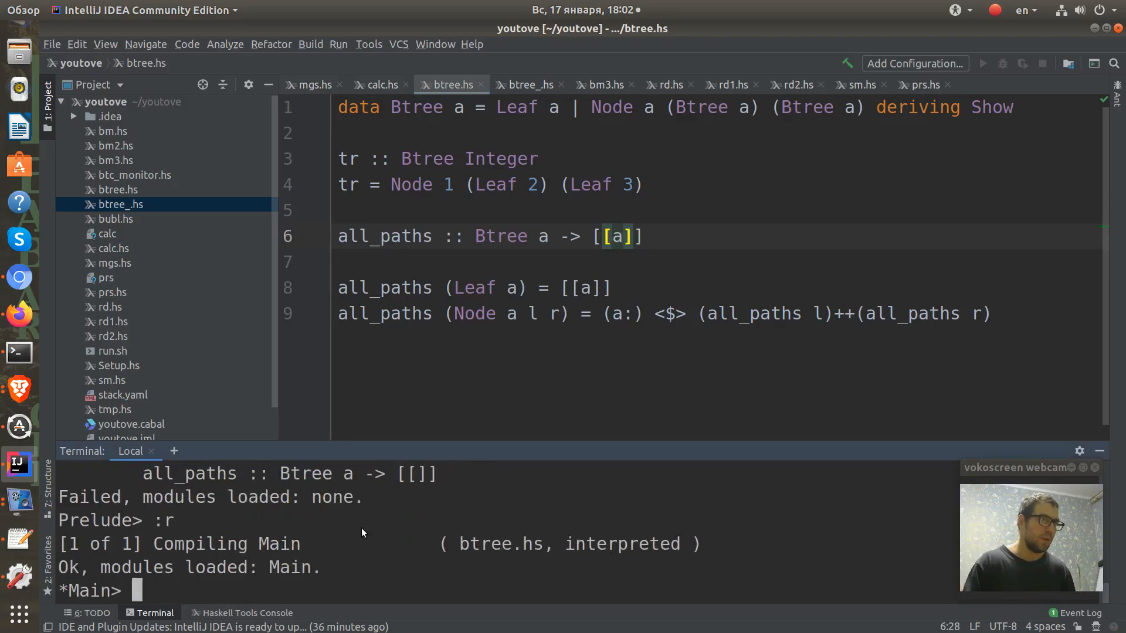
mouse_move(386, 553)
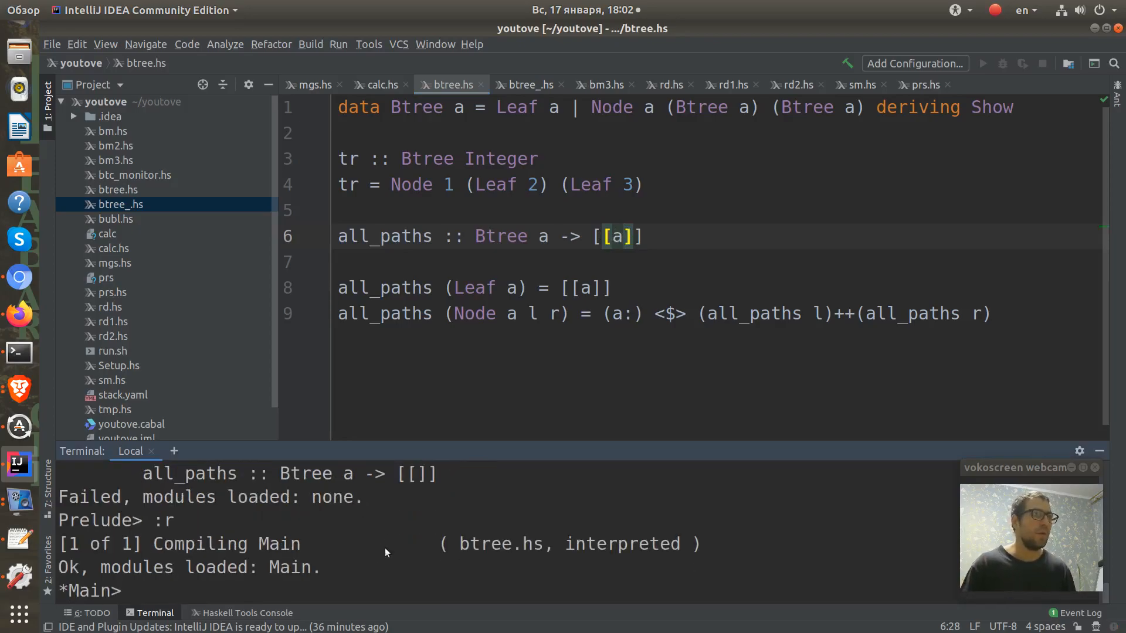
mouse_move(329, 562)
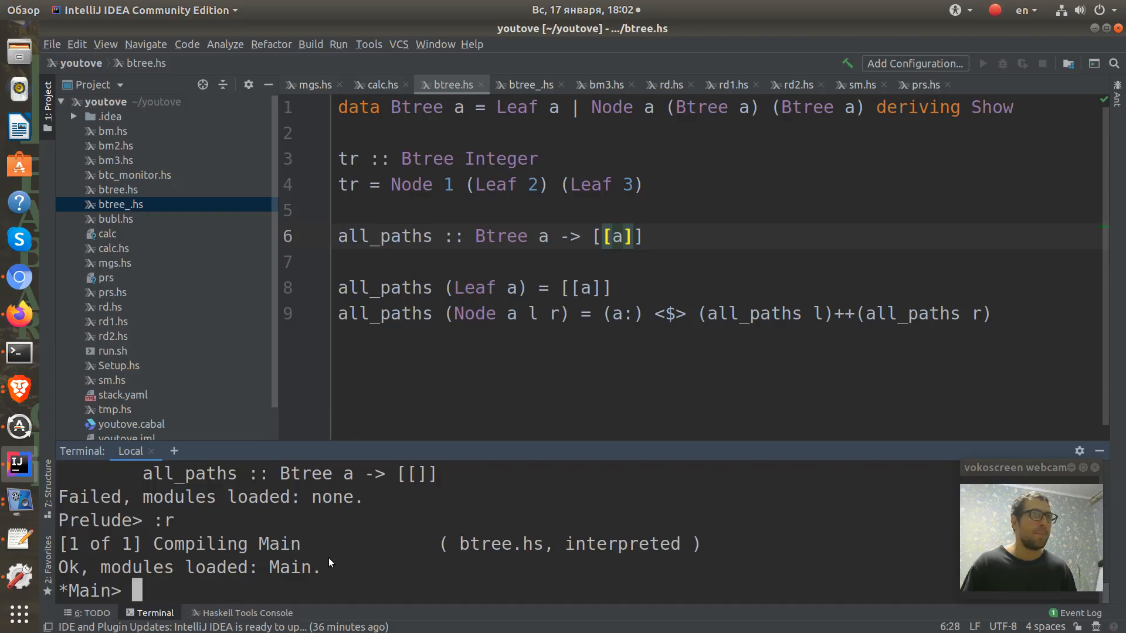
type("all_p")
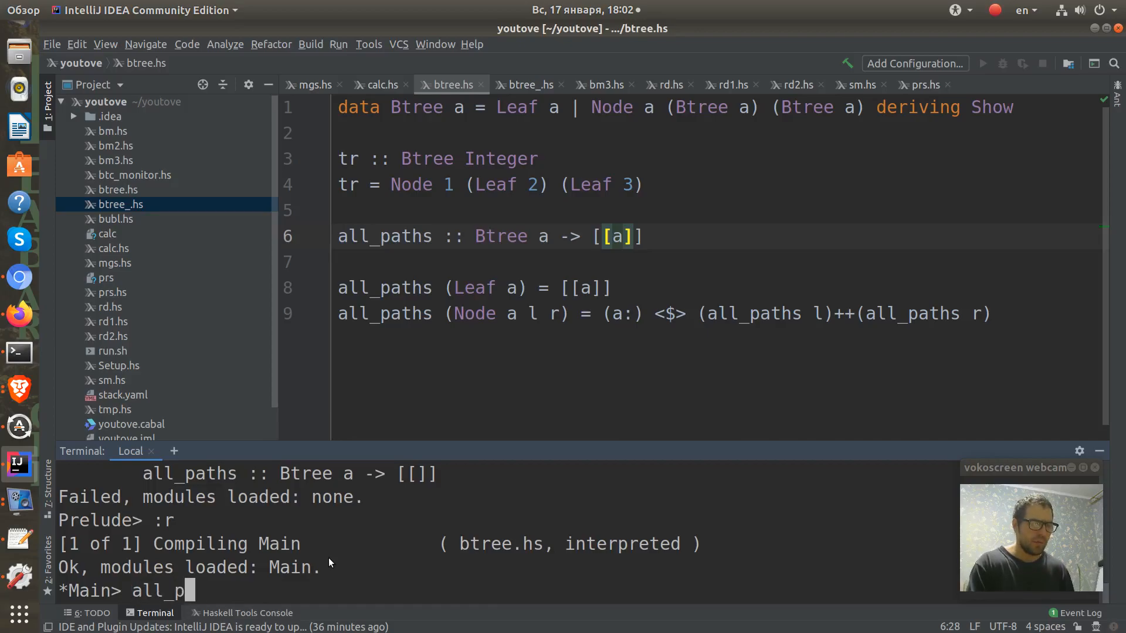
type("aths")
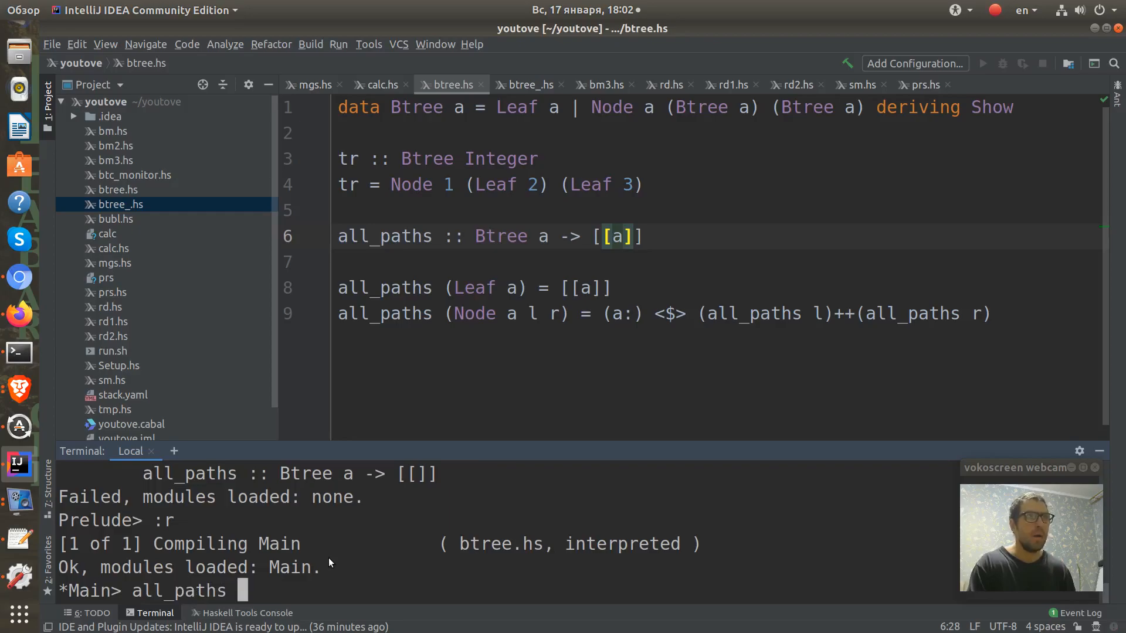
key("Return")
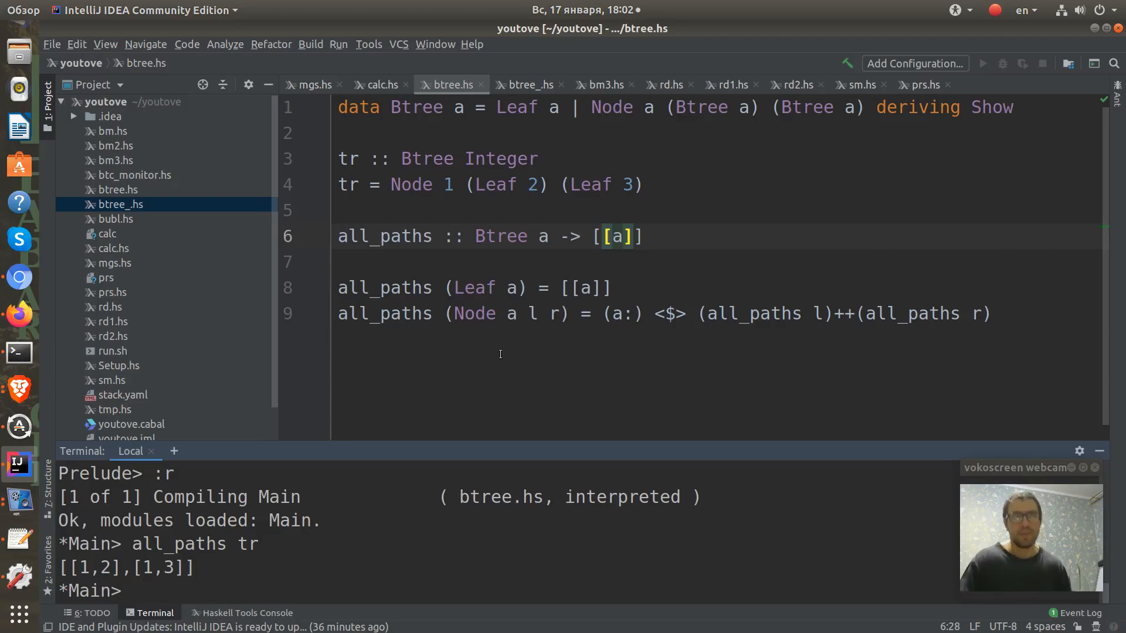
Rename the tree to tr_l and duplicate it as tr_r with values 4, 5, 6.
left_click(594, 185)
type("_l")
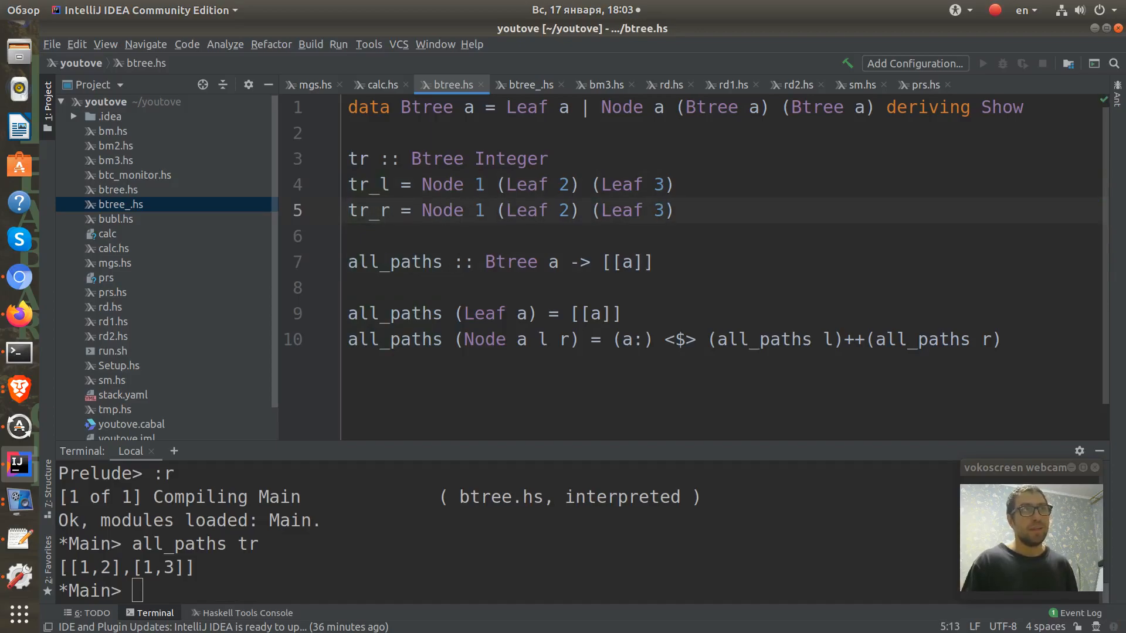
type("4")
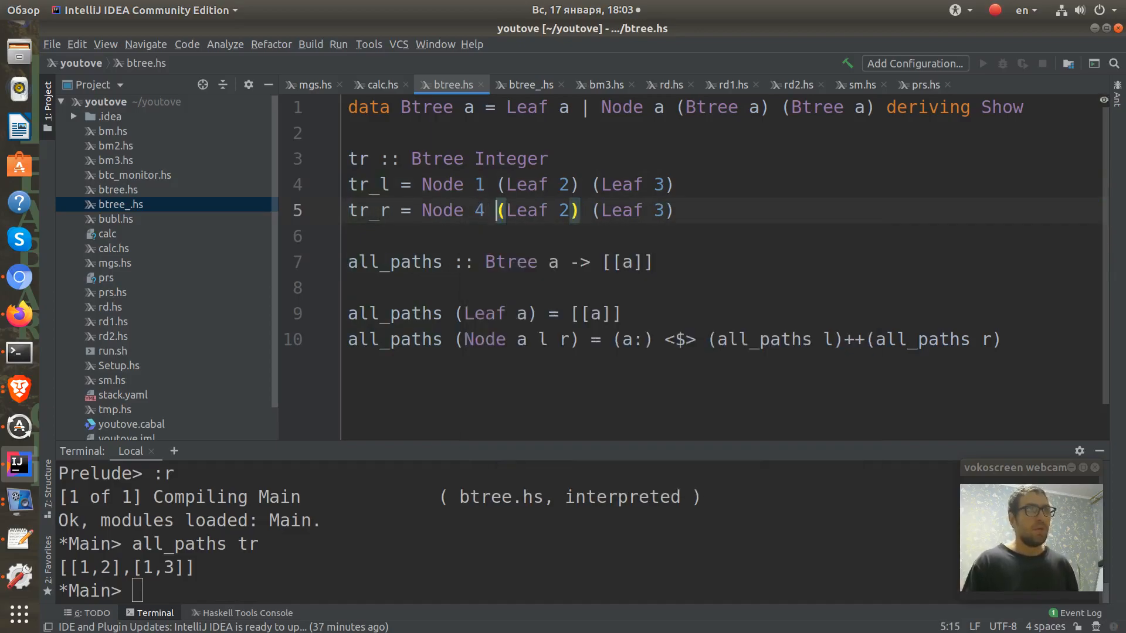
type("5")
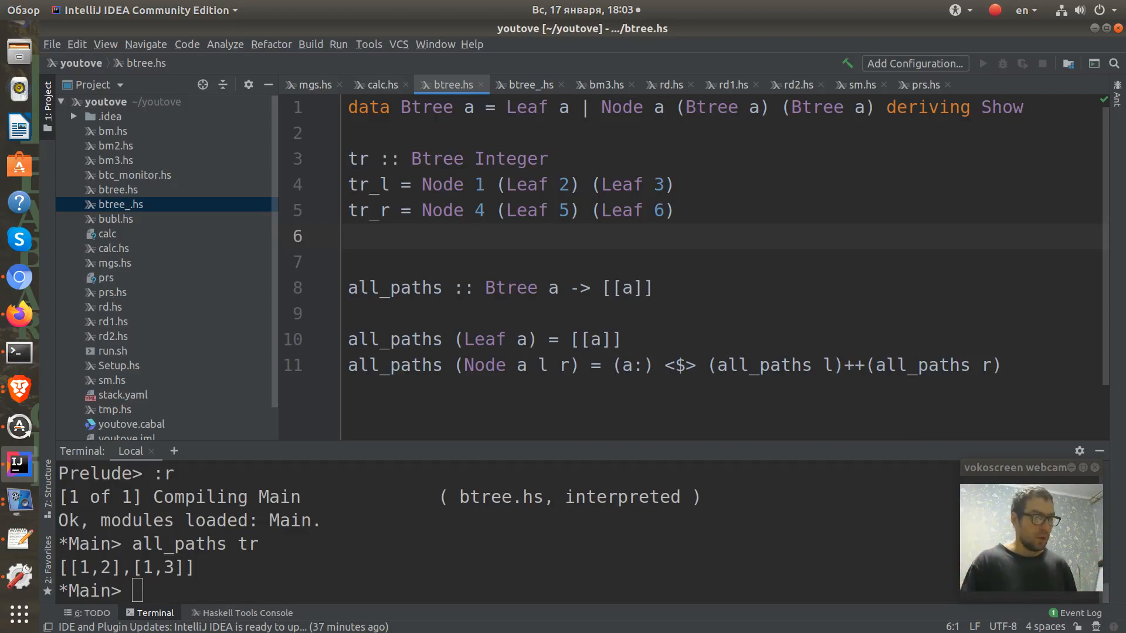
Define tr = Node 7 tr_l tr_r joining the two subtrees.
type("tr")
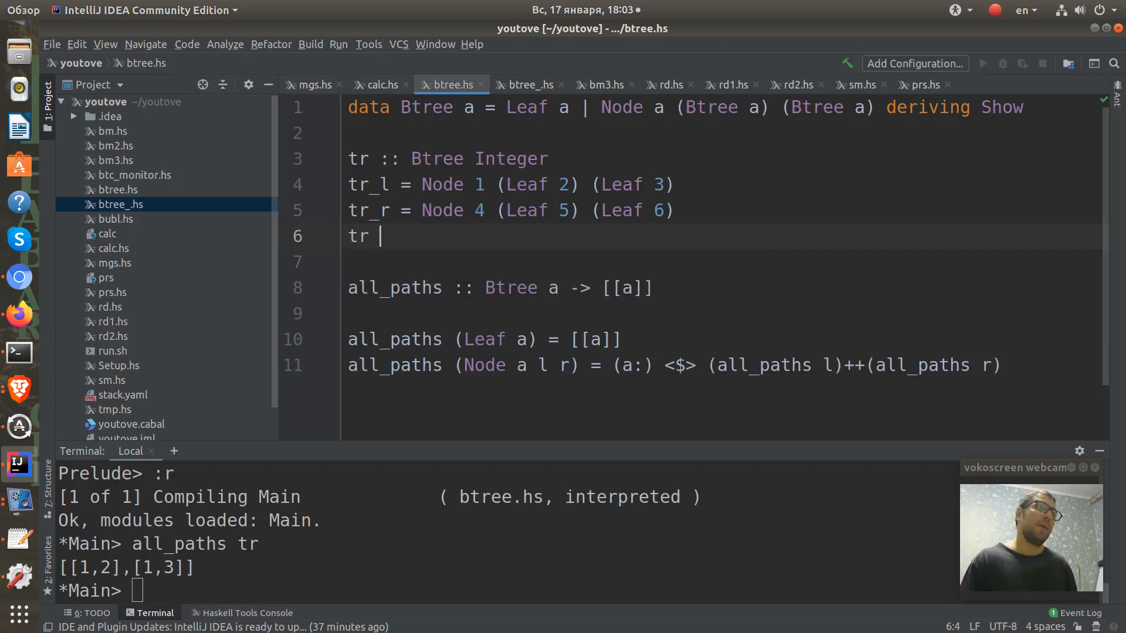
type("=")
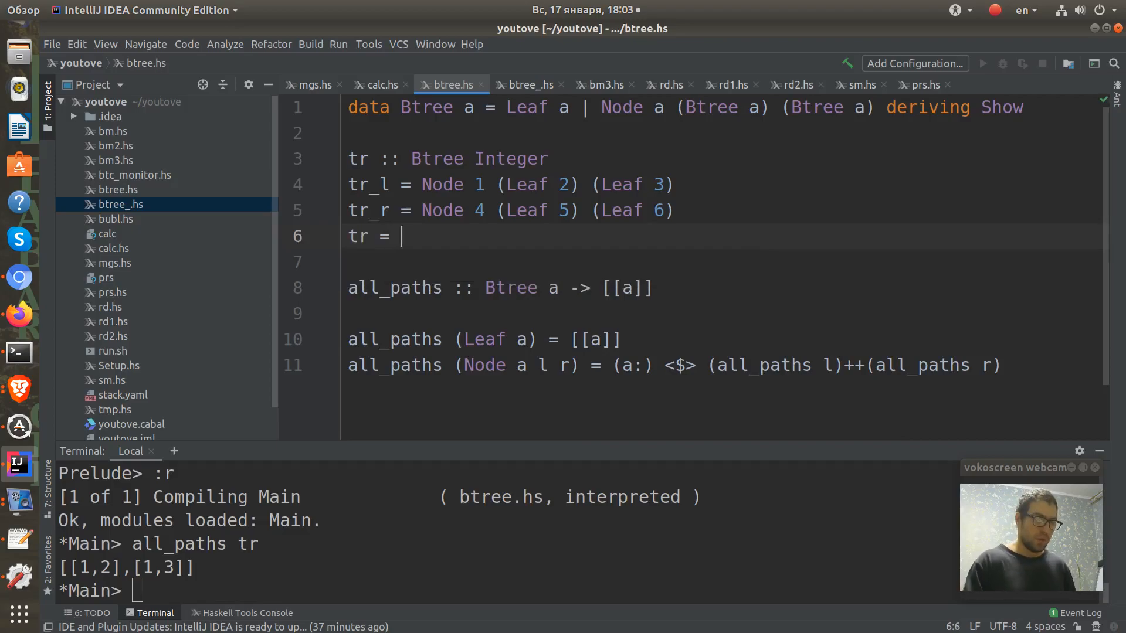
type("Node")
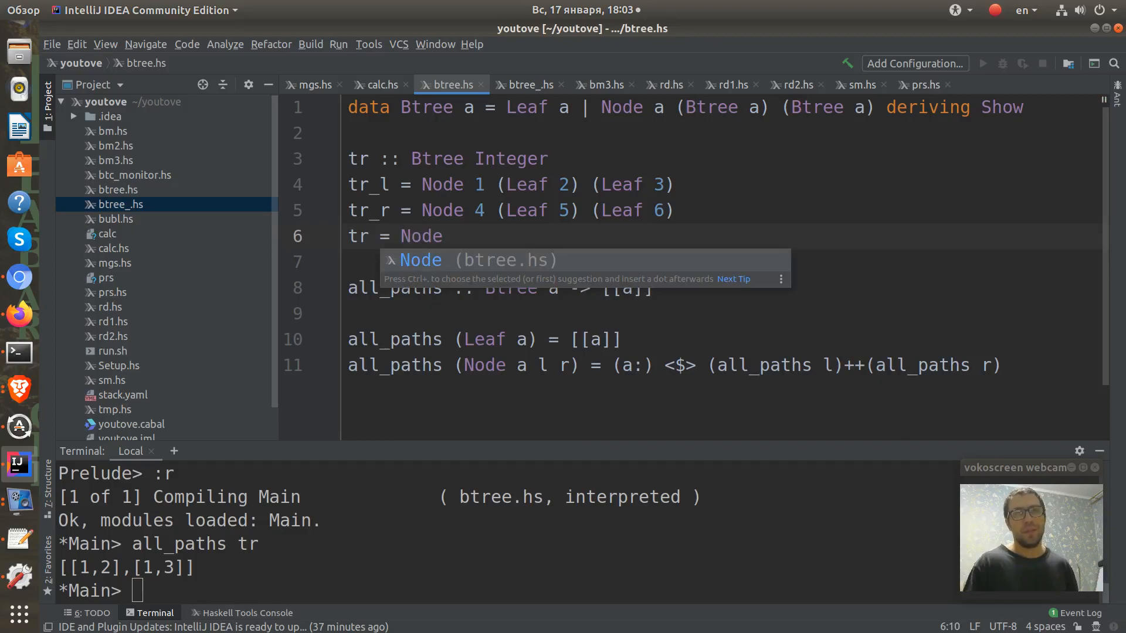
key("Escape")
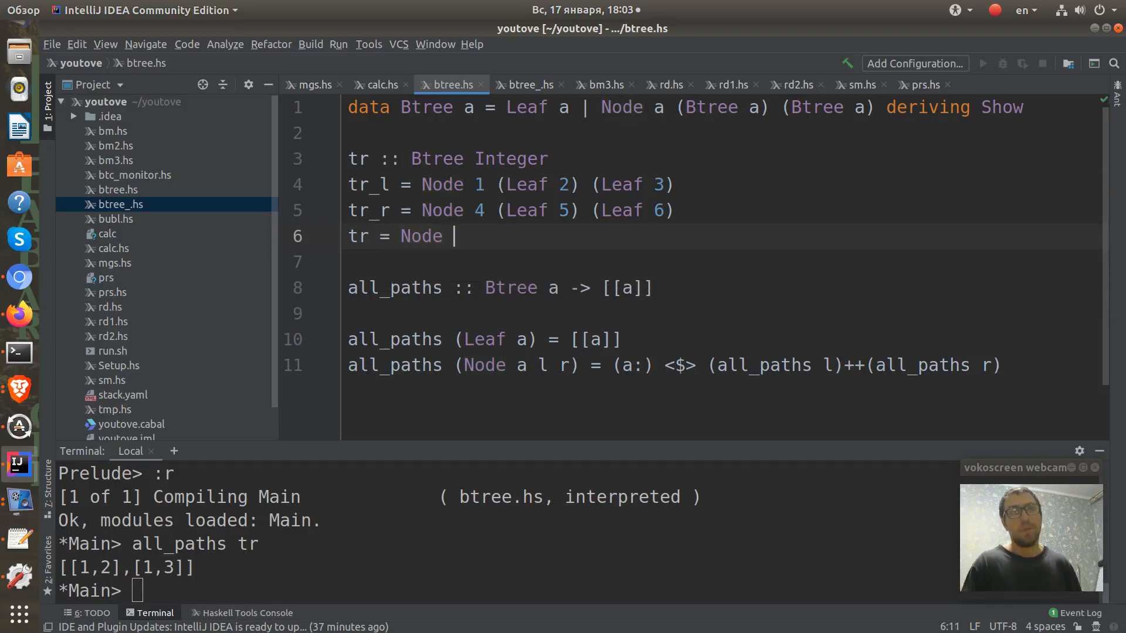
type("7")
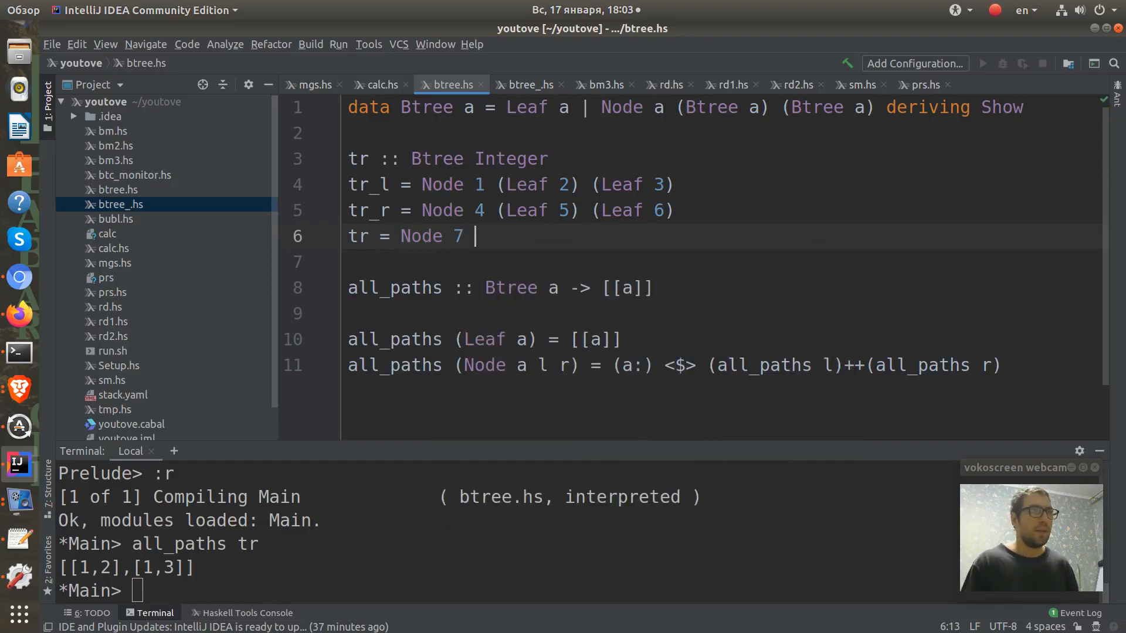
type("tr_l")
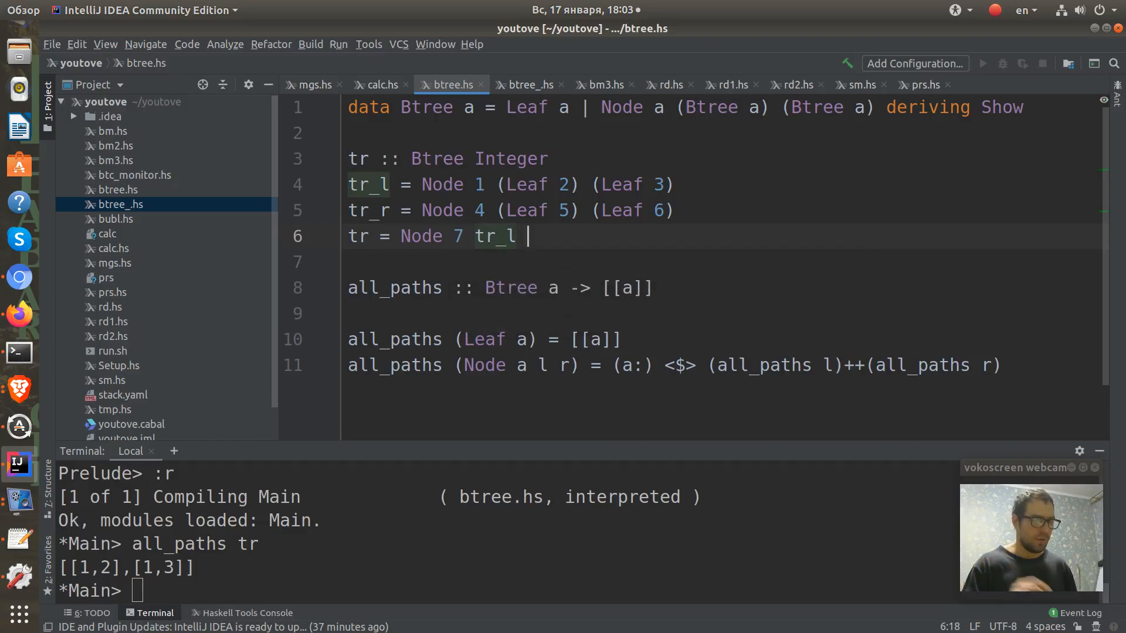
type("tr_r")
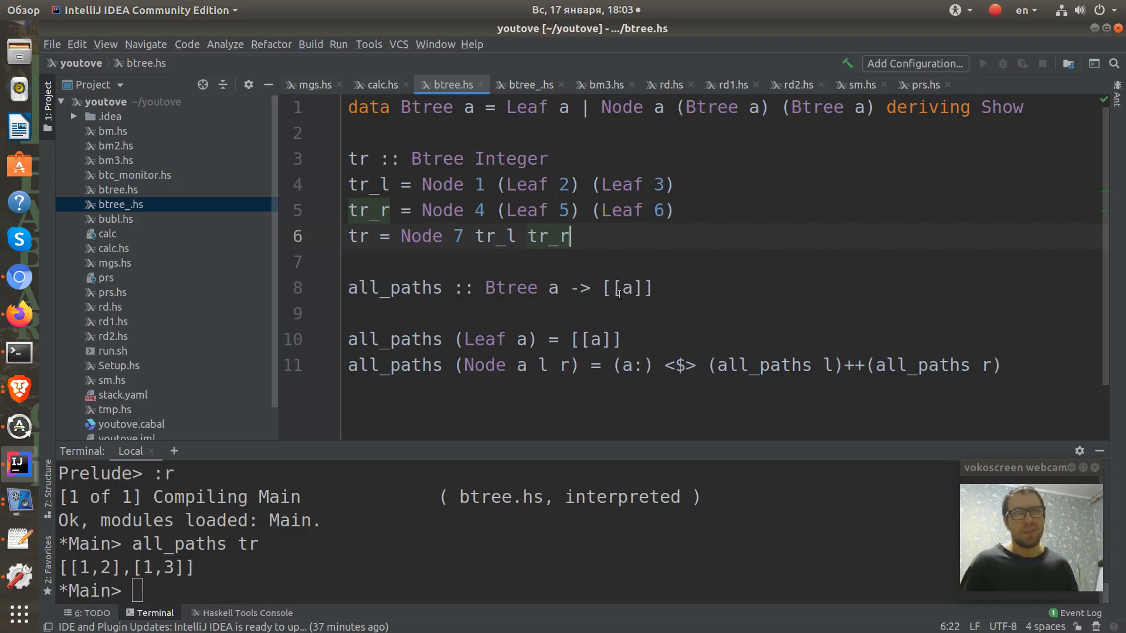
mouse_move(354, 548)
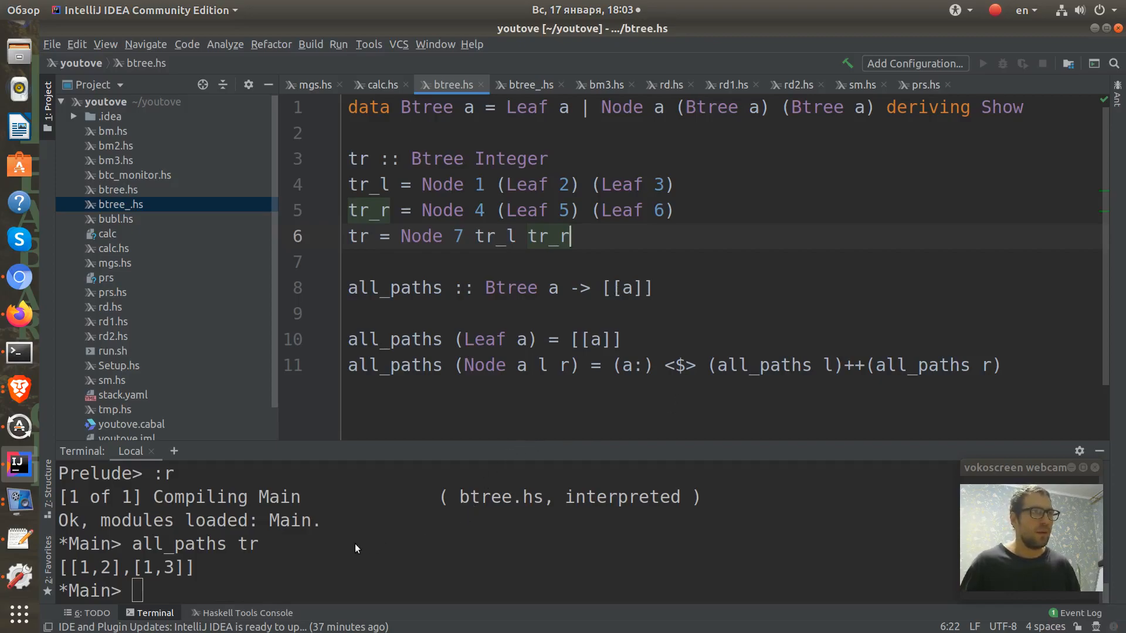
Reload with :r and evaluate all_paths tr, printing [[7,1,2],[7,1,3],[7,4,5],[7,4,6]].
type(":r")
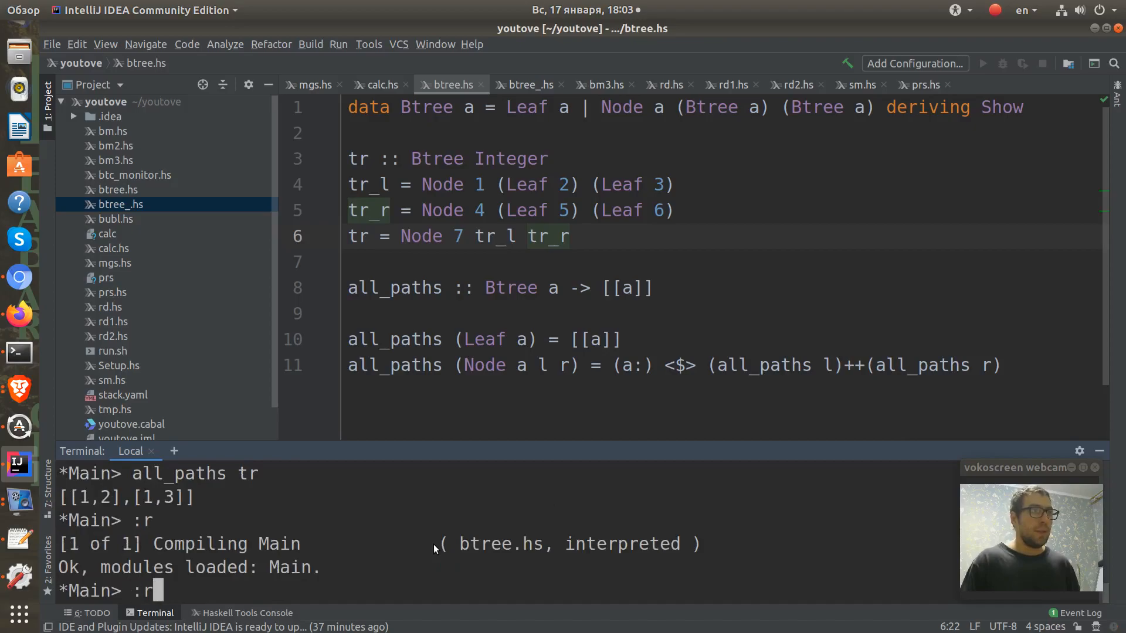
type("all_paths tr")
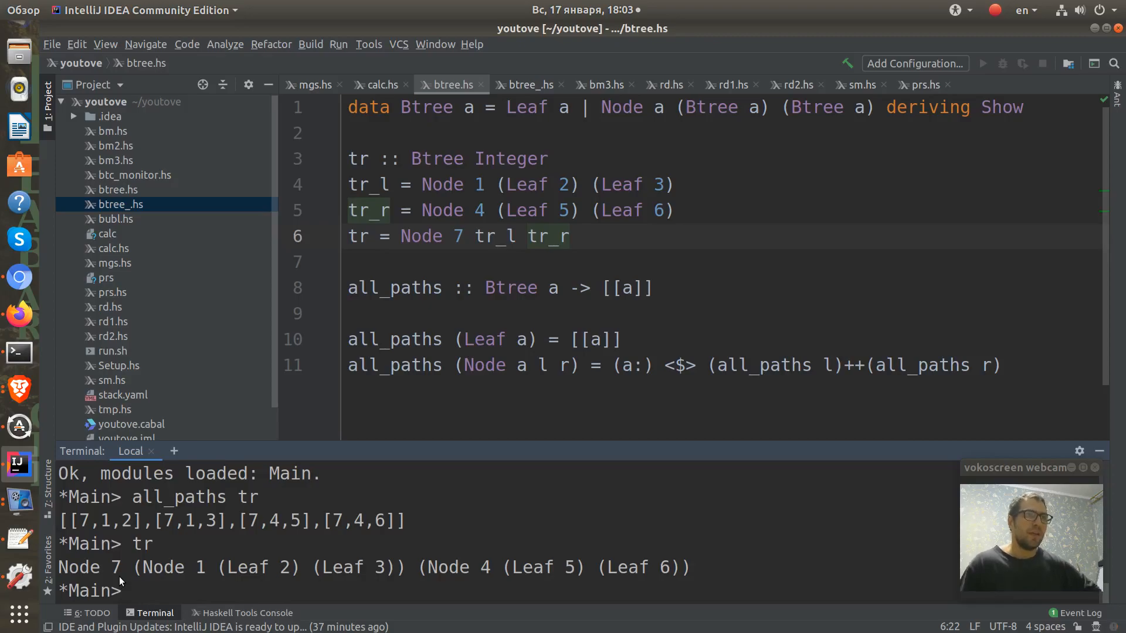
mouse_move(180, 587)
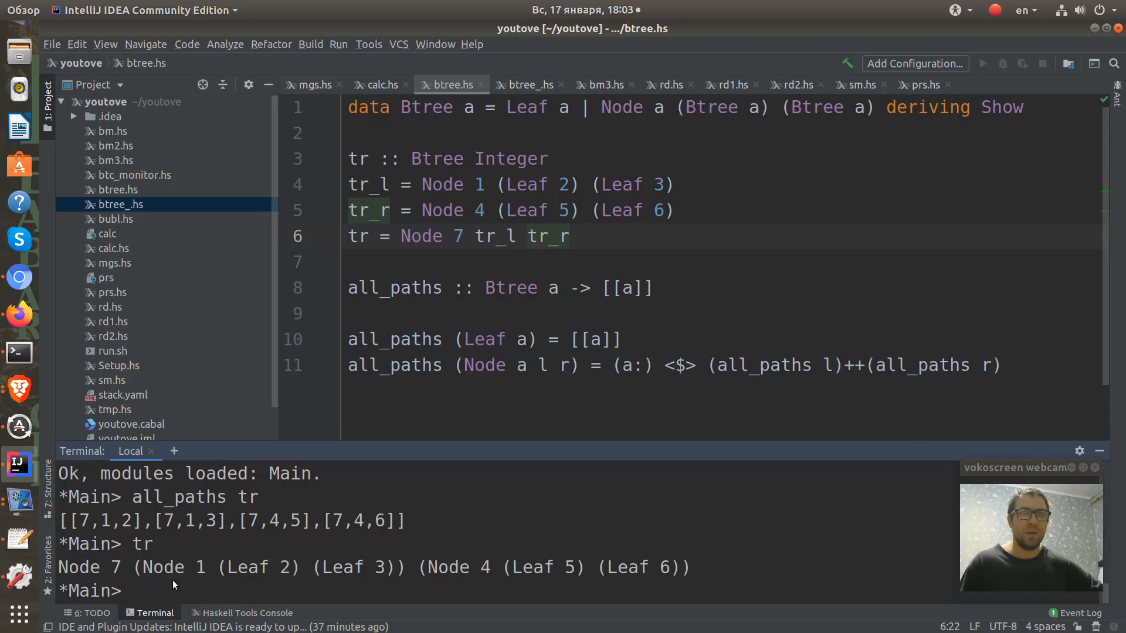
mouse_move(169, 524)
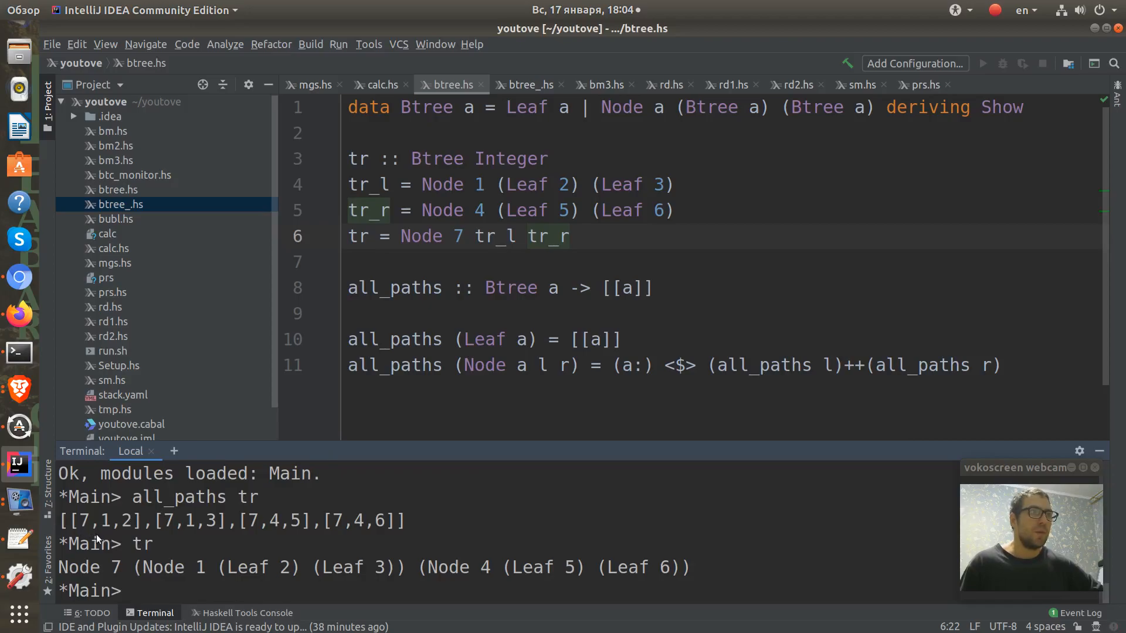
mouse_move(279, 542)
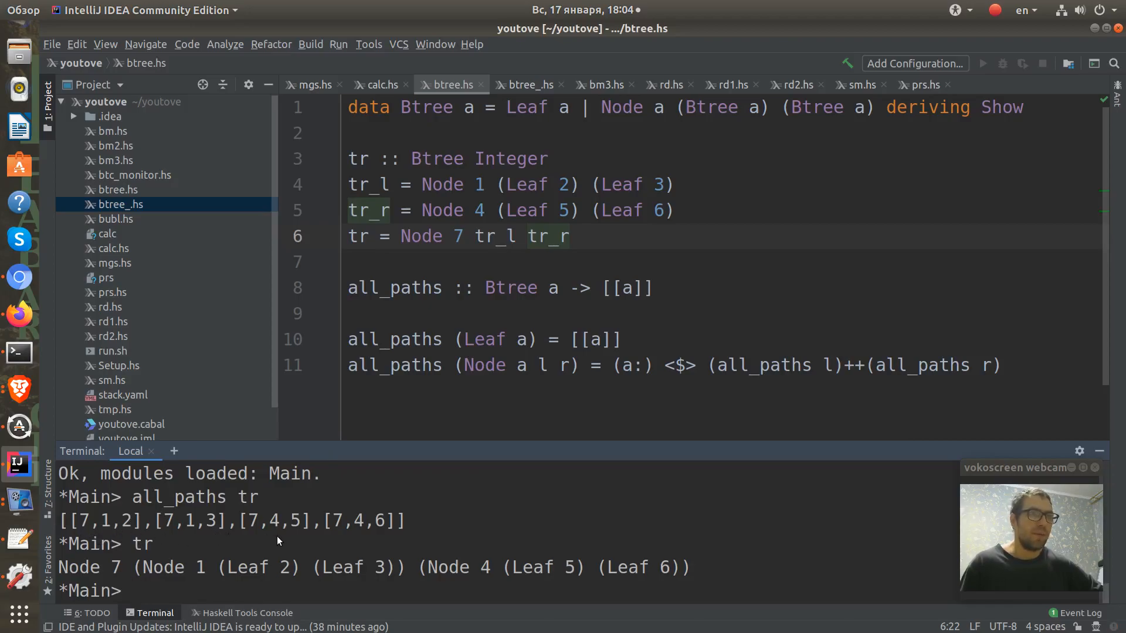
mouse_move(87, 525)
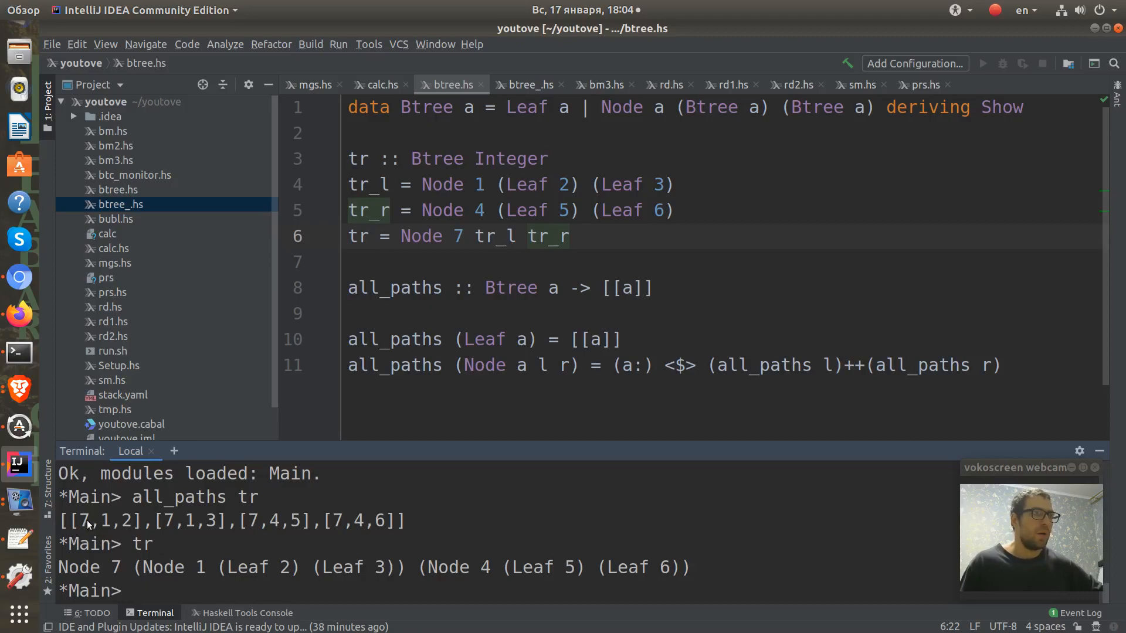
mouse_move(451, 515)
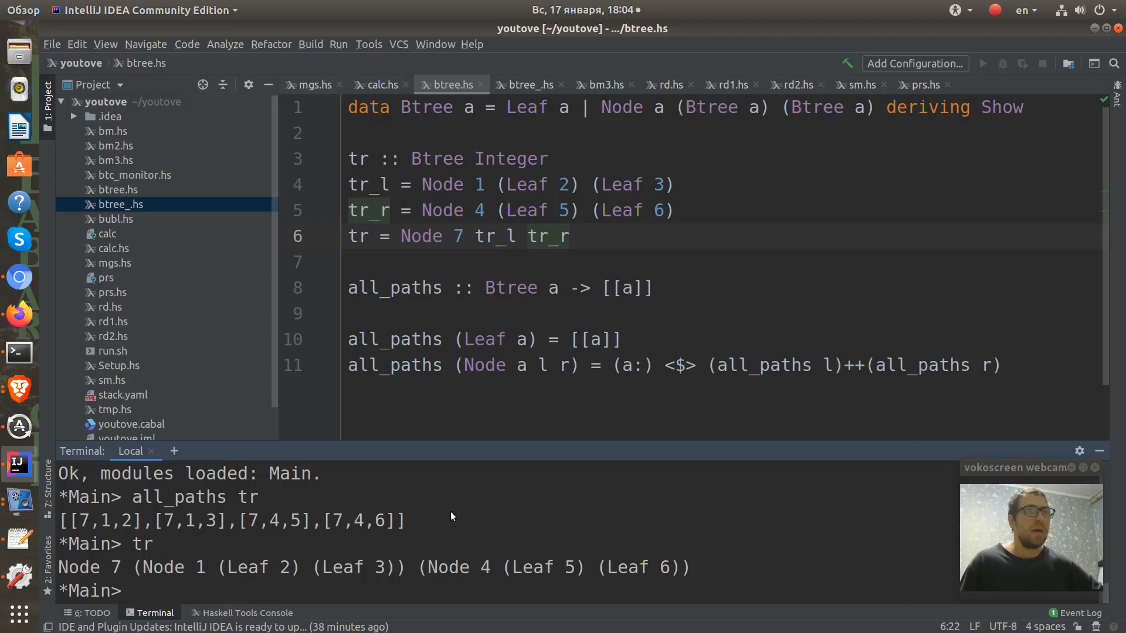